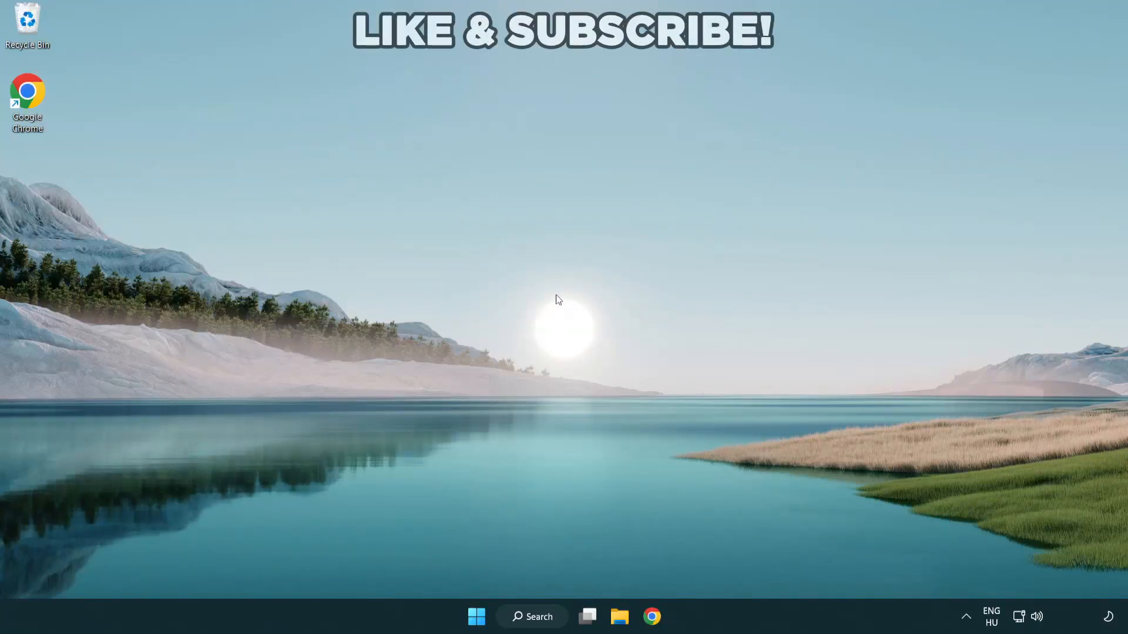
mouse_move(539, 616)
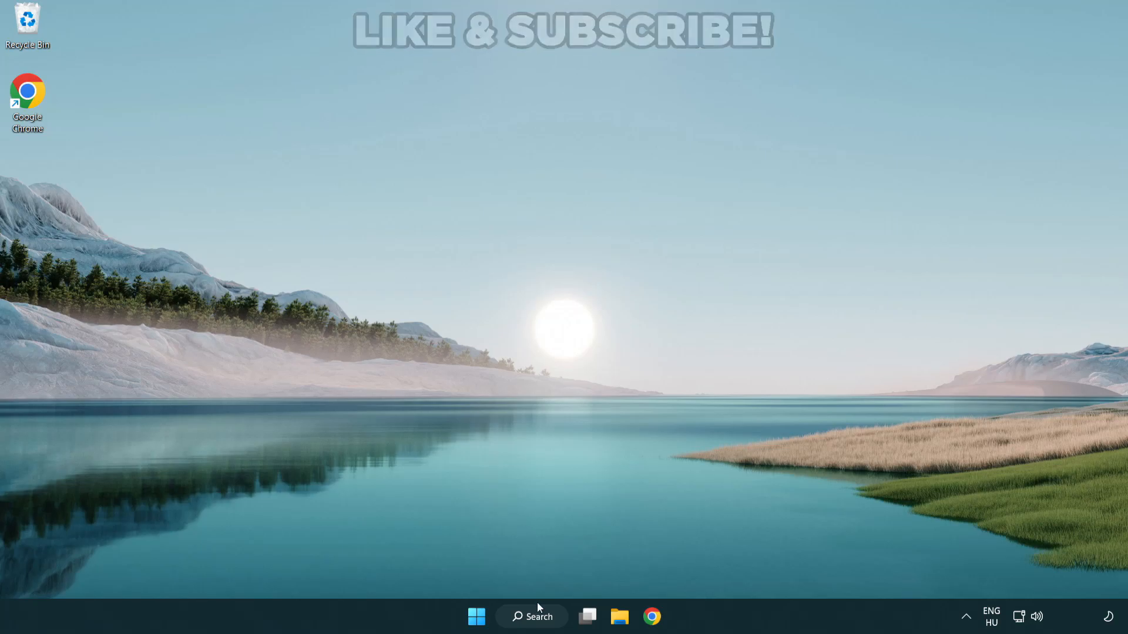
Step: Search Windows for 'device manager' so Device Manager appears as best match
left_click(531, 616)
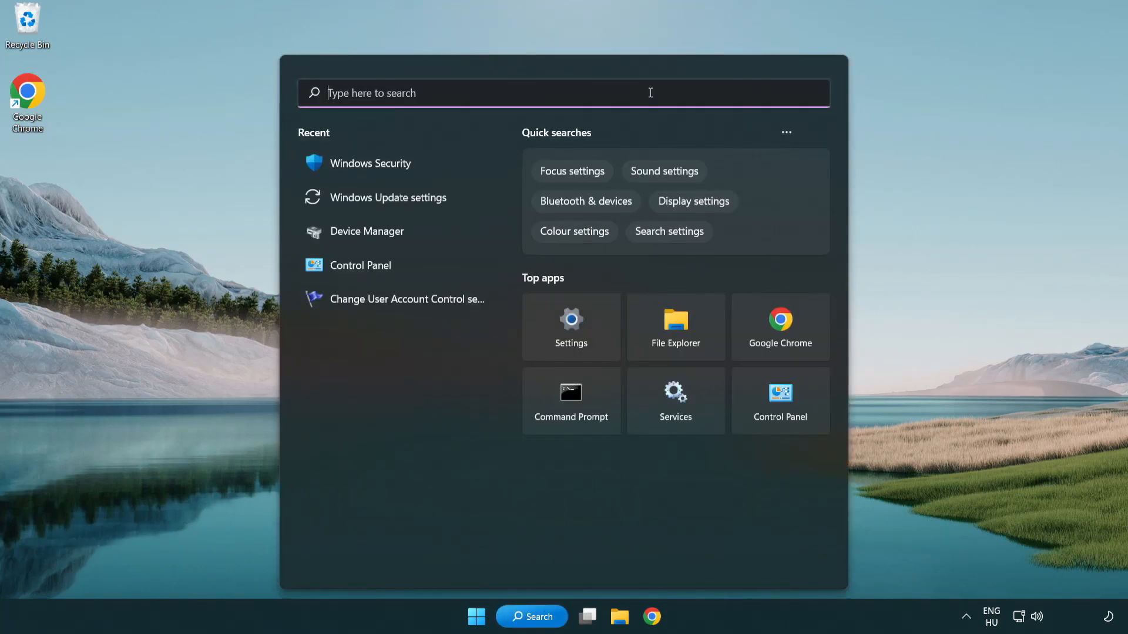
type("device manager")
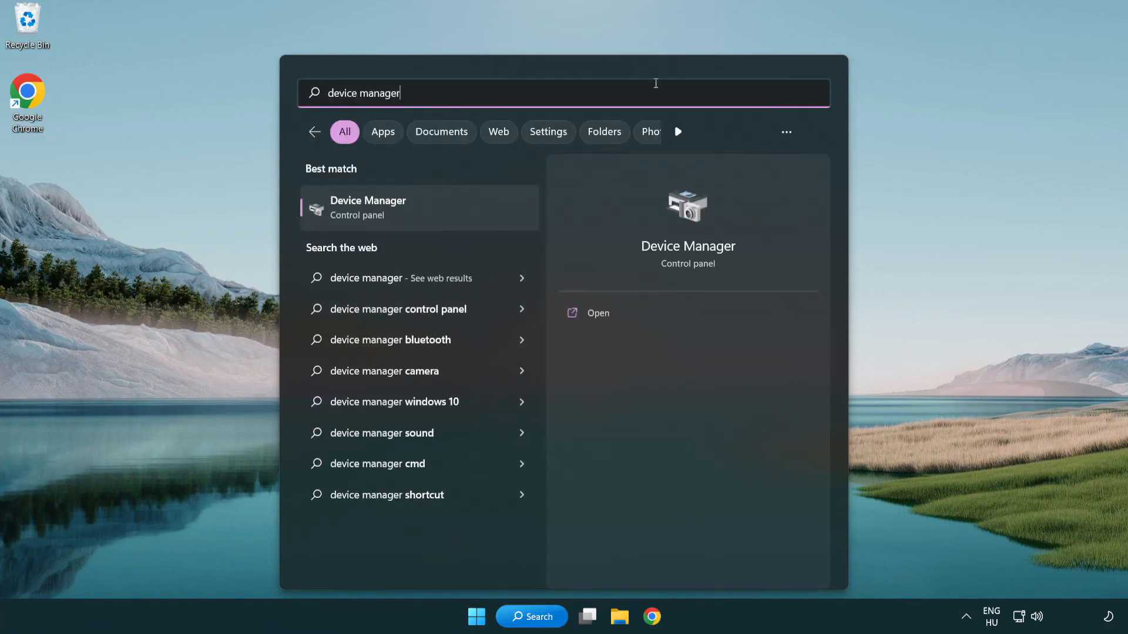
mouse_move(451, 216)
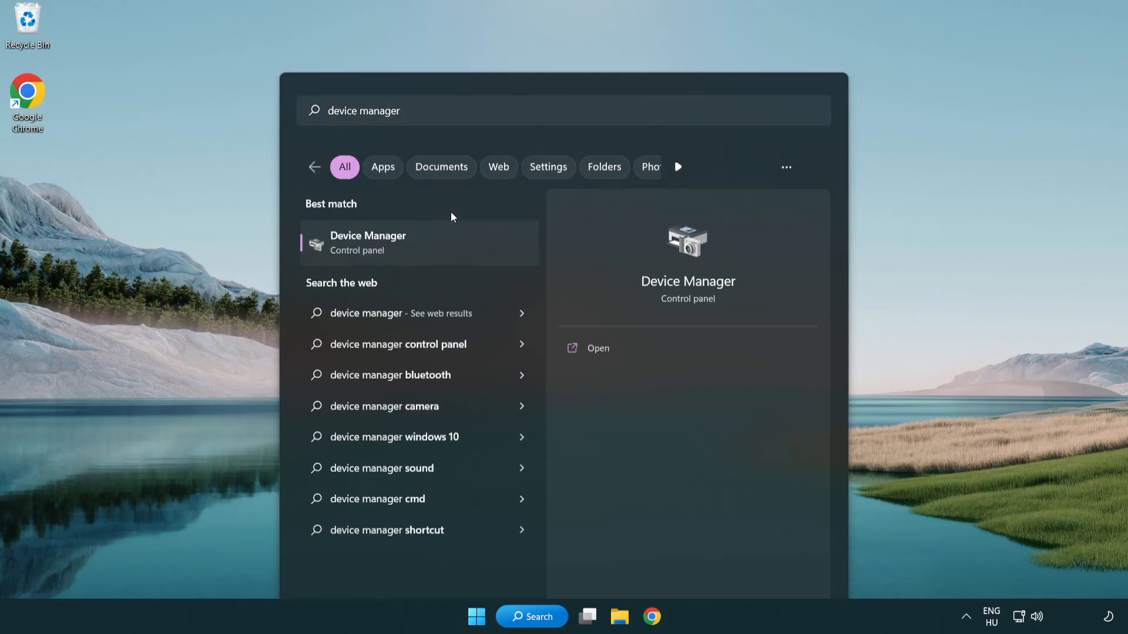
Step: Launch Device Manager and expand the Display adapters category
left_click(368, 242)
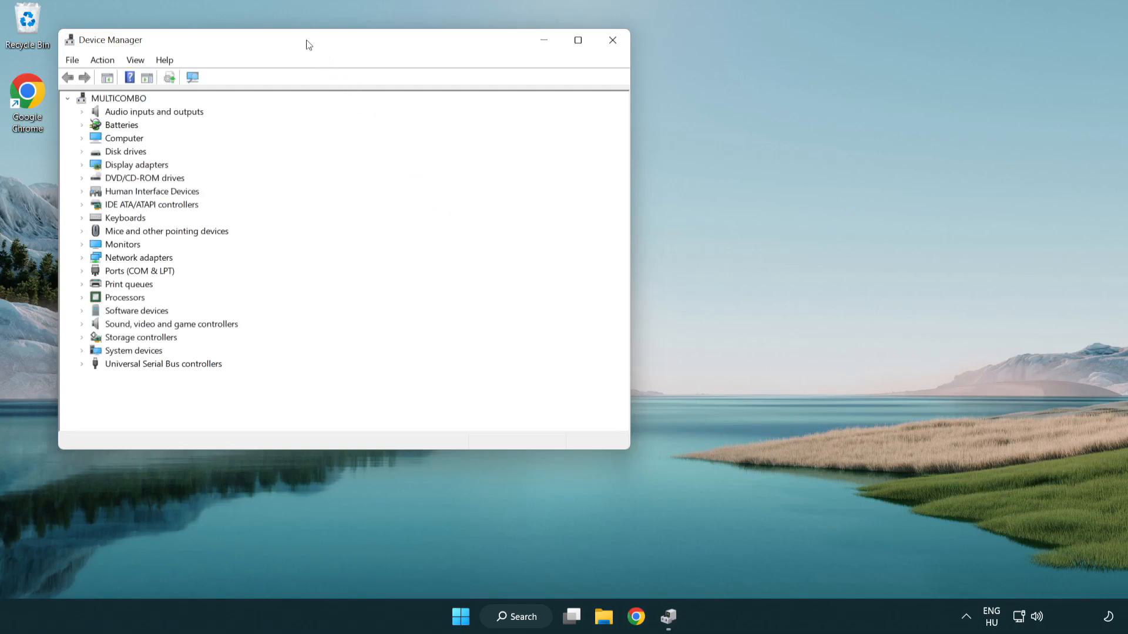
left_click_drag(308, 40, 531, 108)
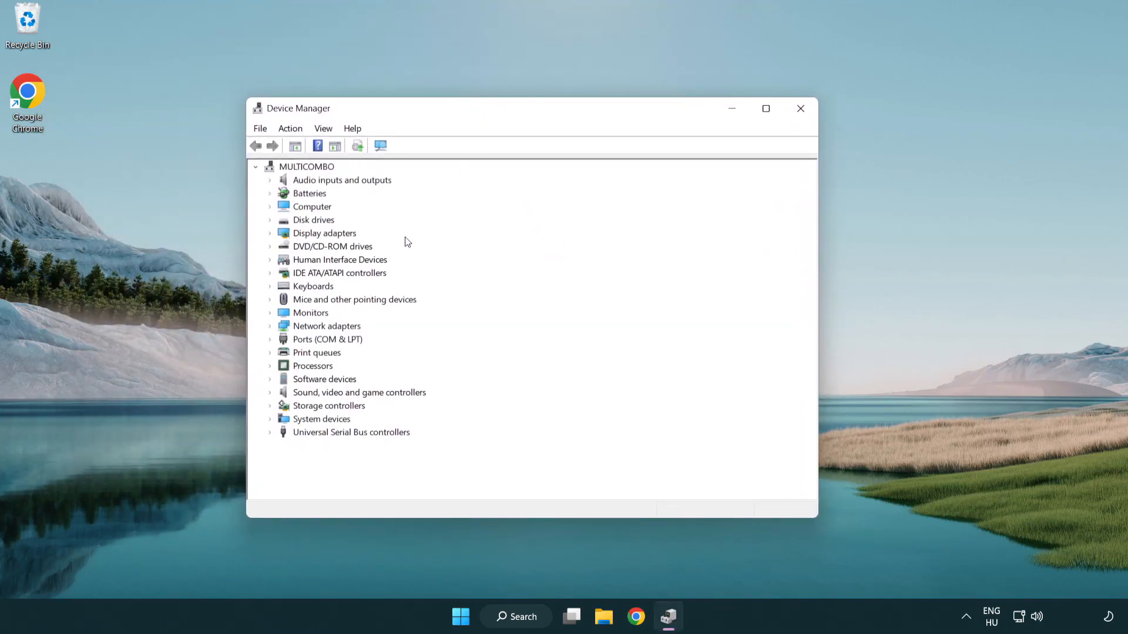
left_click(324, 233)
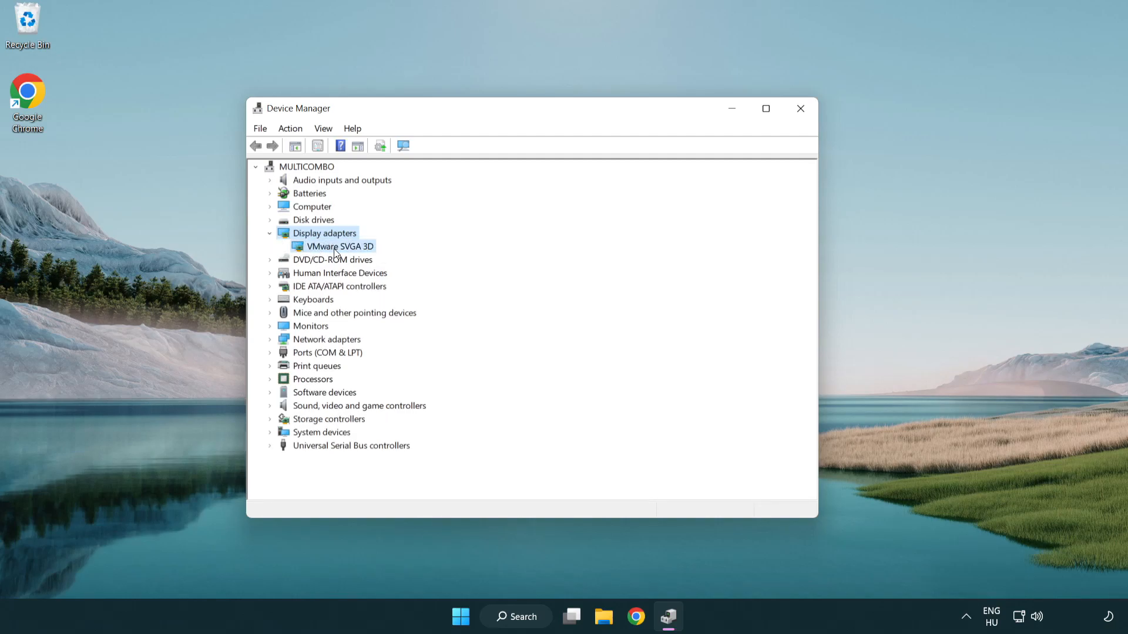
Step: Start a driver update for the VMware SVGA 3D adapter from its context menu
left_click(338, 246)
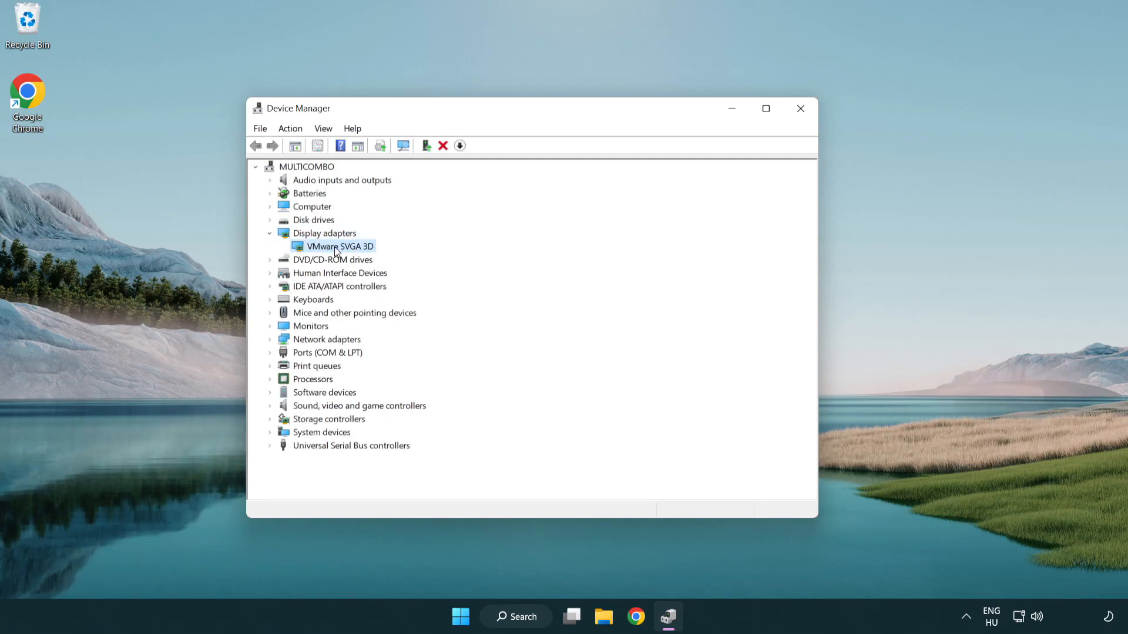
right_click(337, 245)
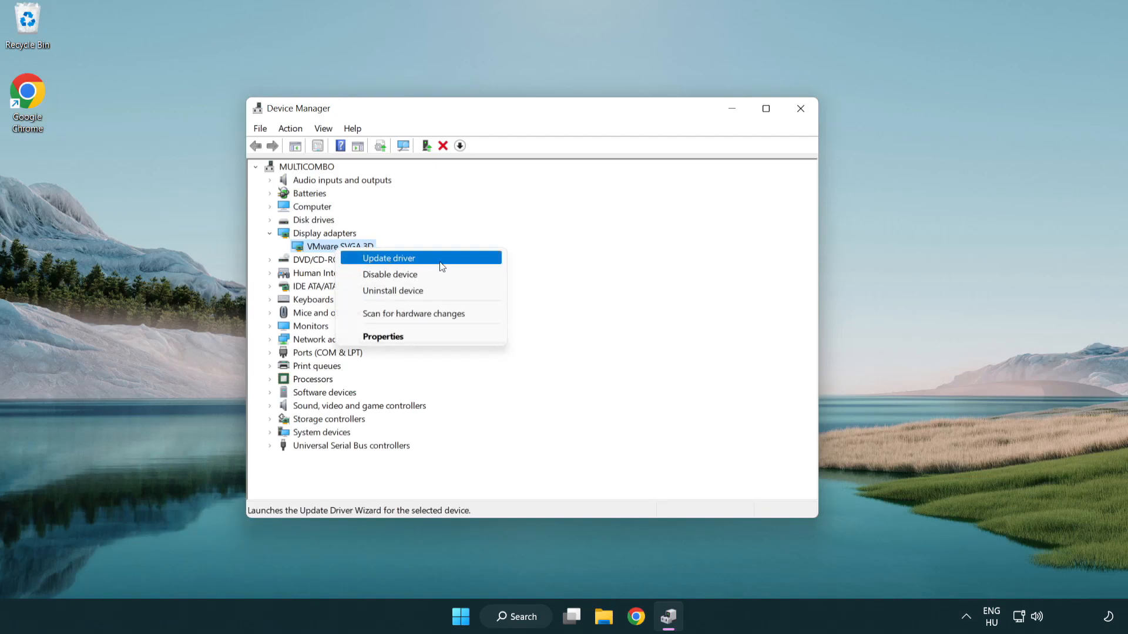
left_click(389, 259)
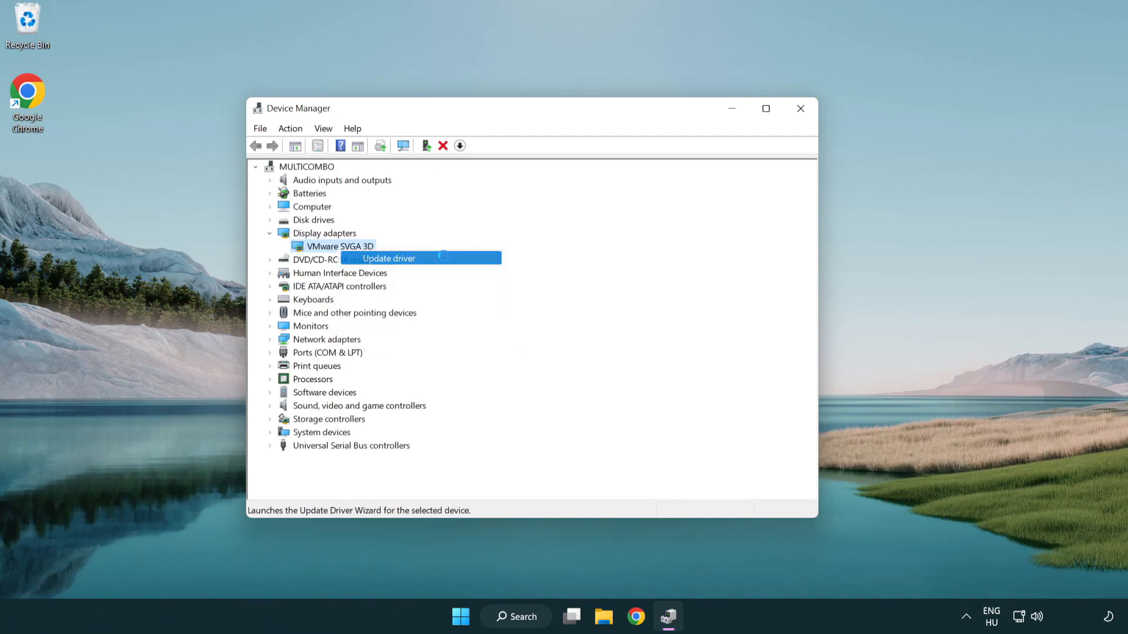
Step: Search automatically for drivers; best driver already installed, so close the wizard
left_click(389, 258)
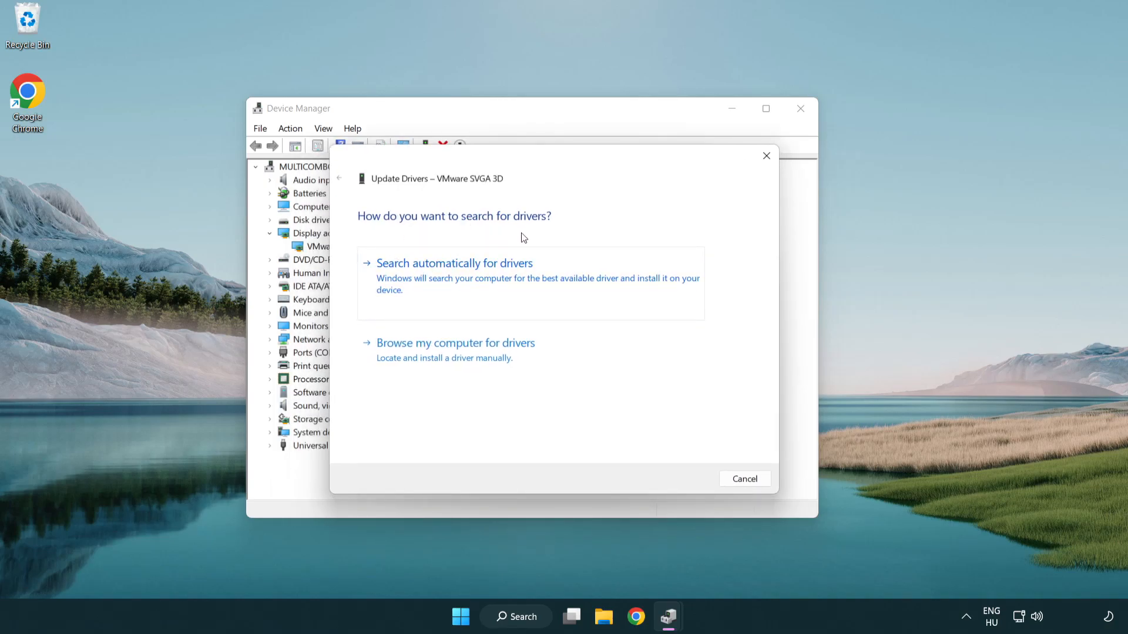
mouse_move(504, 281)
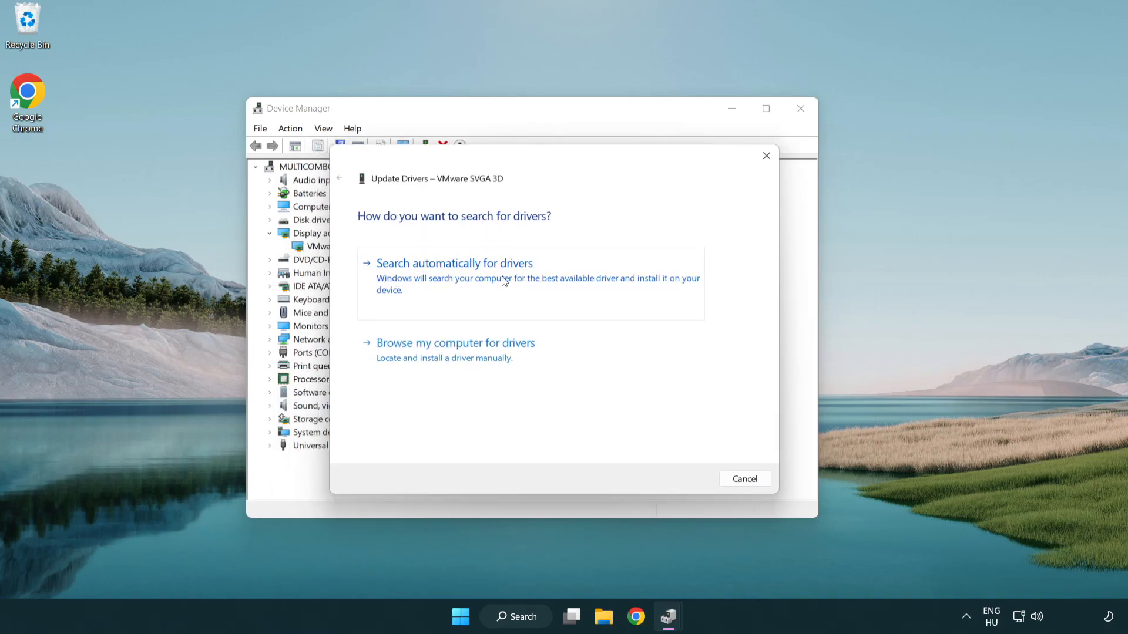
left_click(454, 262)
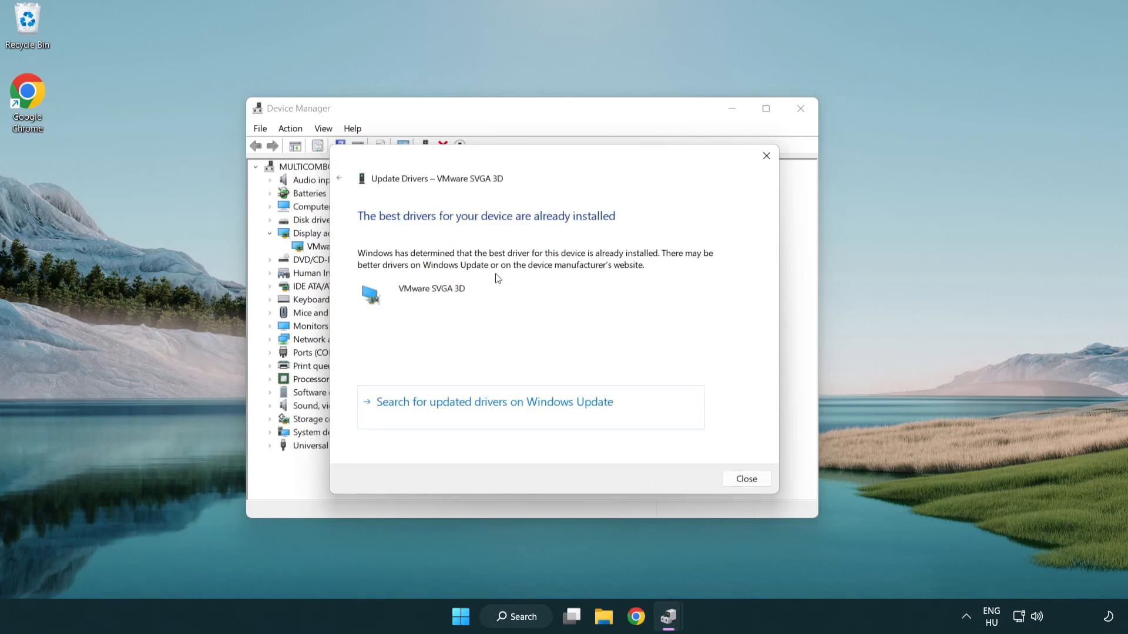
mouse_move(388, 229)
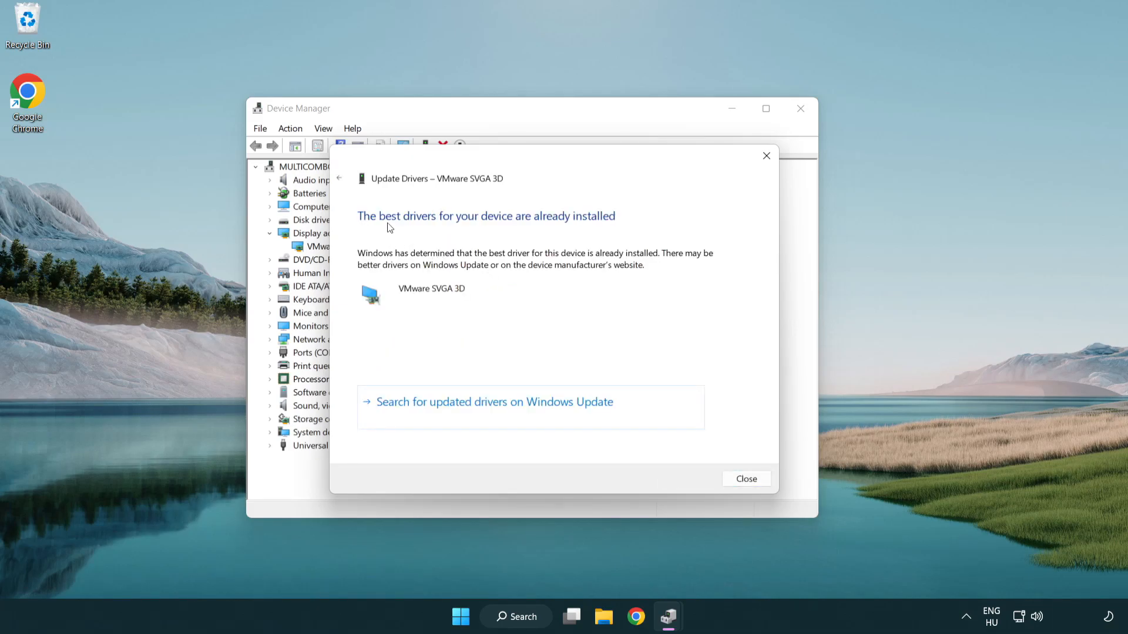
mouse_move(528, 308)
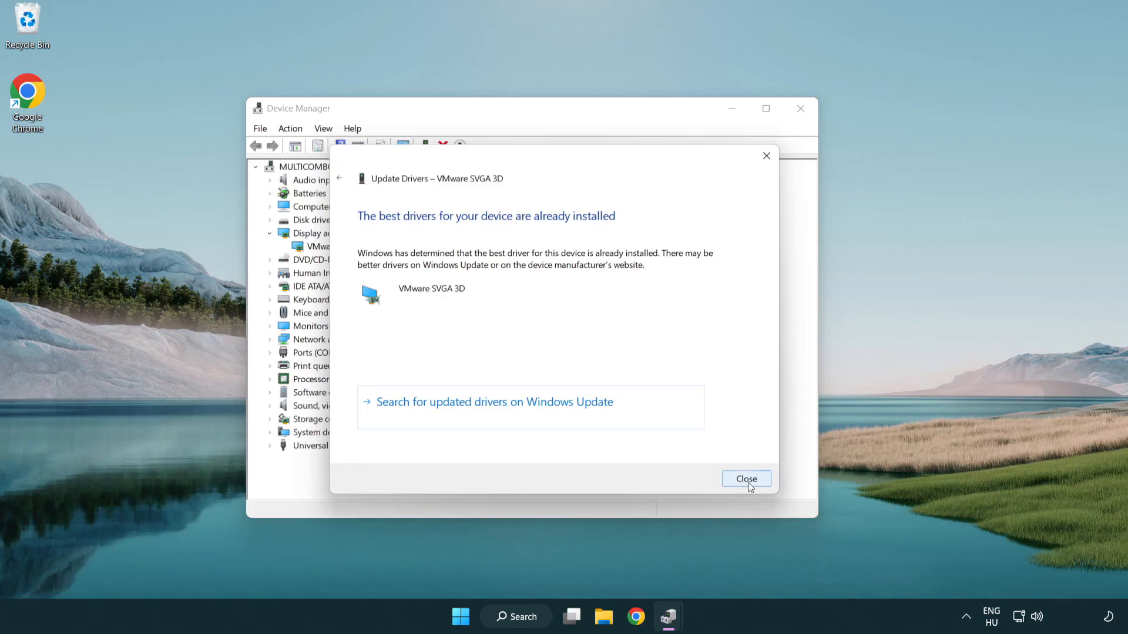
left_click(746, 478)
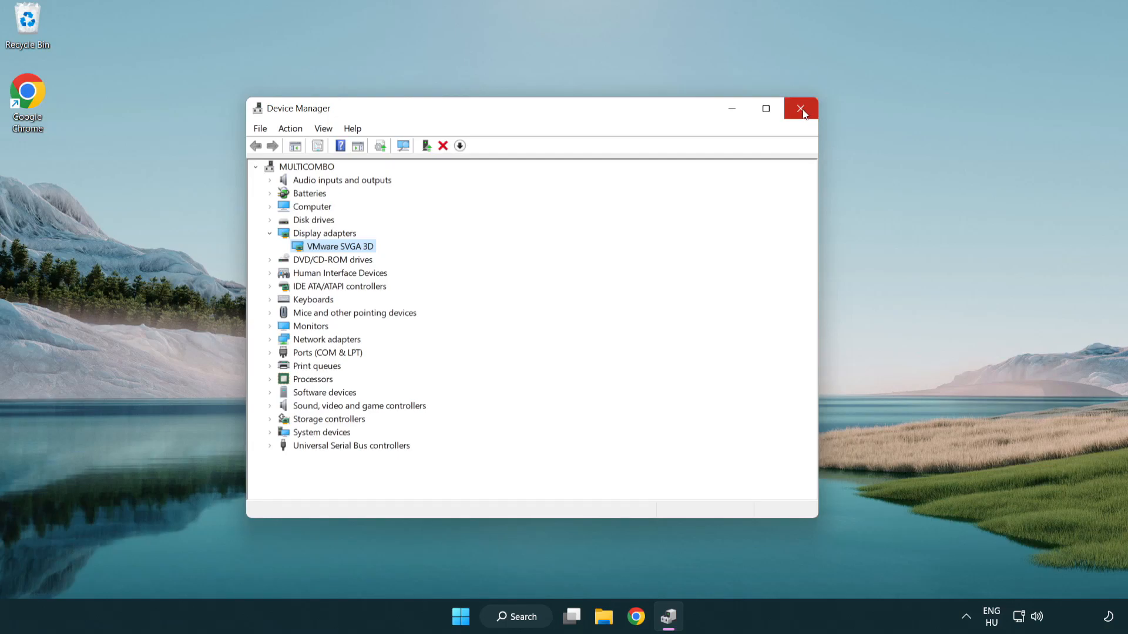
Step: Close Device Manager and open Windows Update settings via a search for 'update'
left_click(799, 108)
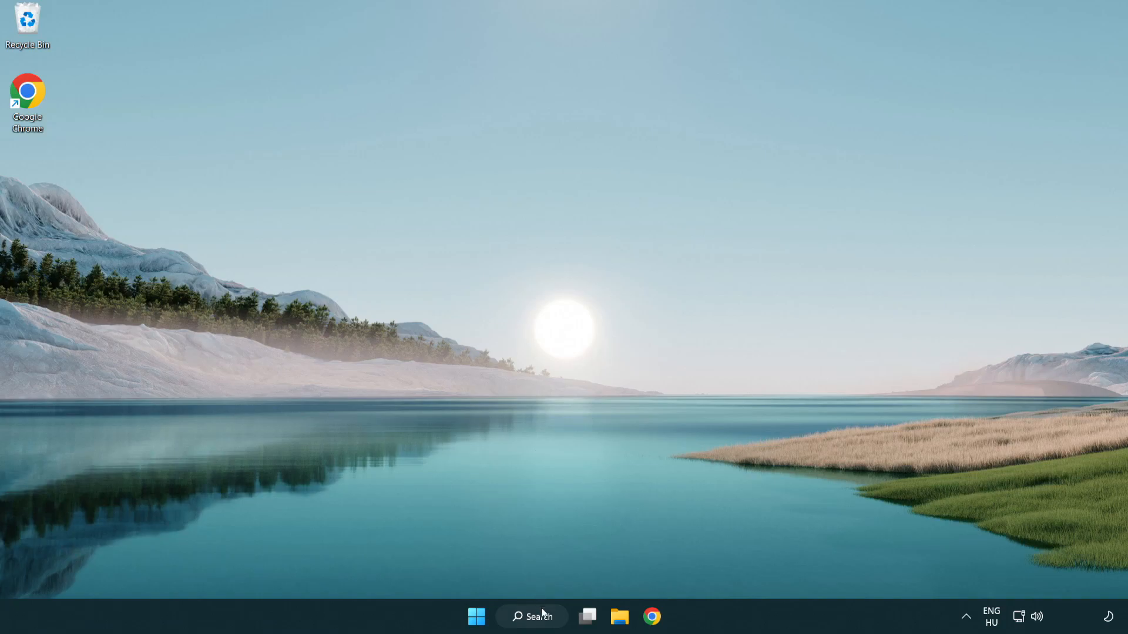
left_click(531, 617)
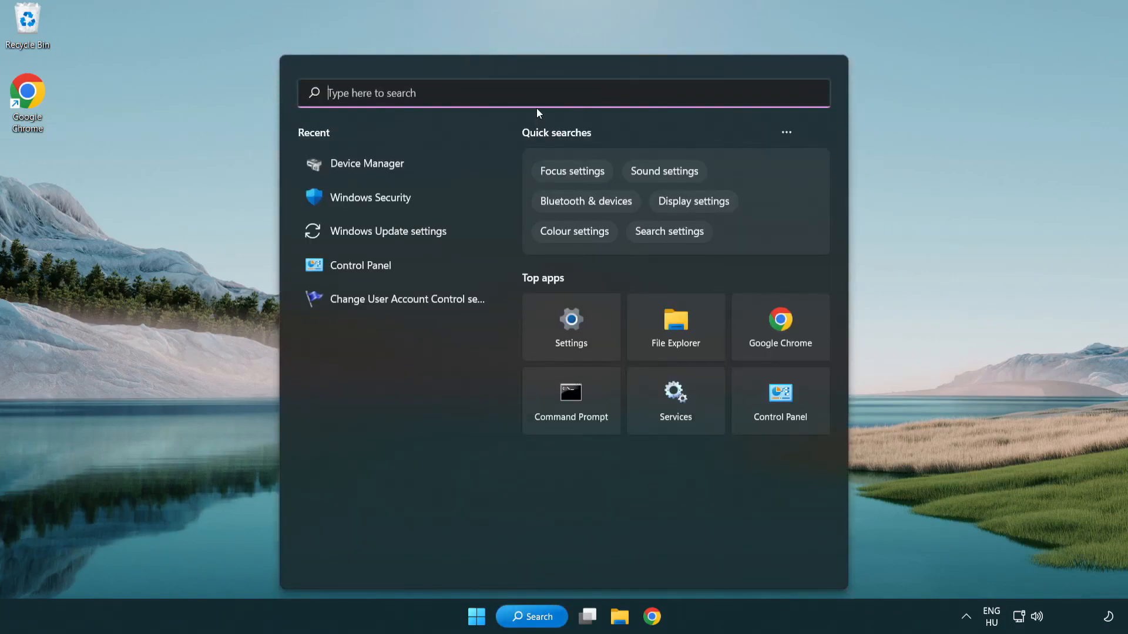
type("u")
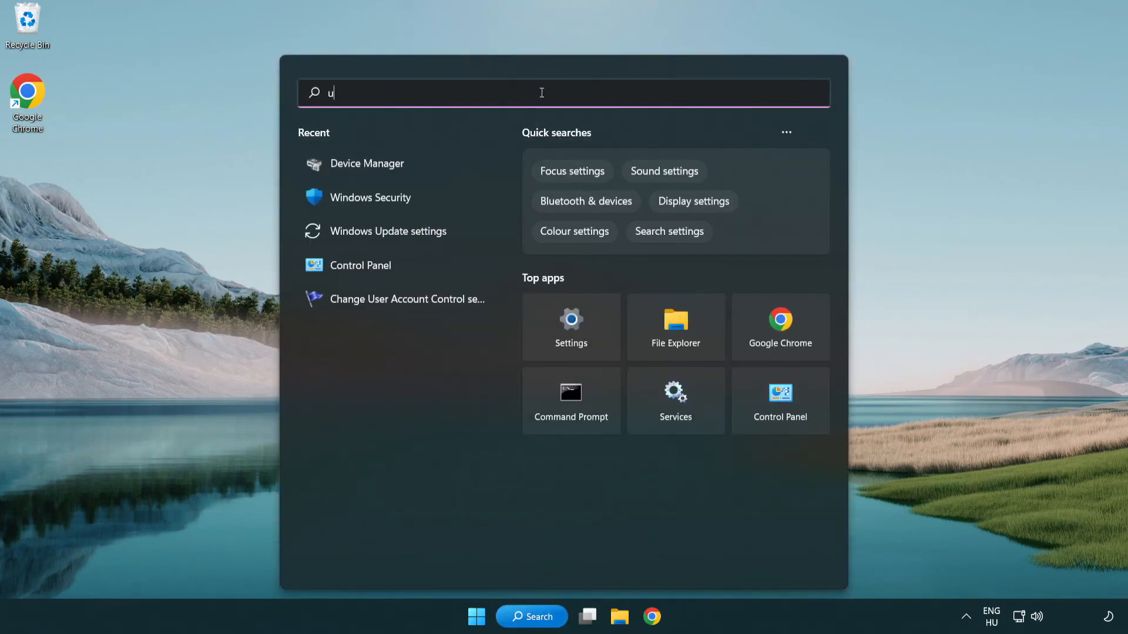
type("pdate")
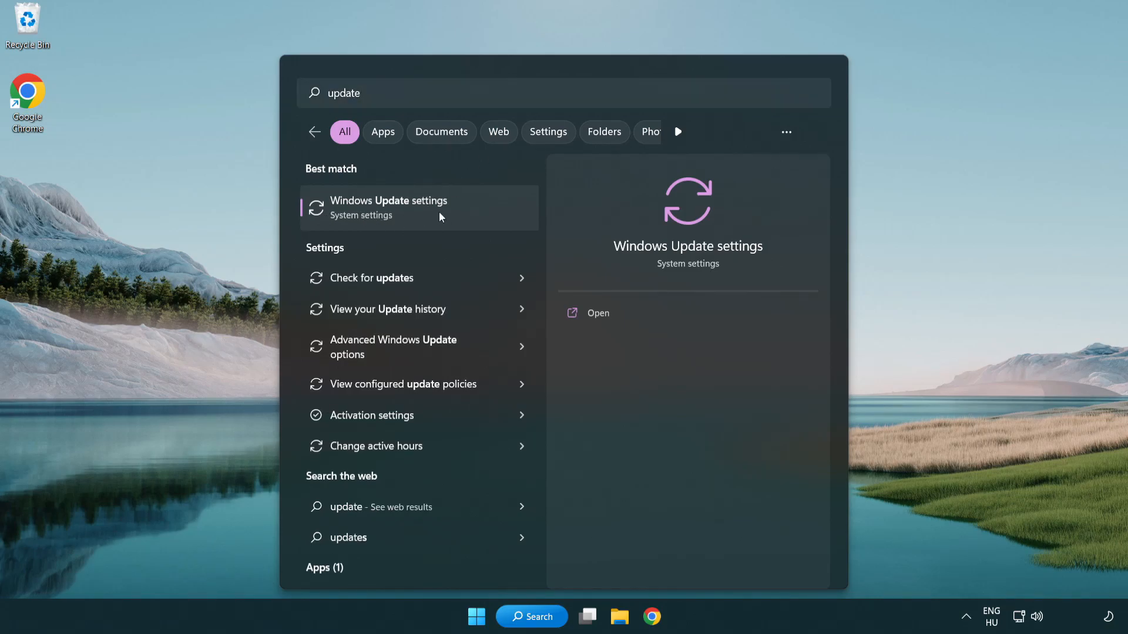
left_click(388, 207)
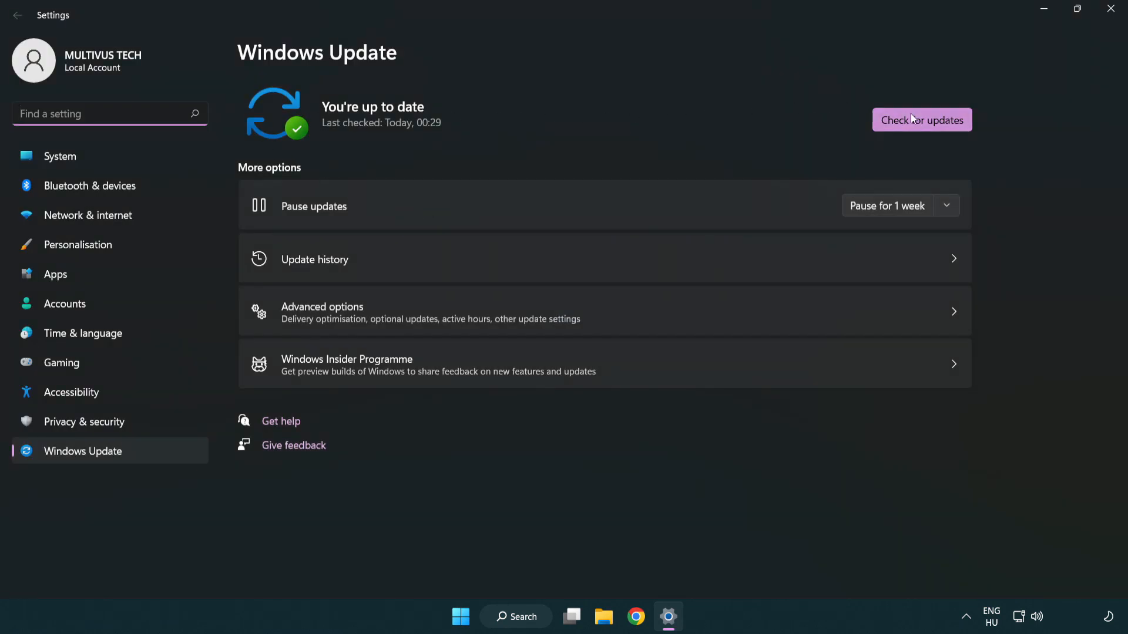
Step: Check for updates and confirm Windows reports 'You're up to date'
left_click(920, 120)
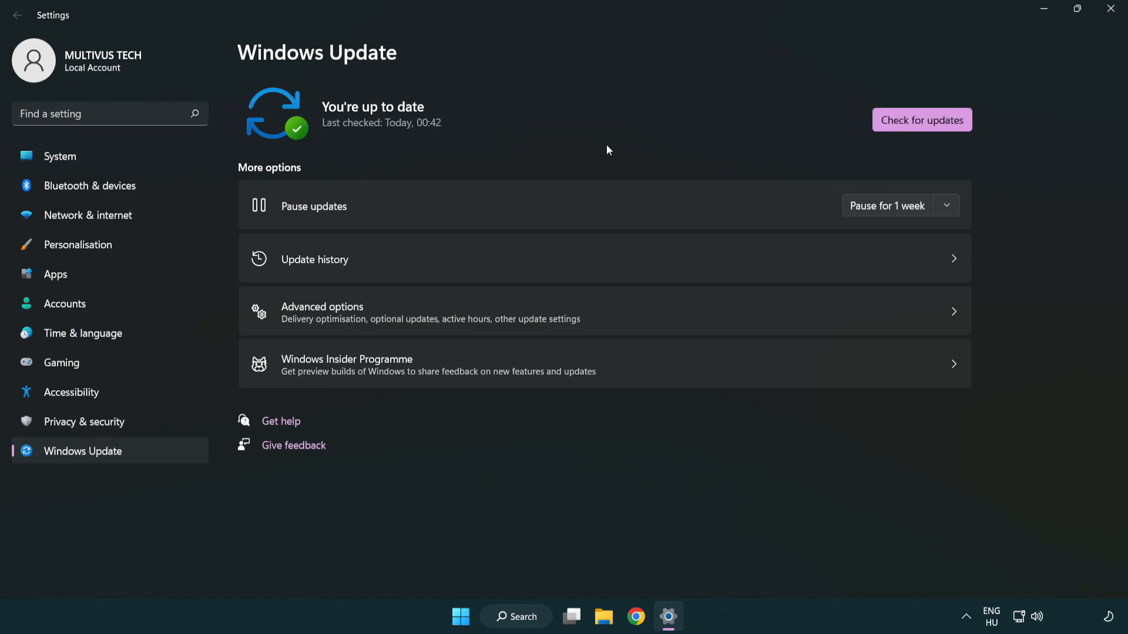
mouse_move(968, 73)
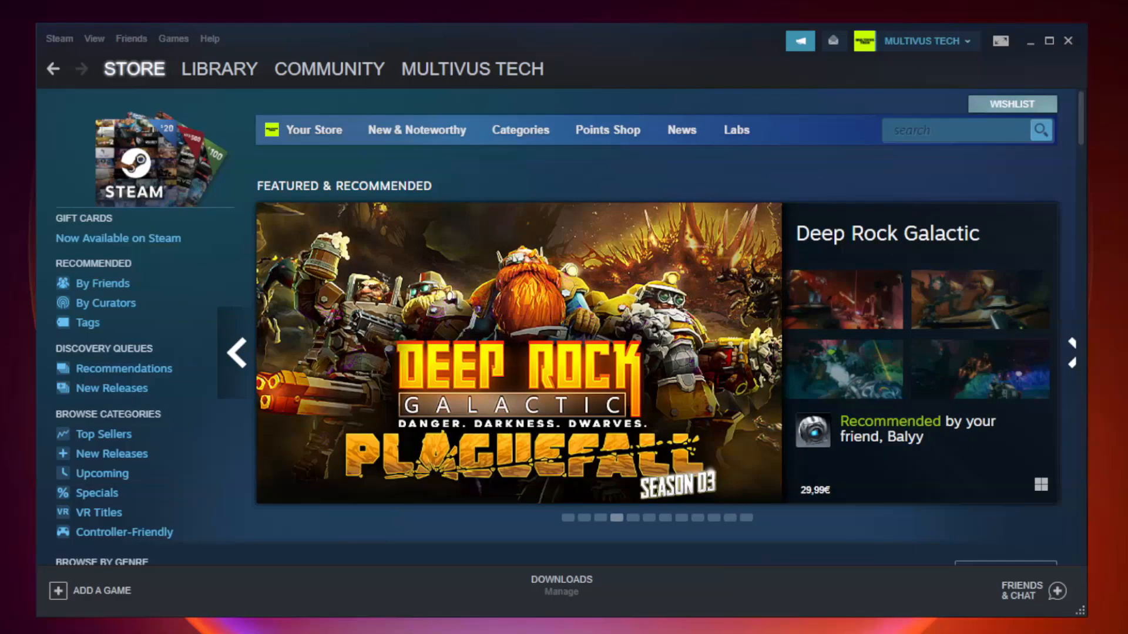
Step: In the Steam Library, open Properties for the non-working game (Unturned)
left_click(220, 68)
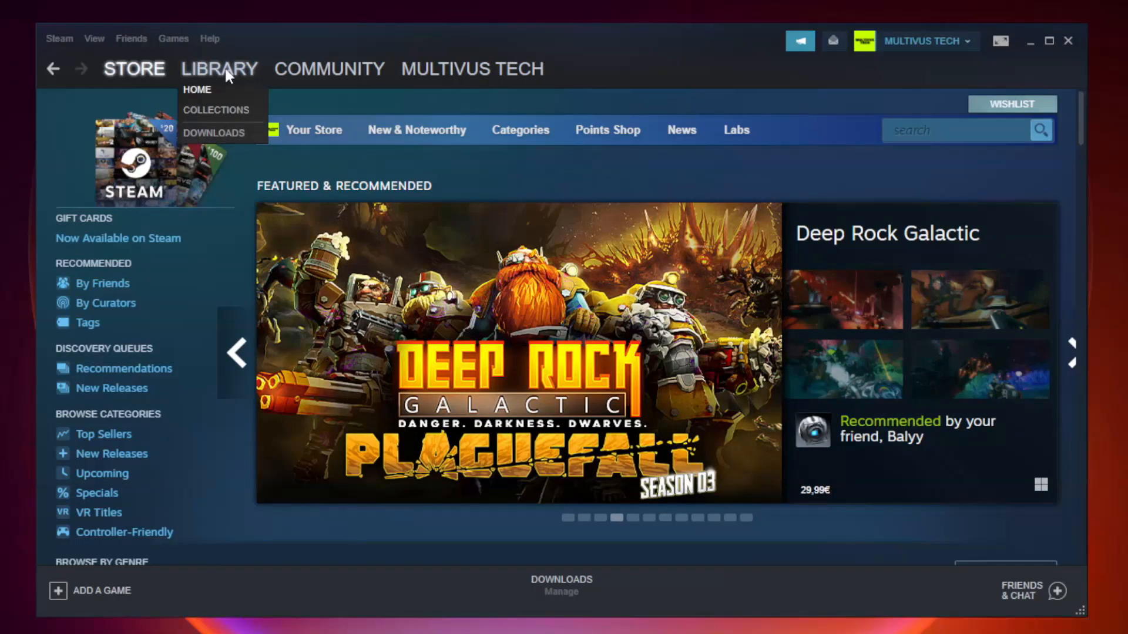
left_click(197, 89)
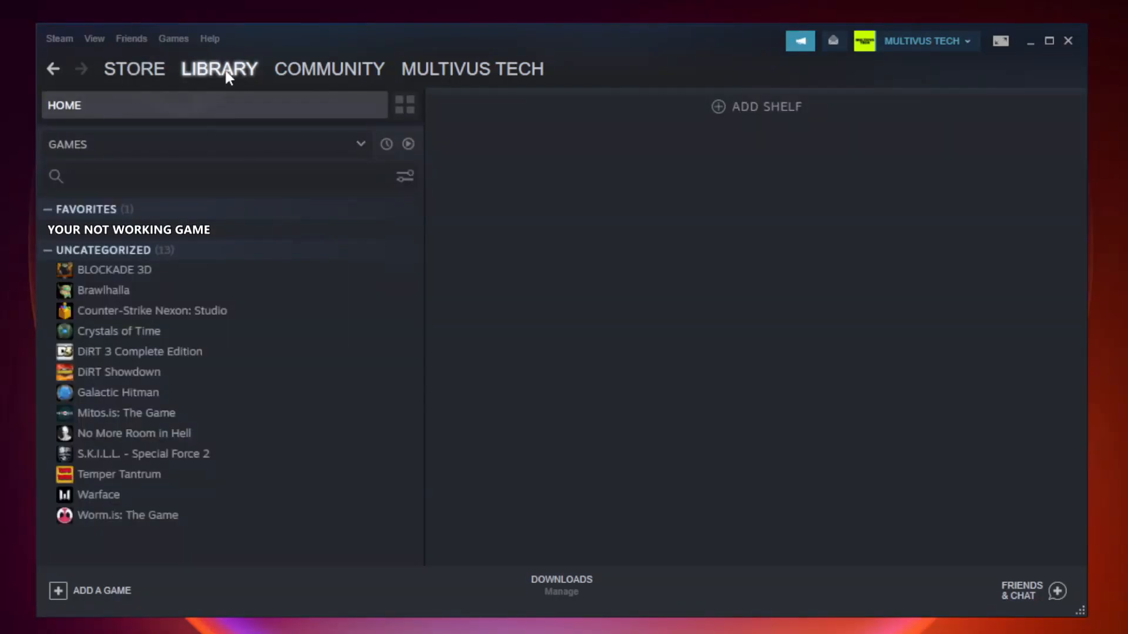
mouse_move(271, 234)
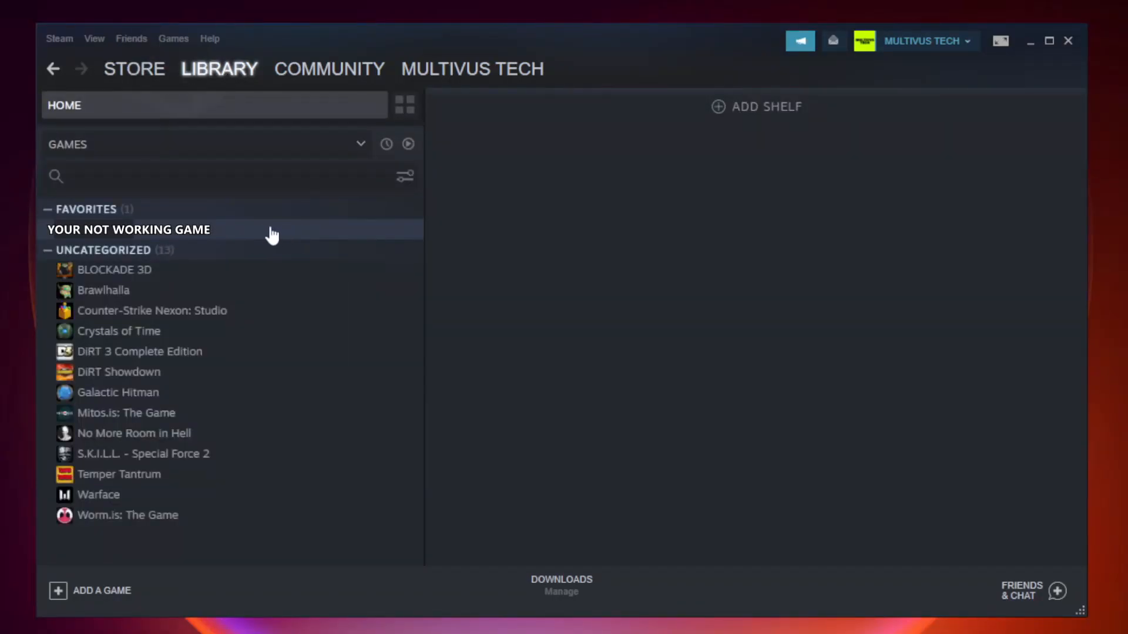
right_click(128, 229)
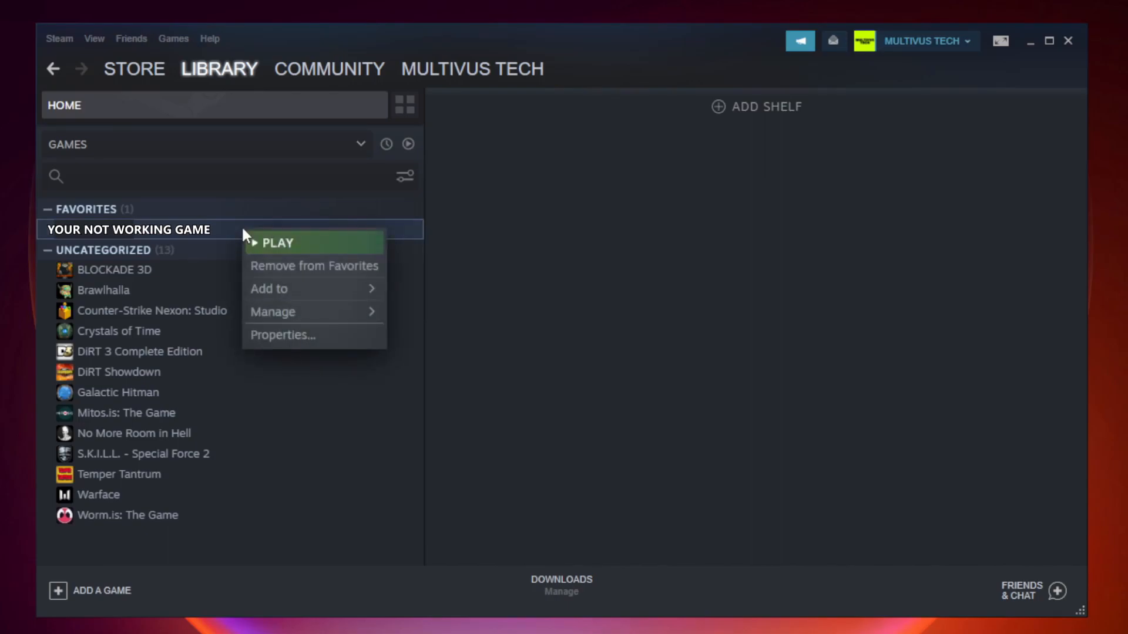
mouse_move(319, 340)
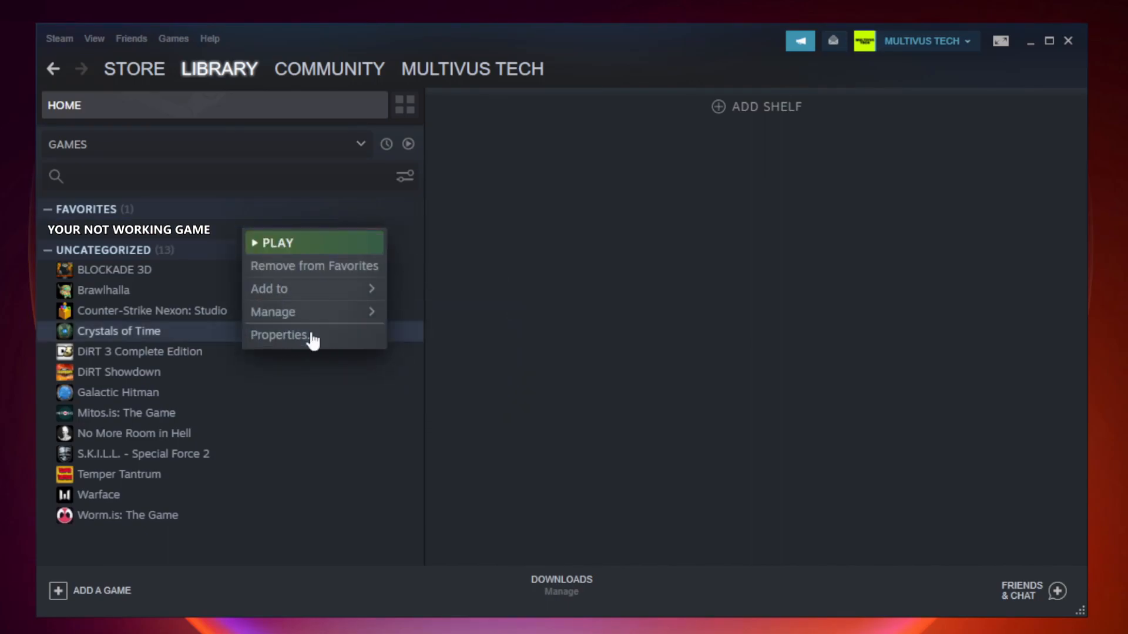
left_click(280, 335)
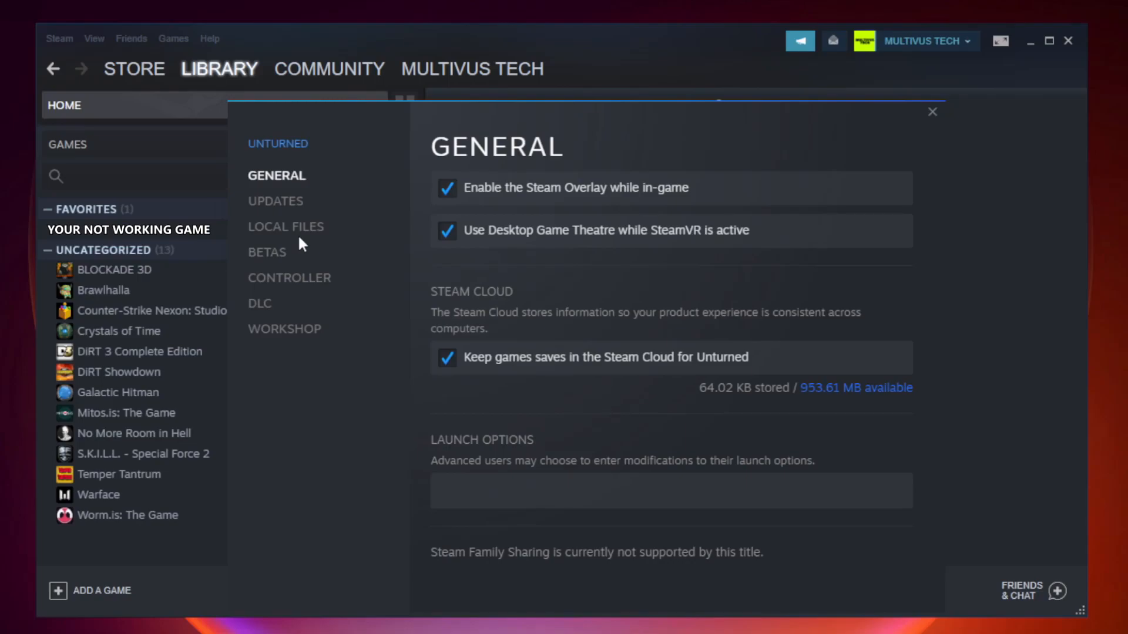
Step: Verify integrity of all 9192 game files under Local Files, then browse to the install folder
left_click(286, 227)
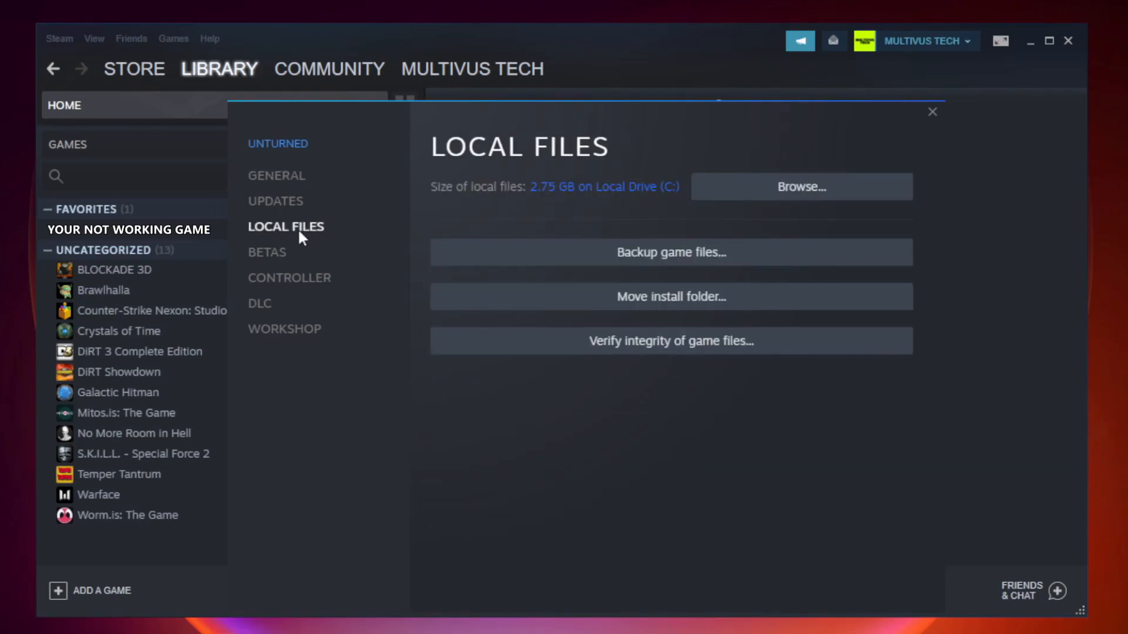
mouse_move(670, 341)
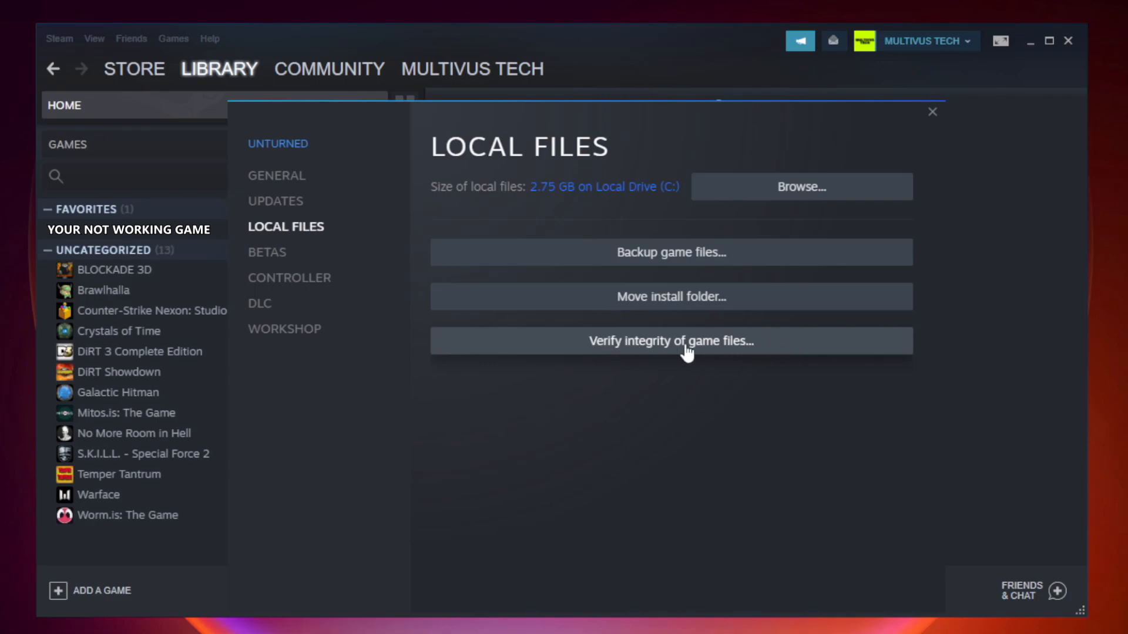
left_click(670, 341)
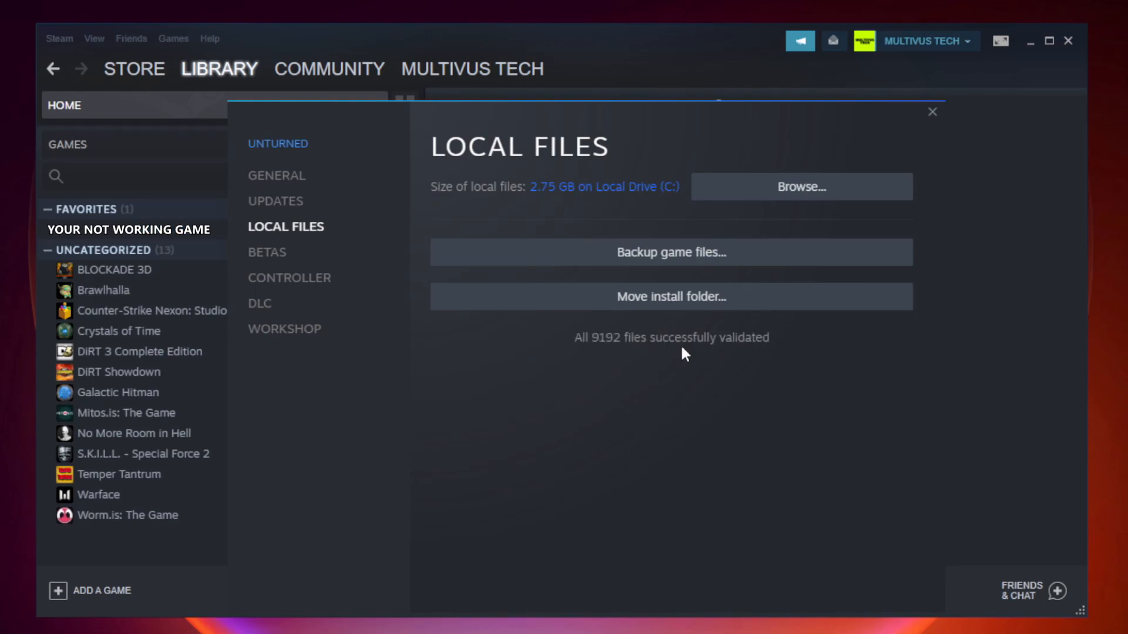
mouse_move(748, 363)
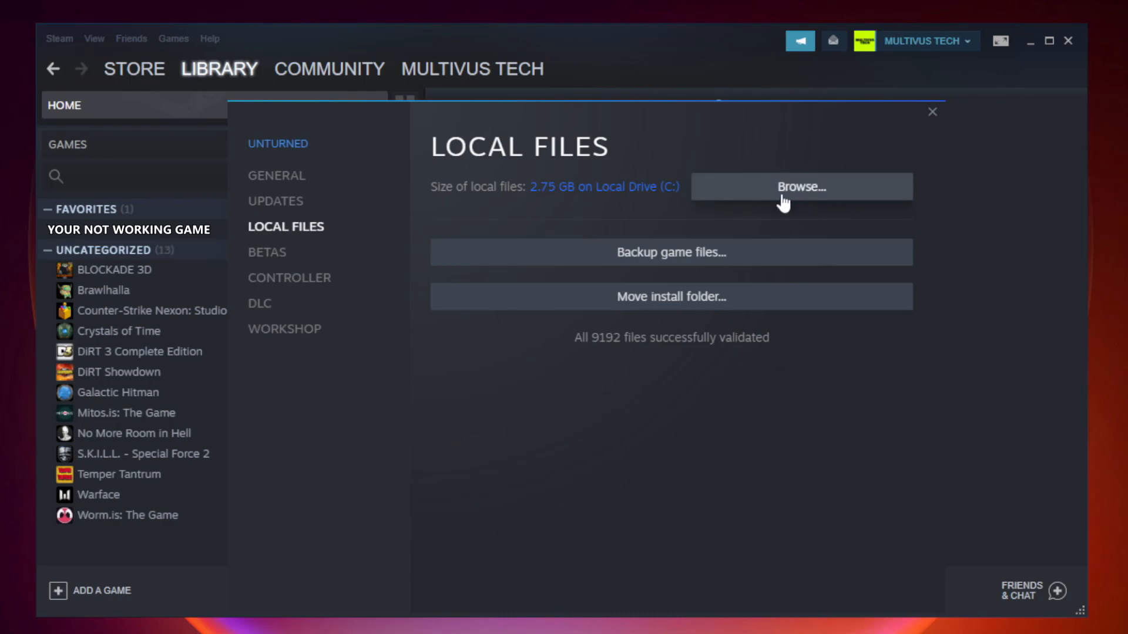
left_click(800, 187)
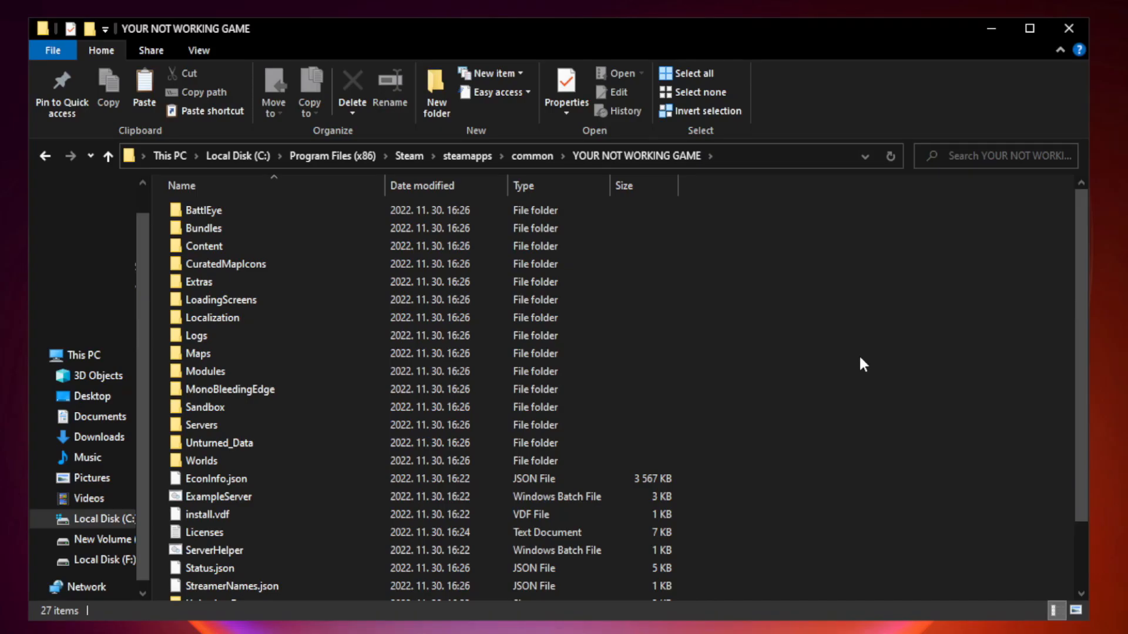
Step: Open Properties of the game's shortcut in its install folder
scroll("down", 3)
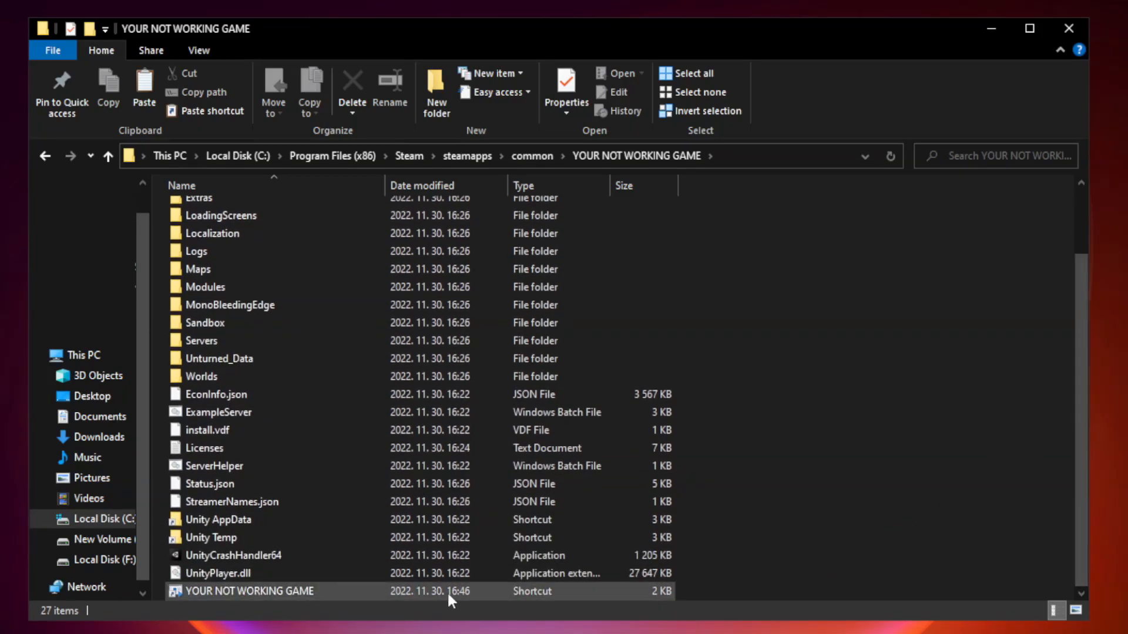
left_click(266, 591)
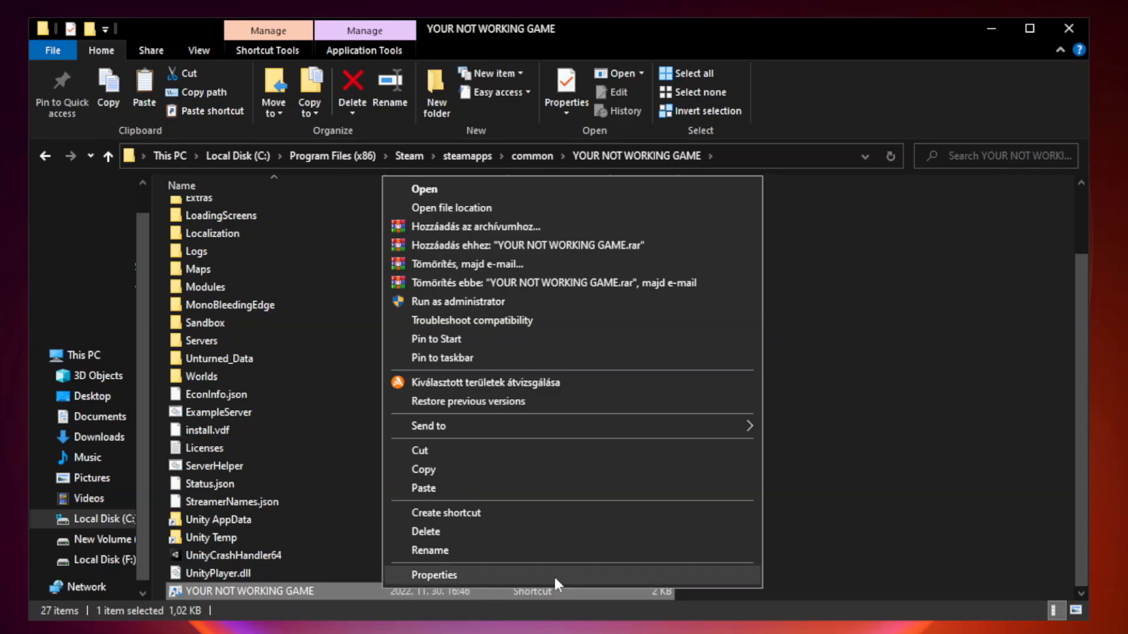
mouse_move(570, 579)
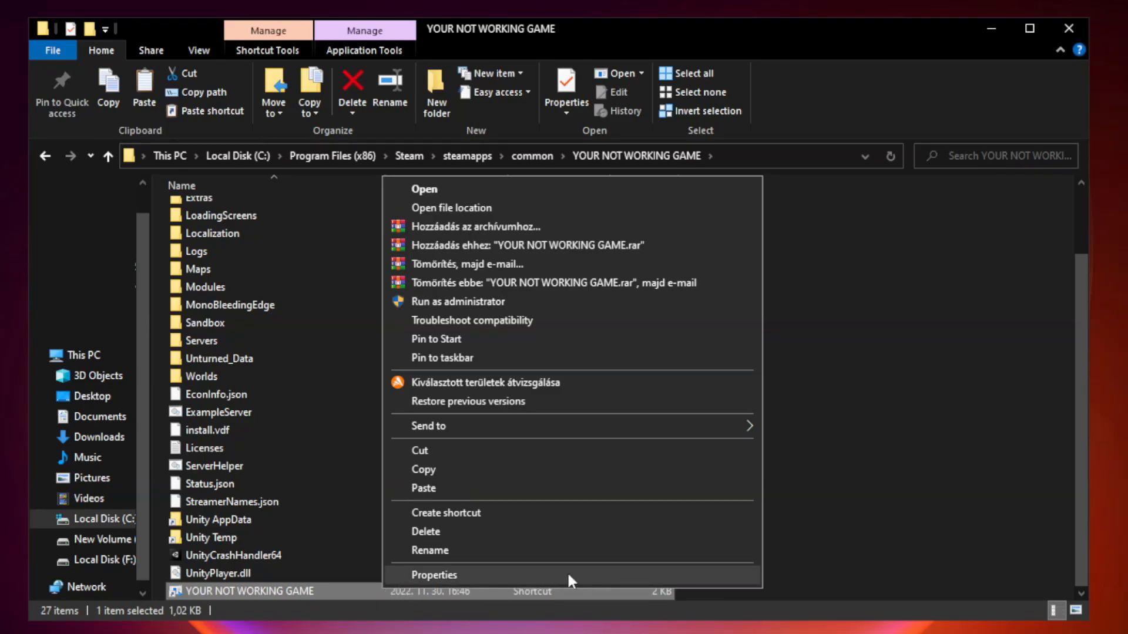
left_click(432, 574)
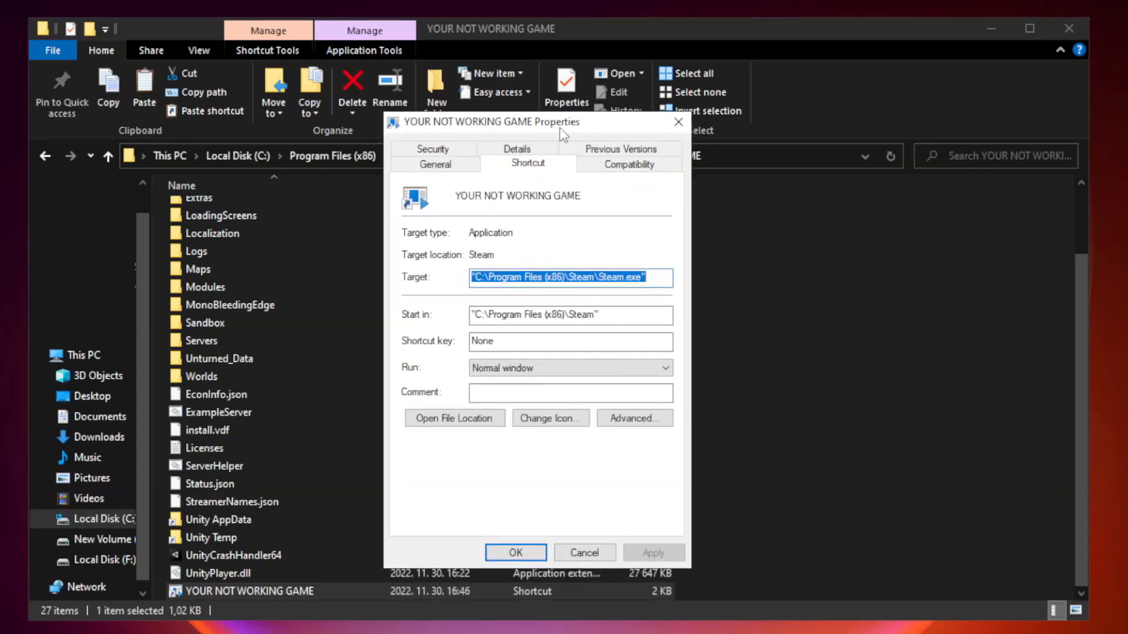
mouse_move(620, 179)
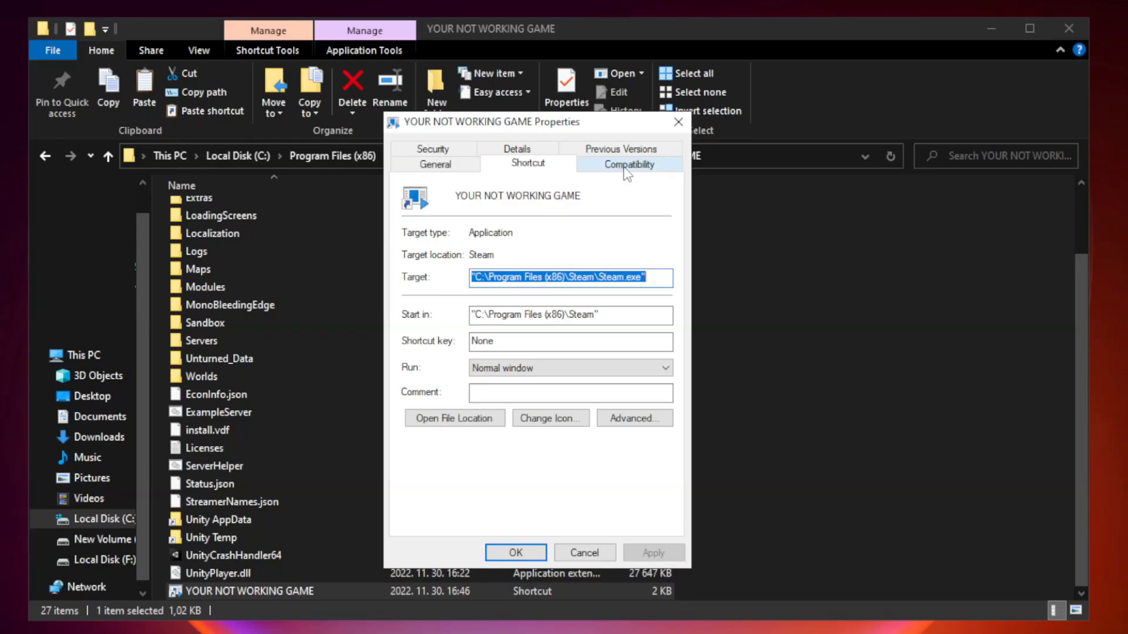
Step: On Compatibility, enable Windows 8 compatibility mode and disable fullscreen optimizations
left_click(627, 164)
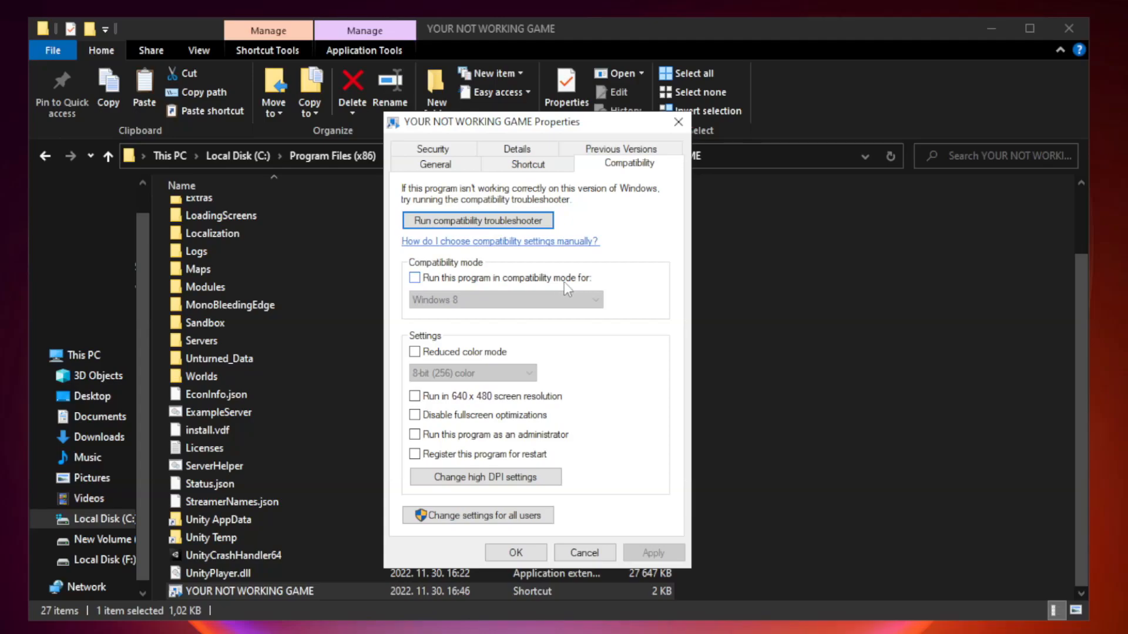
left_click(414, 279)
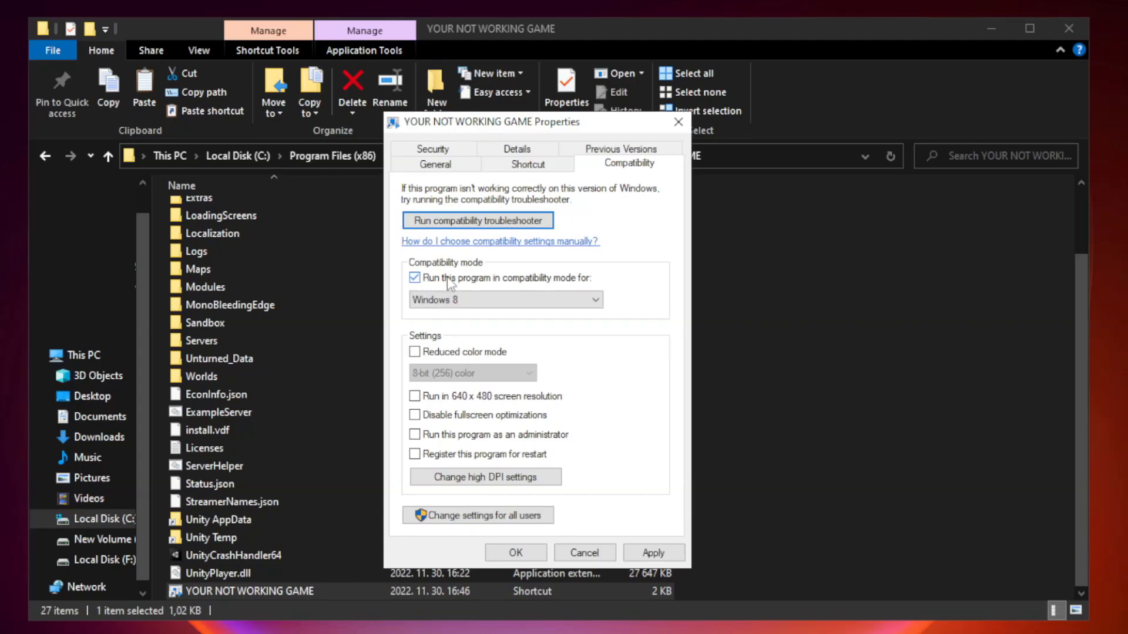
left_click(505, 300)
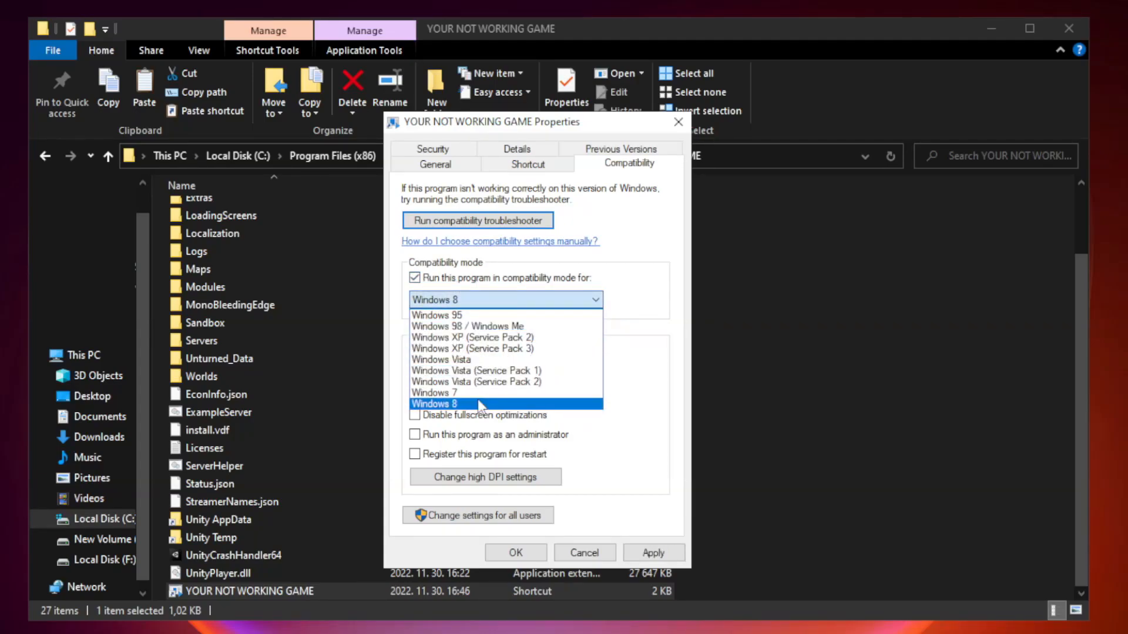
mouse_move(475, 409)
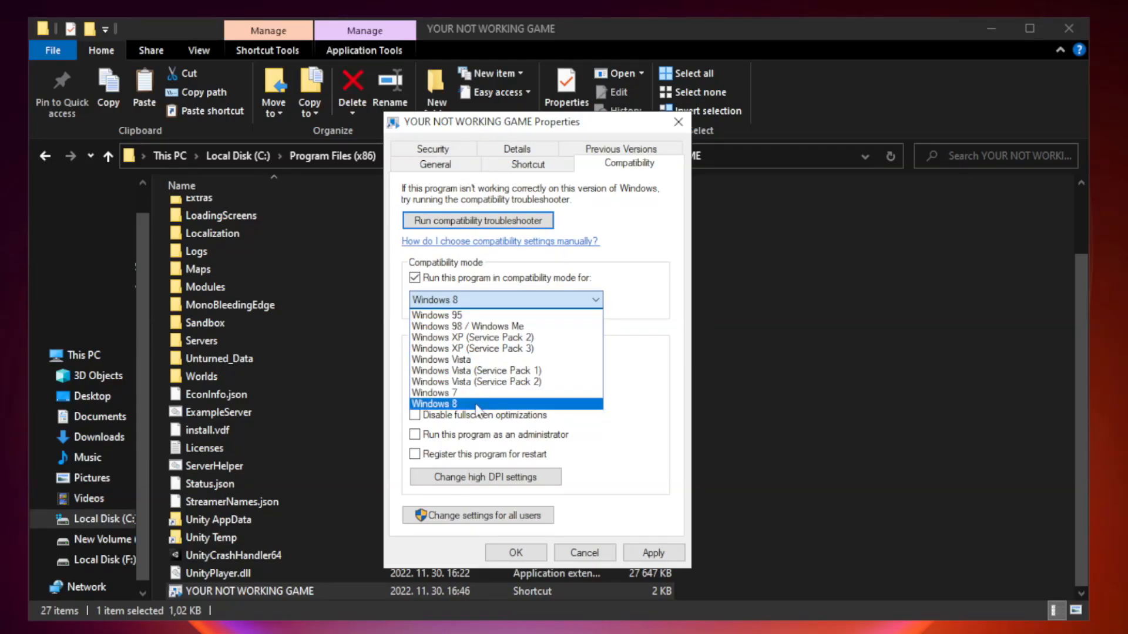
left_click(433, 403)
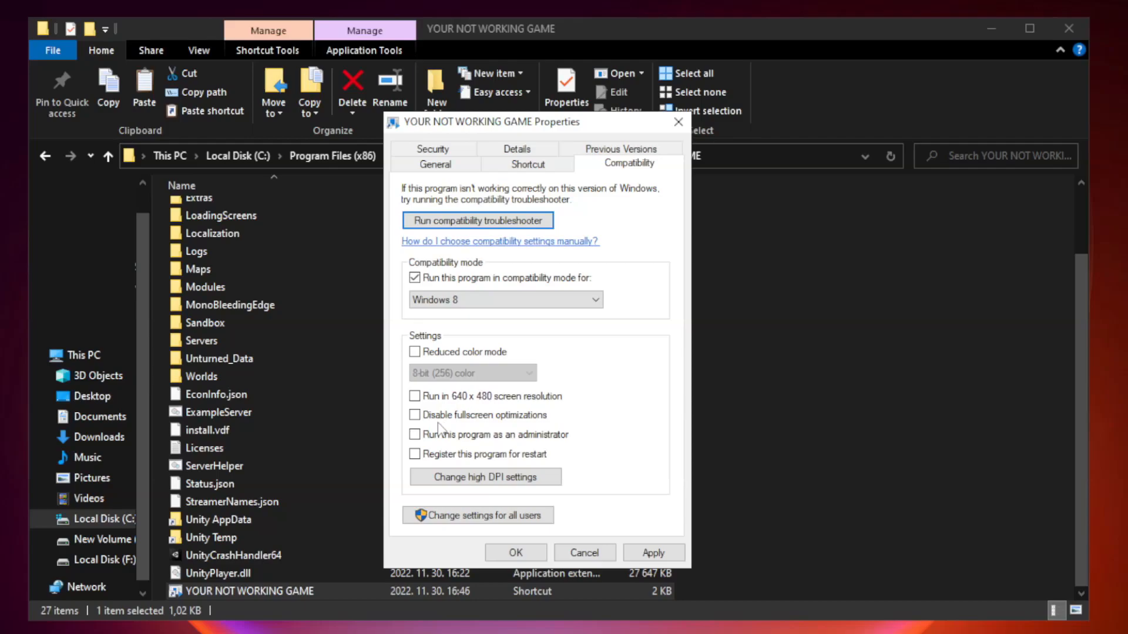
left_click(414, 415)
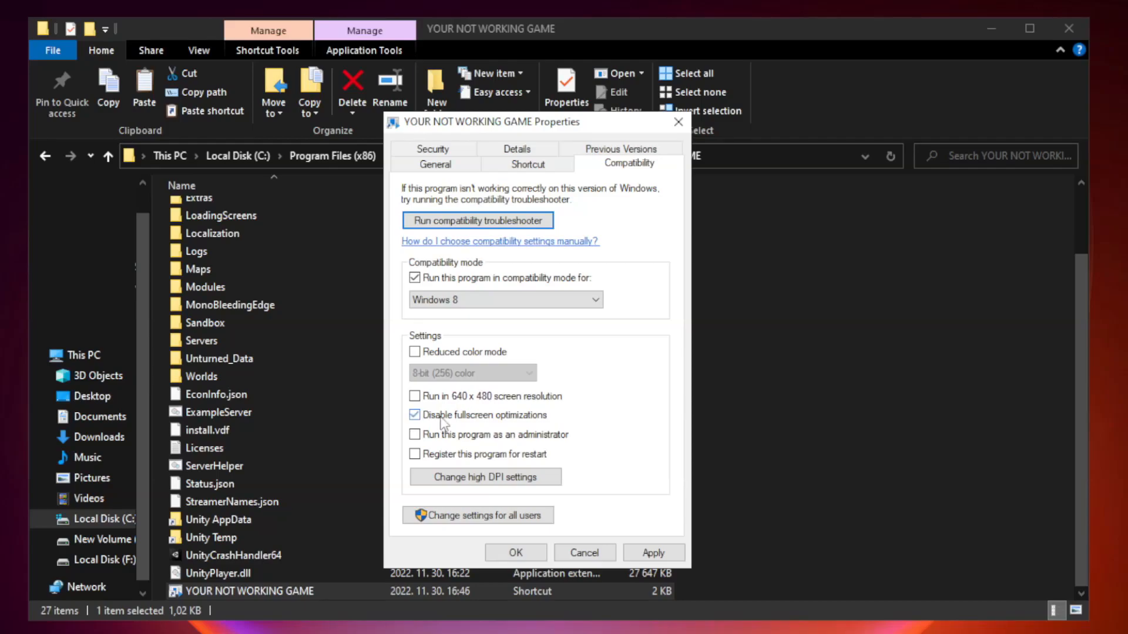
left_click(415, 414)
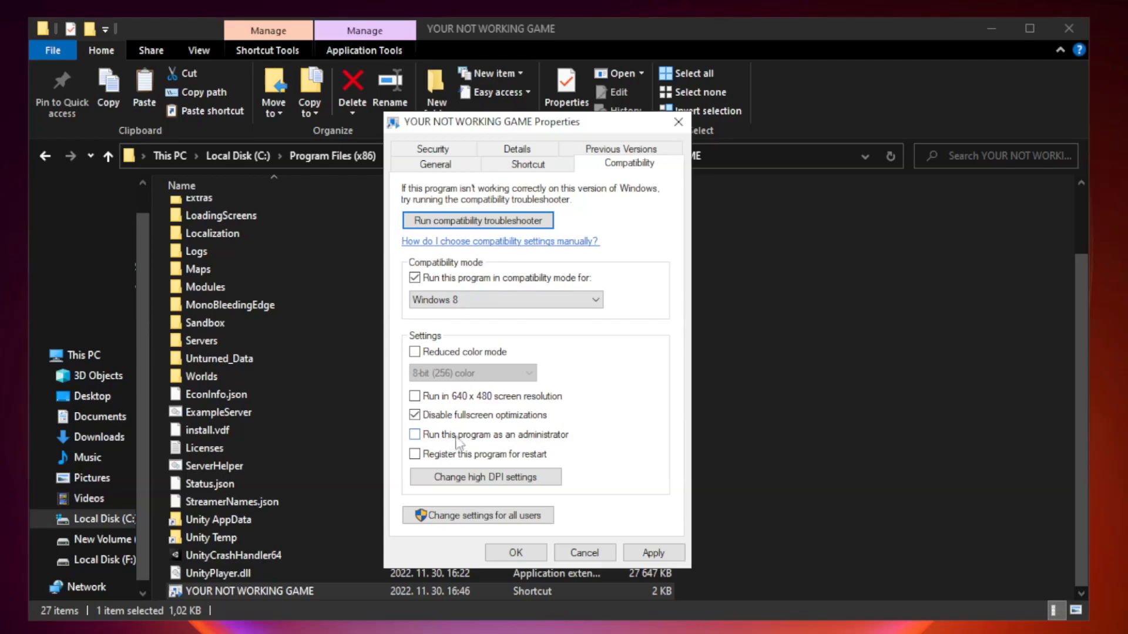
Step: Enable Run as administrator, apply and confirm, then close File Explorer
left_click(415, 434)
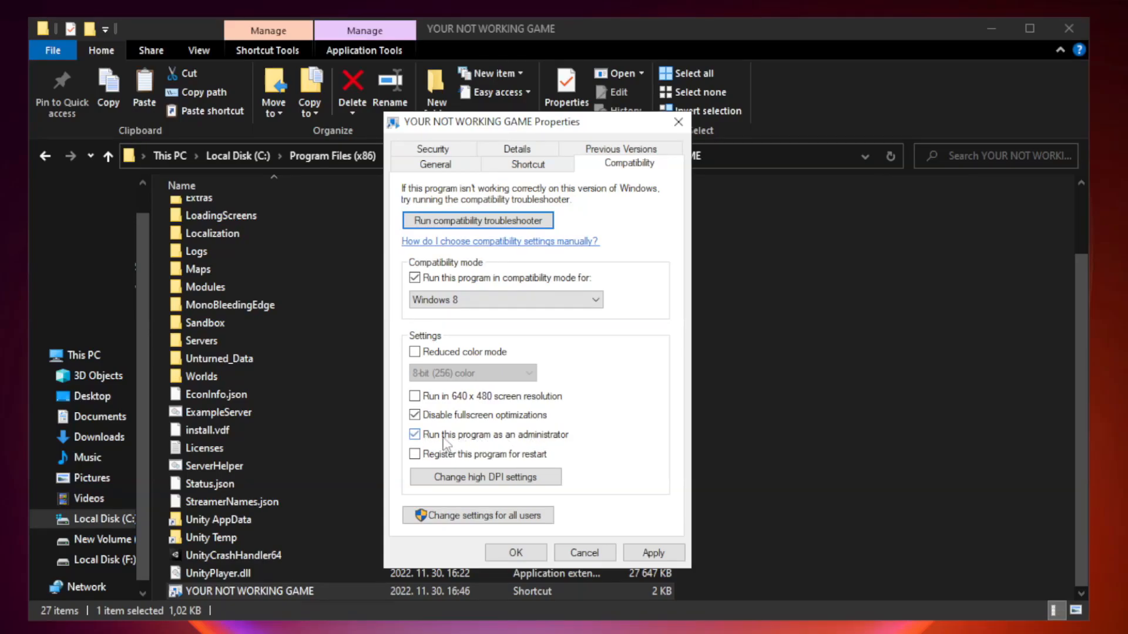
left_click(415, 434)
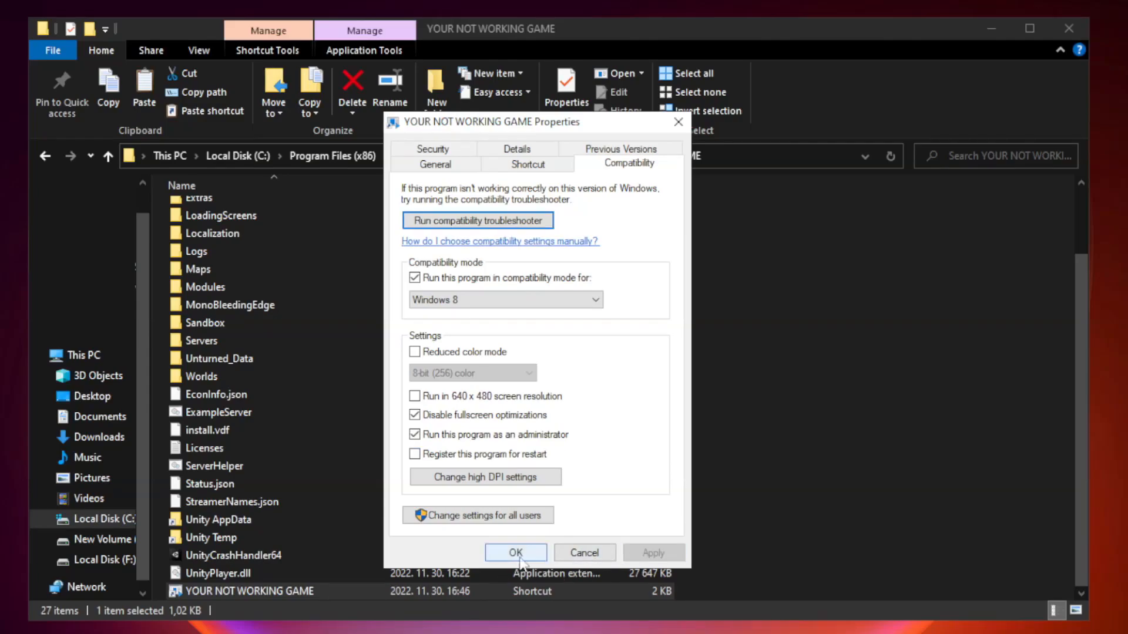
left_click(515, 552)
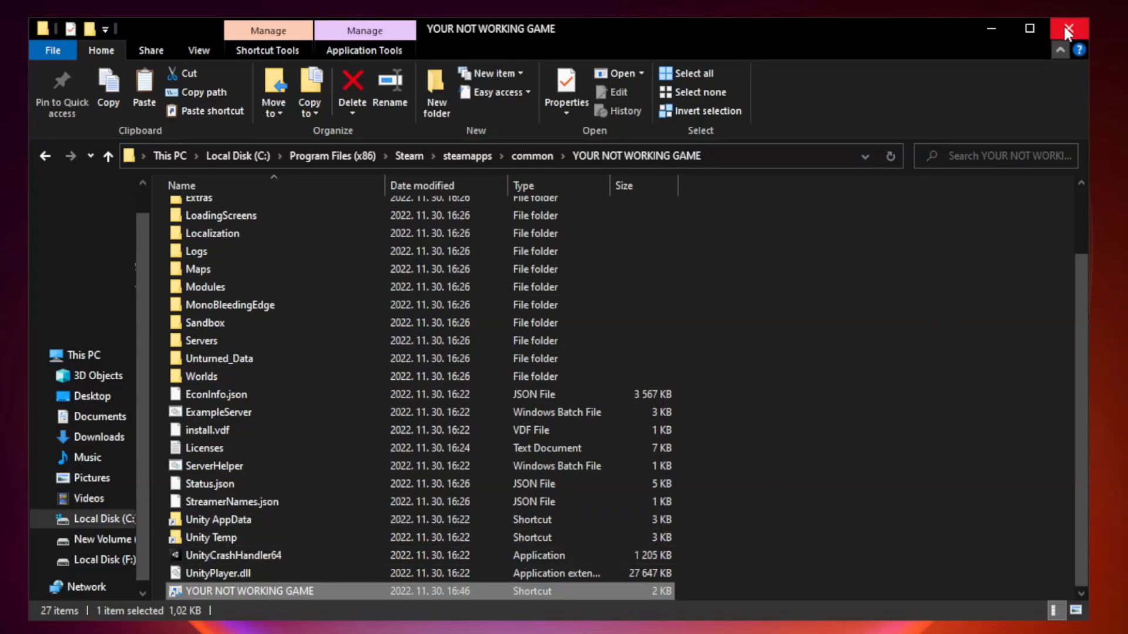
mouse_move(1059, 49)
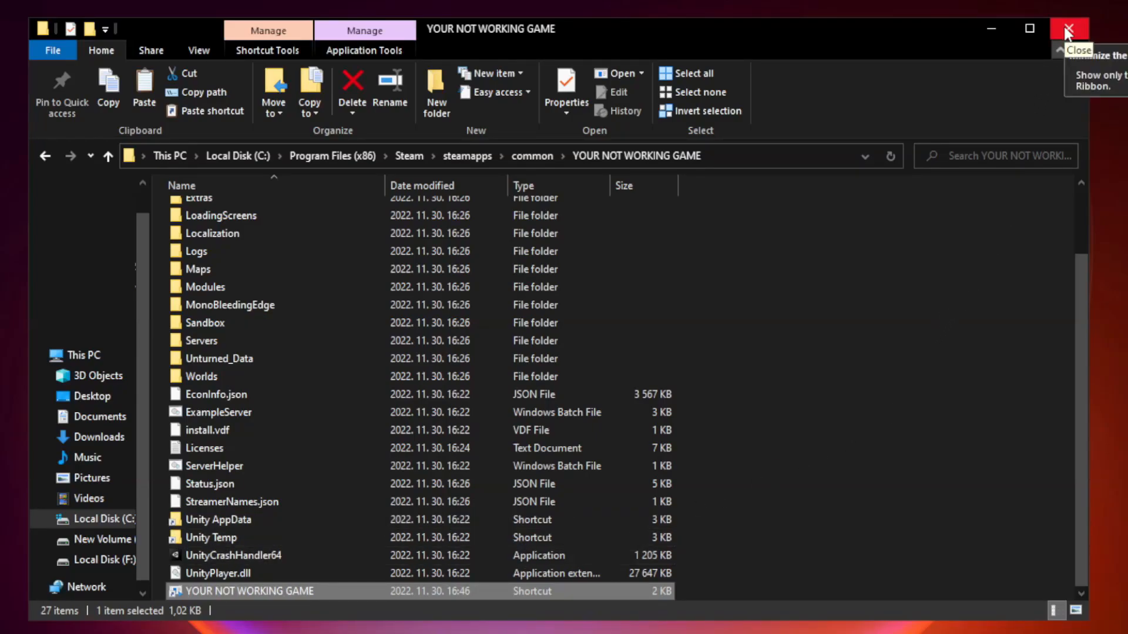
left_click(1071, 29)
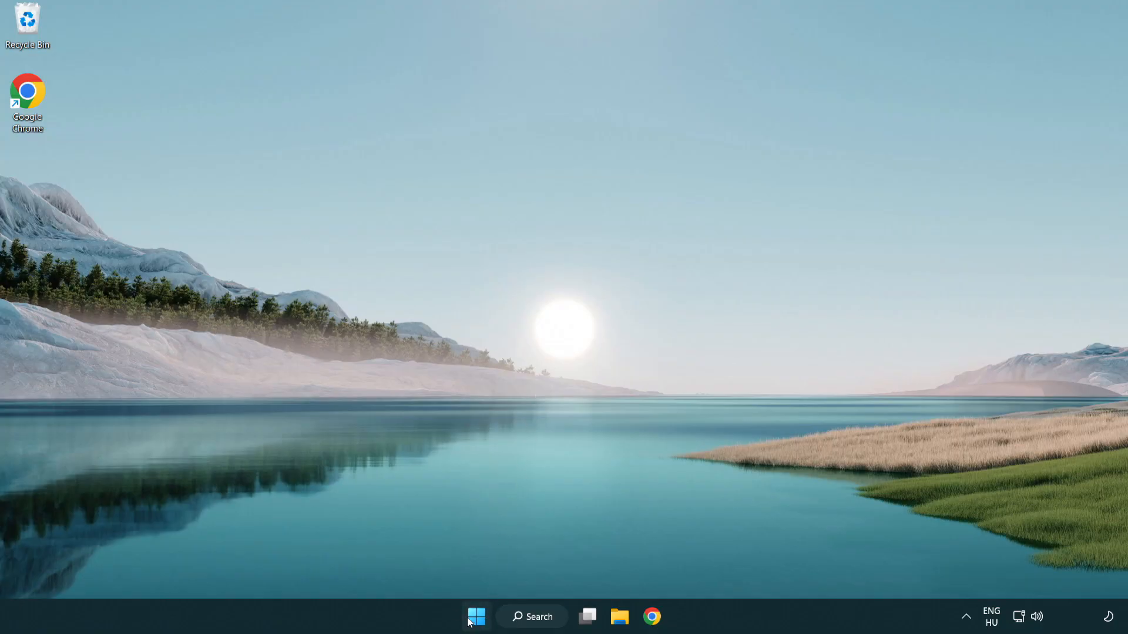
Step: Launch Task Manager from the taskbar's right-click menu
right_click(475, 616)
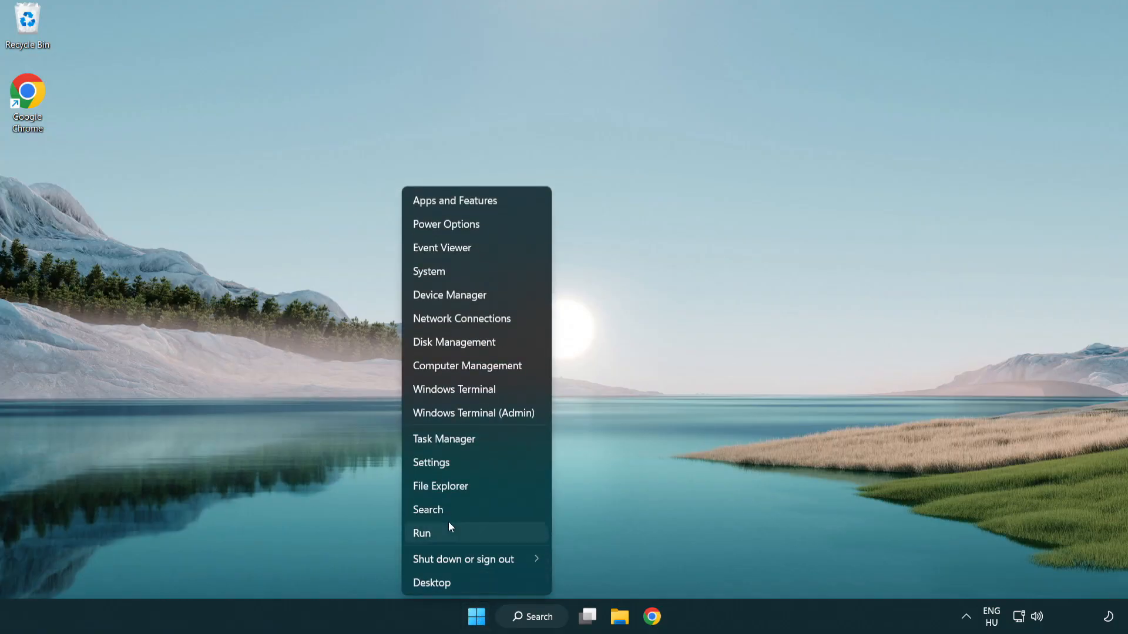
mouse_move(488, 442)
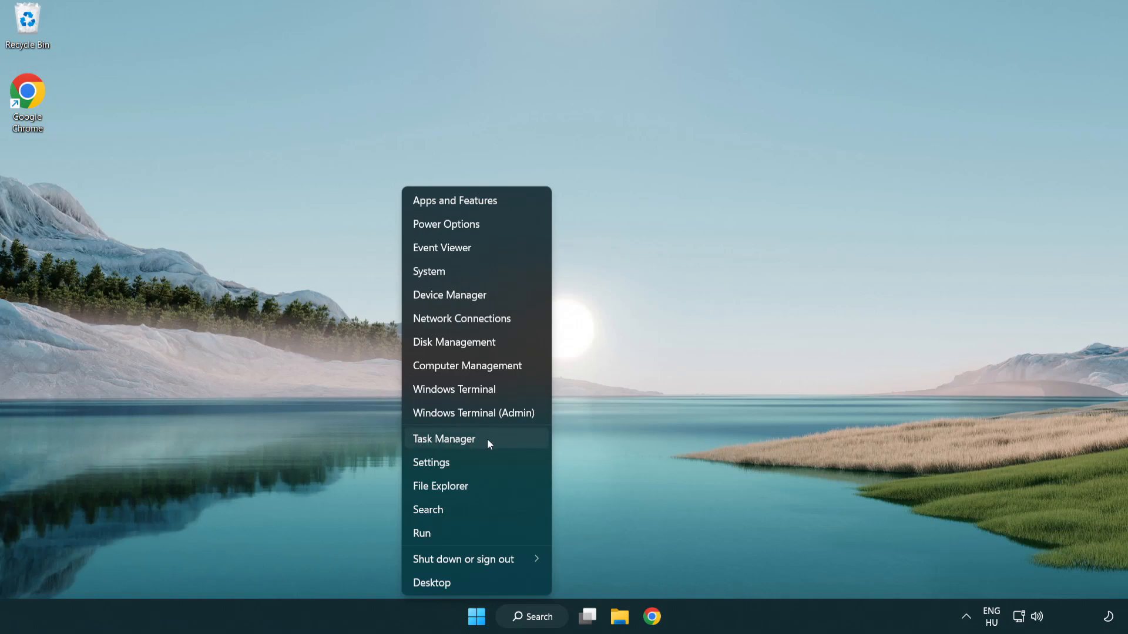
left_click(444, 438)
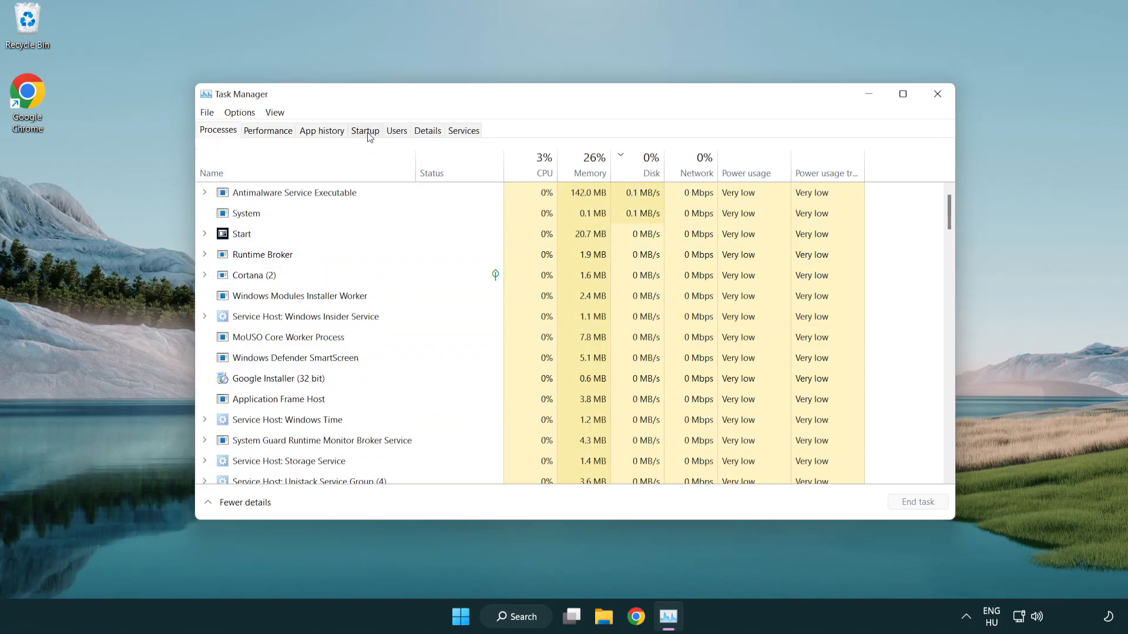
Step: On the Startup tab, disable the Terminal and Phone Link startup entries
left_click(364, 131)
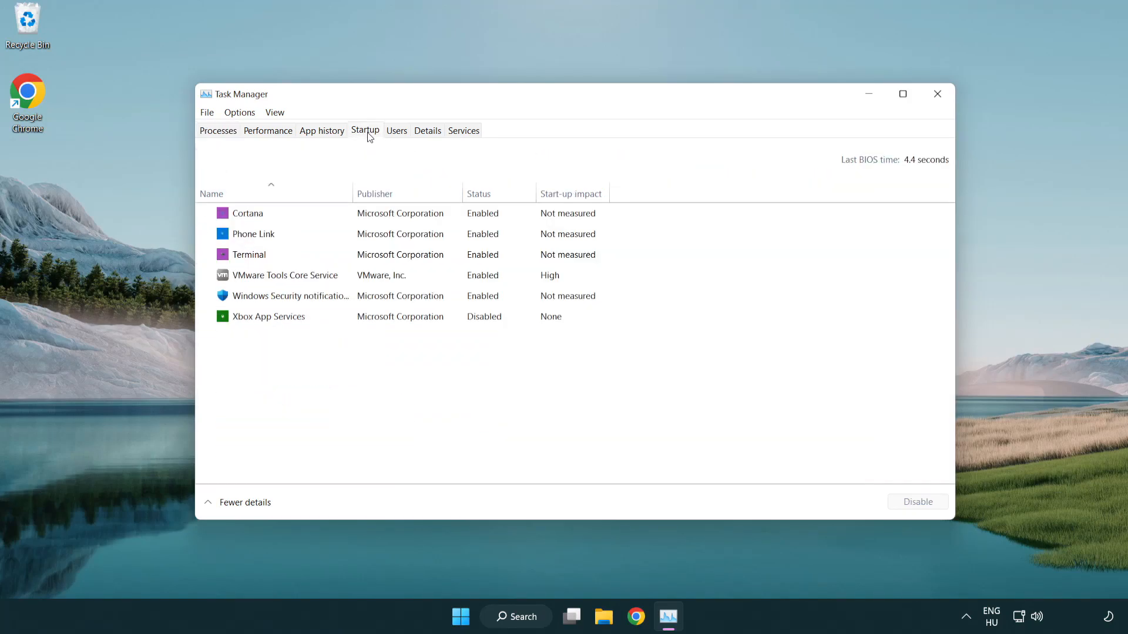
left_click(249, 254)
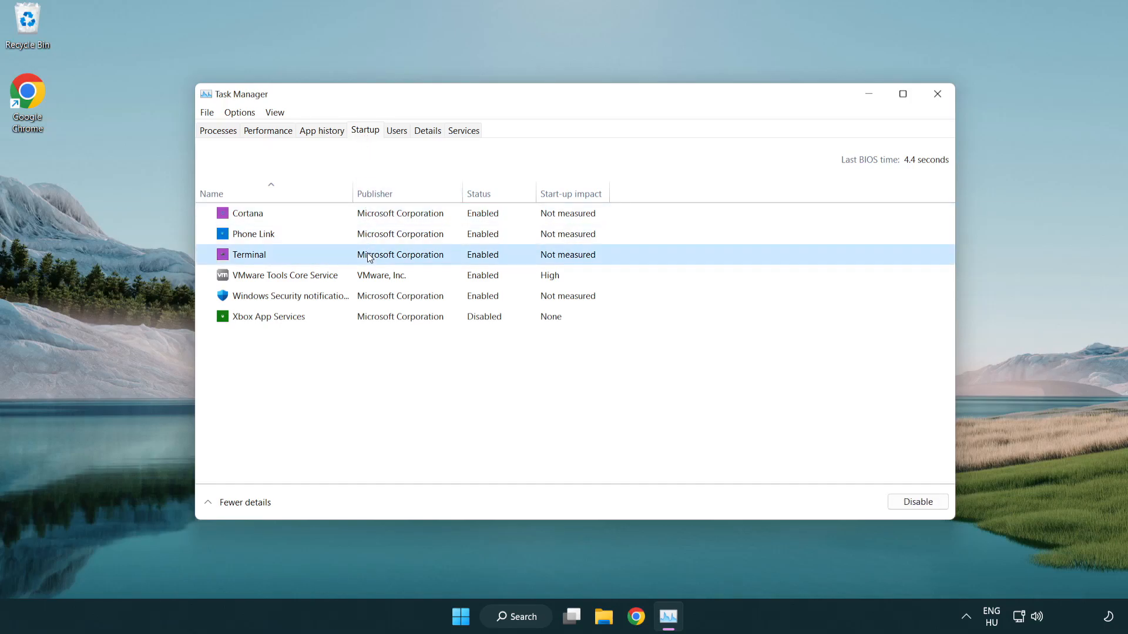
left_click(918, 501)
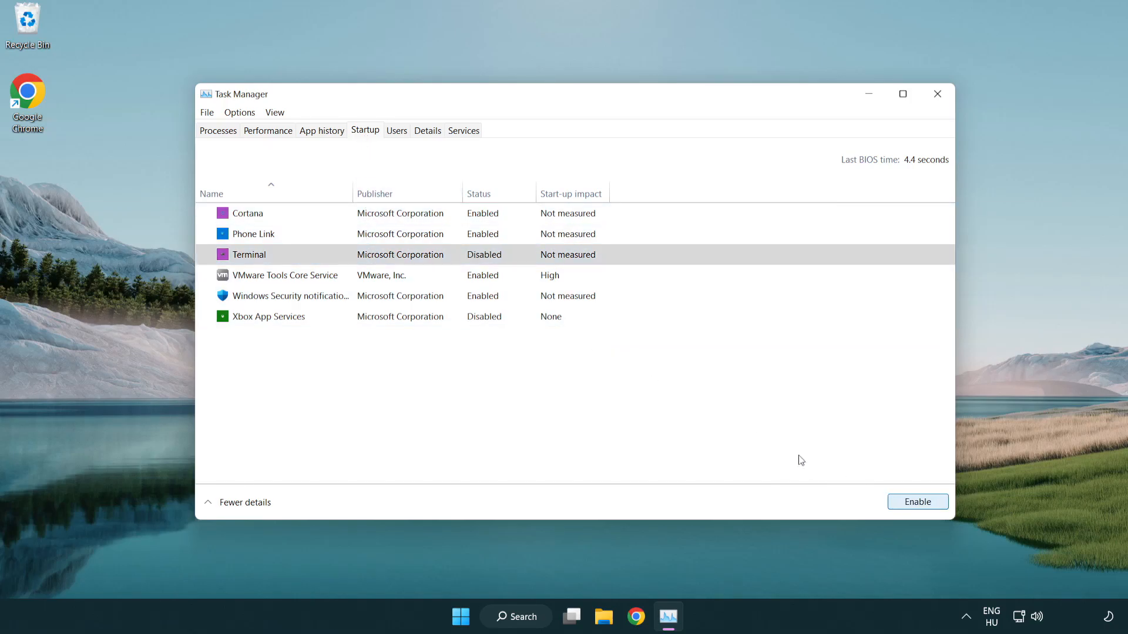
left_click(253, 233)
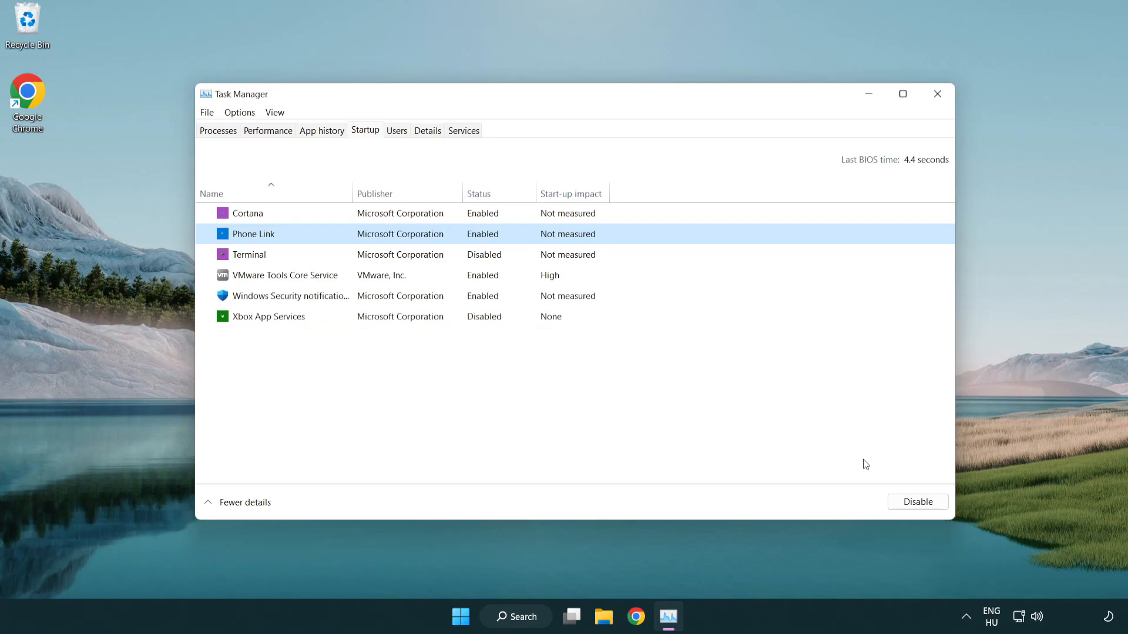
left_click(916, 501)
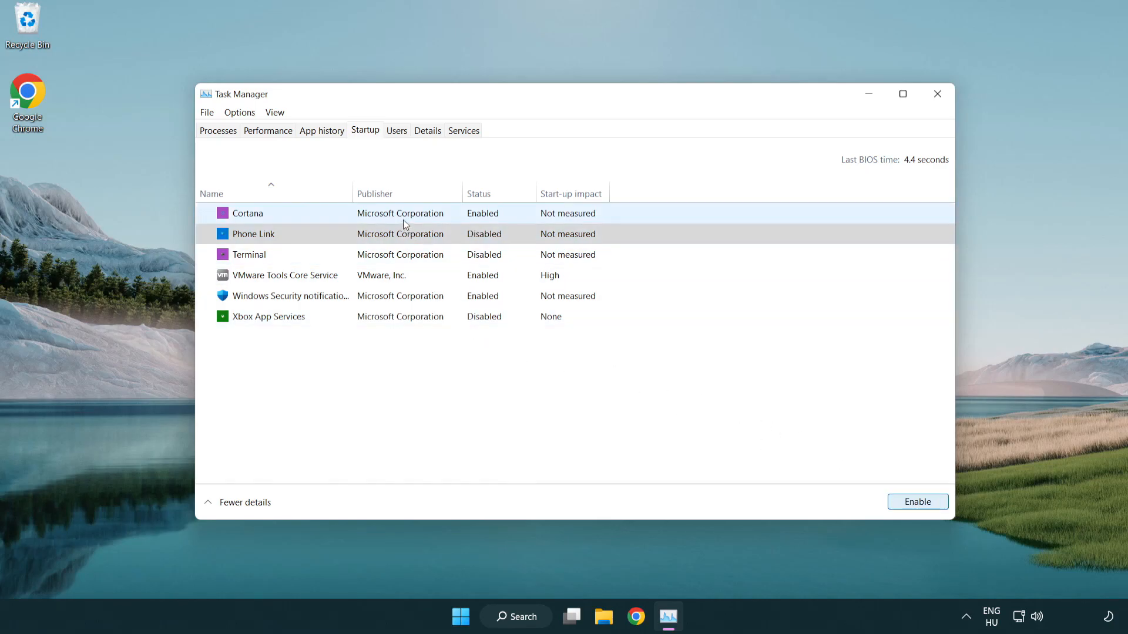
Step: Disable the Cortana and Windows Security startup entries and close Task Manager
left_click(248, 212)
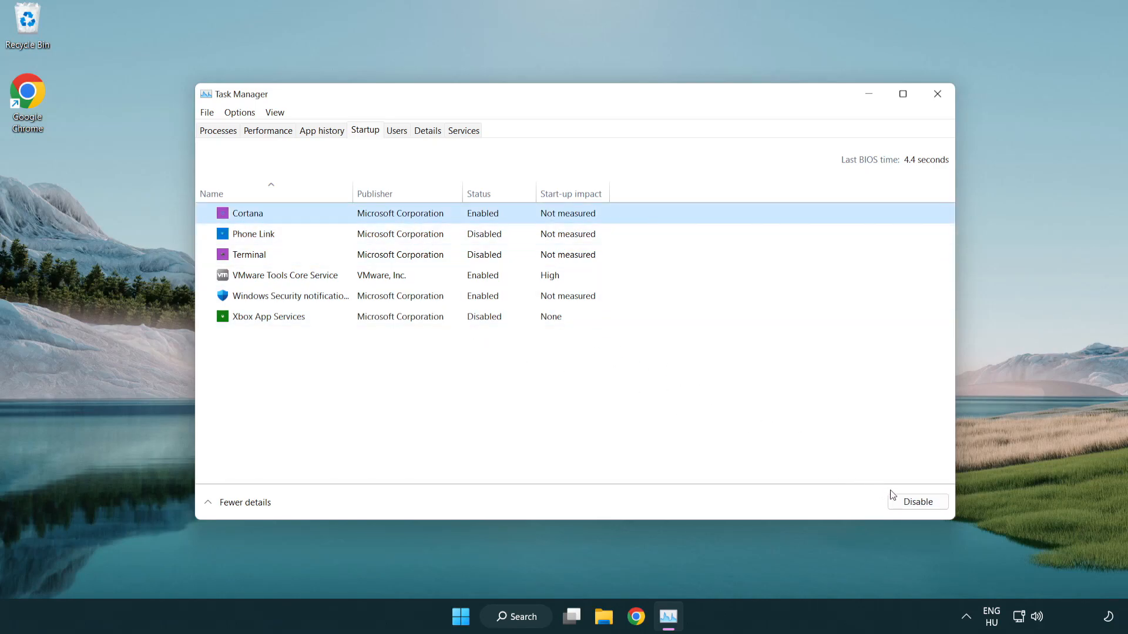
left_click(916, 502)
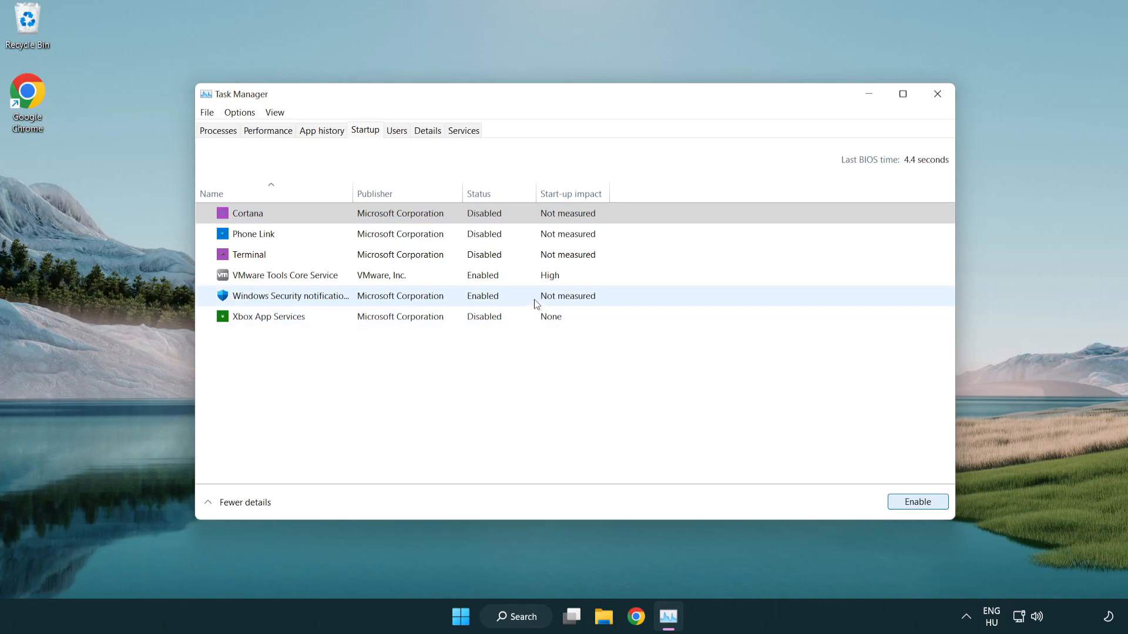
left_click(916, 502)
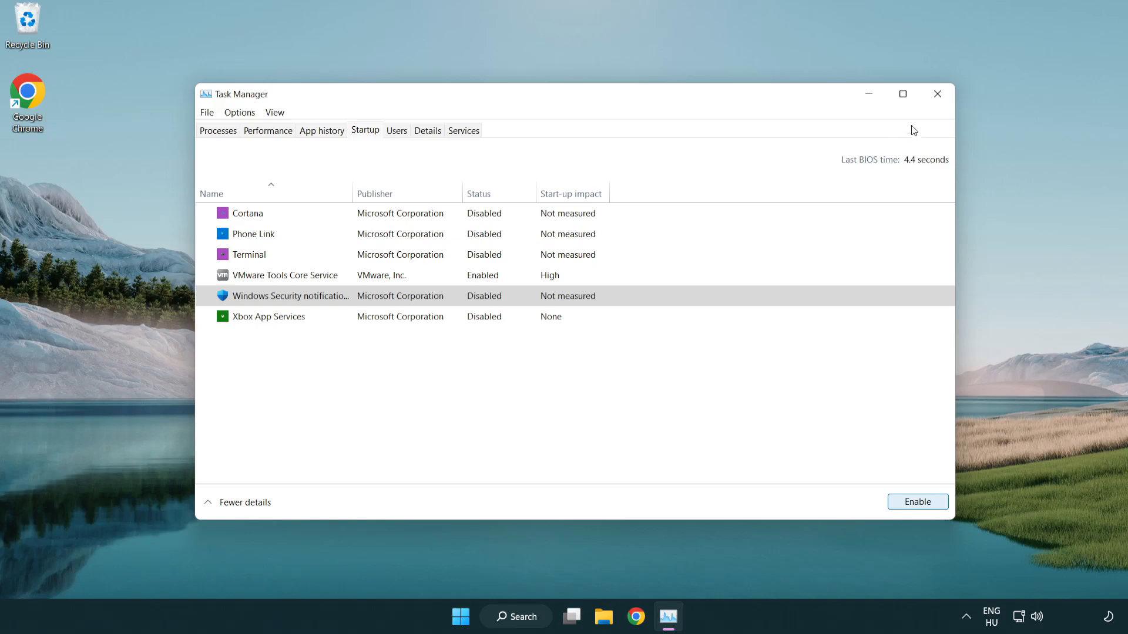
mouse_move(937, 94)
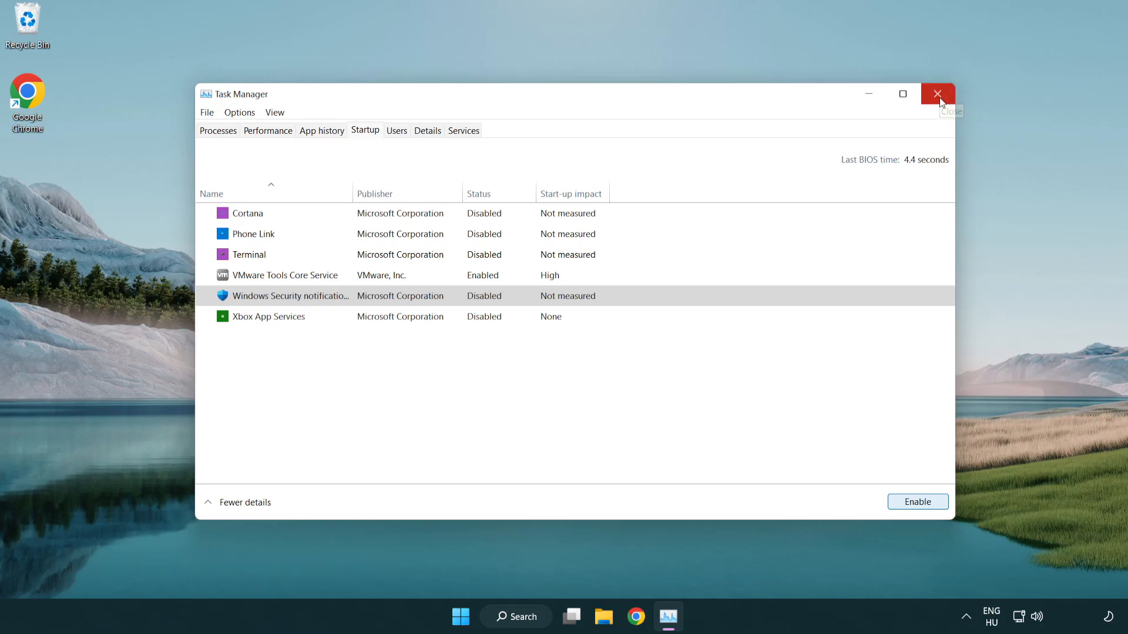
left_click(937, 94)
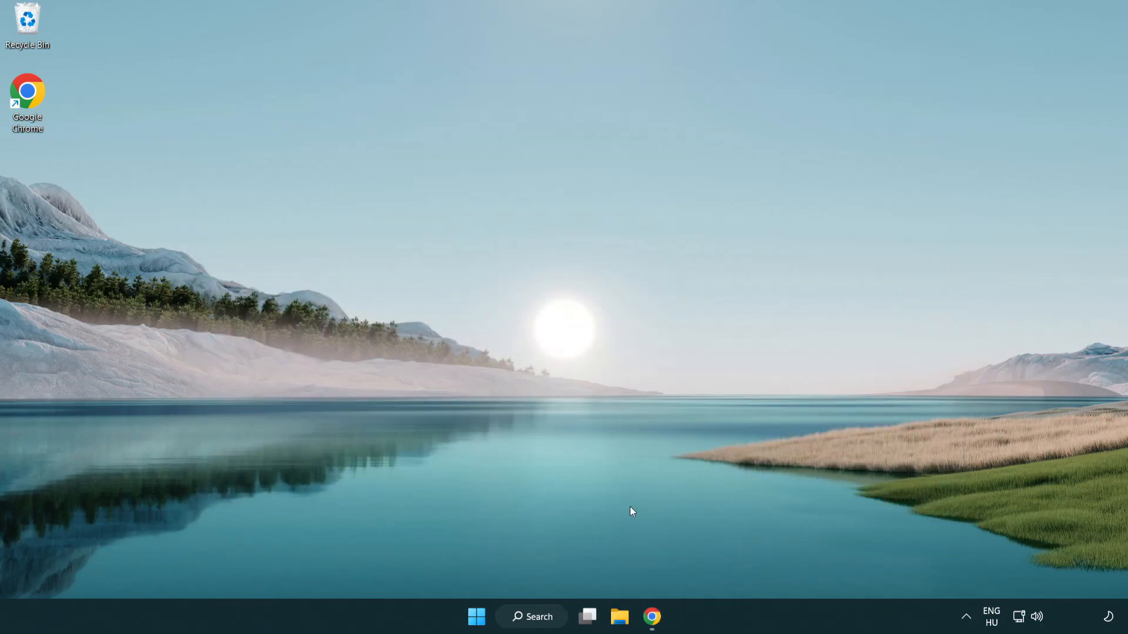
Step: Download the DirectX End-User Runtime Web Installer and run dxwebsetup.exe
left_click(652, 617)
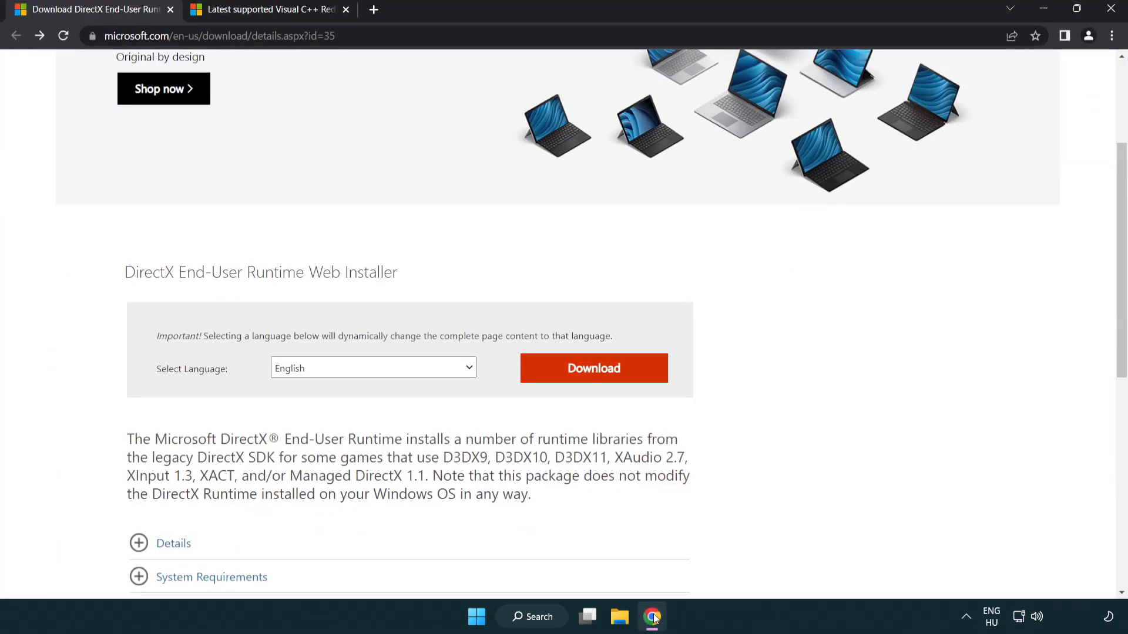
scroll("up", 3)
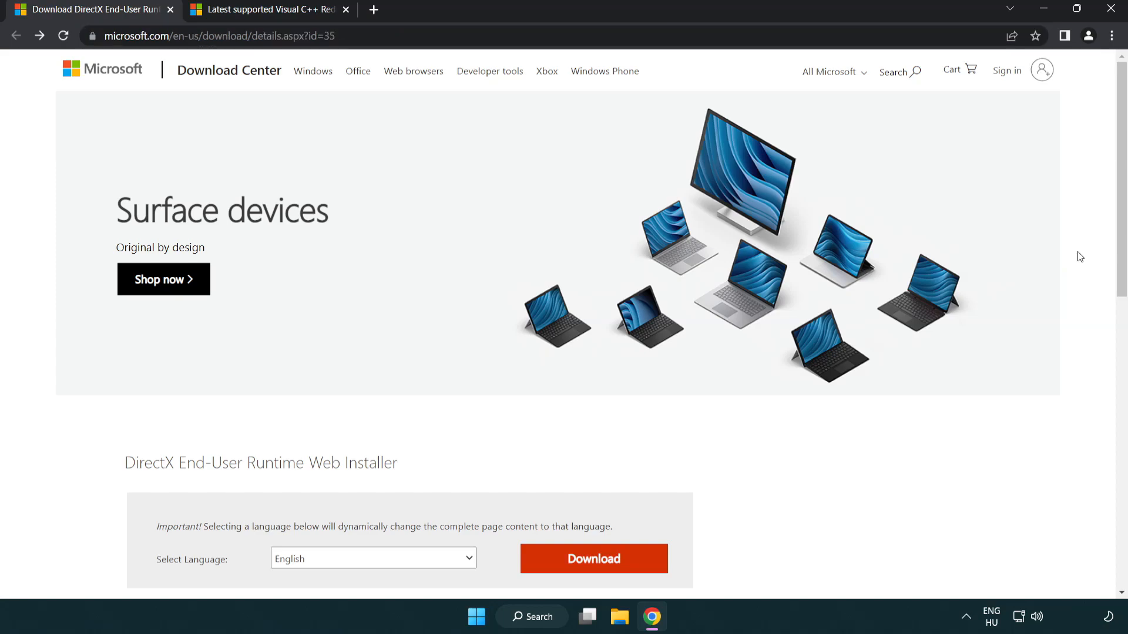
scroll("down", 3)
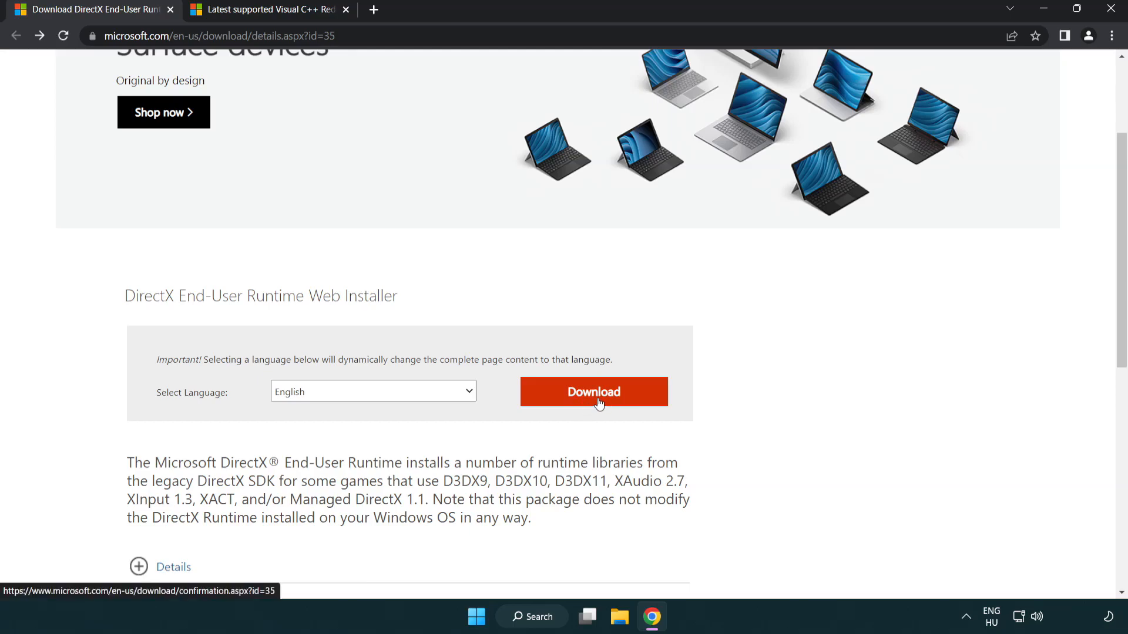
left_click(592, 392)
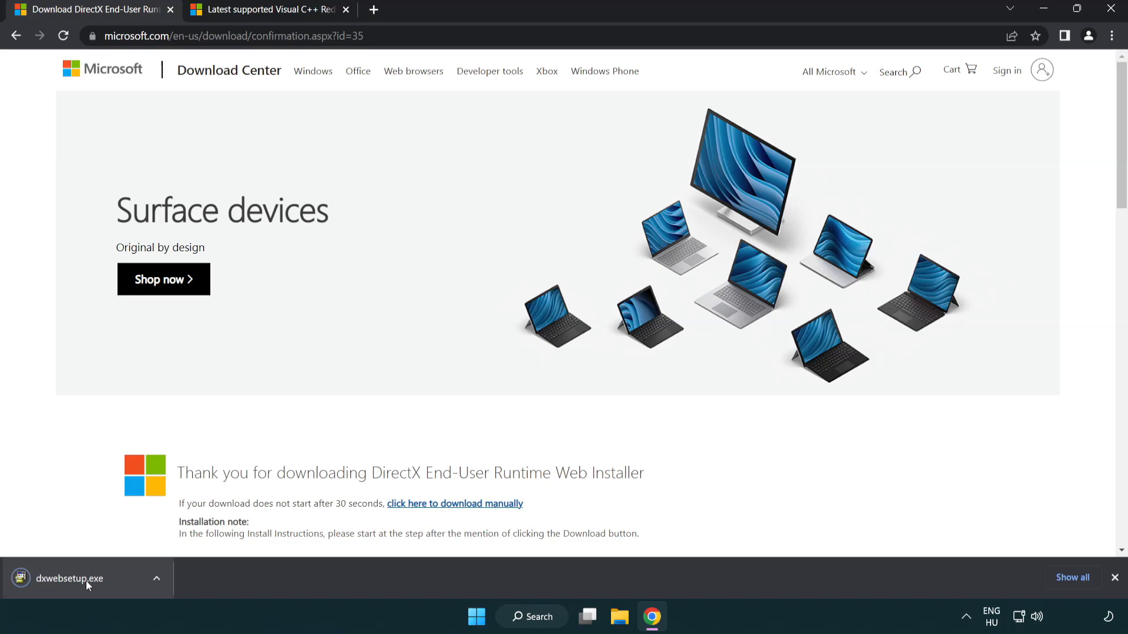
mouse_move(69, 578)
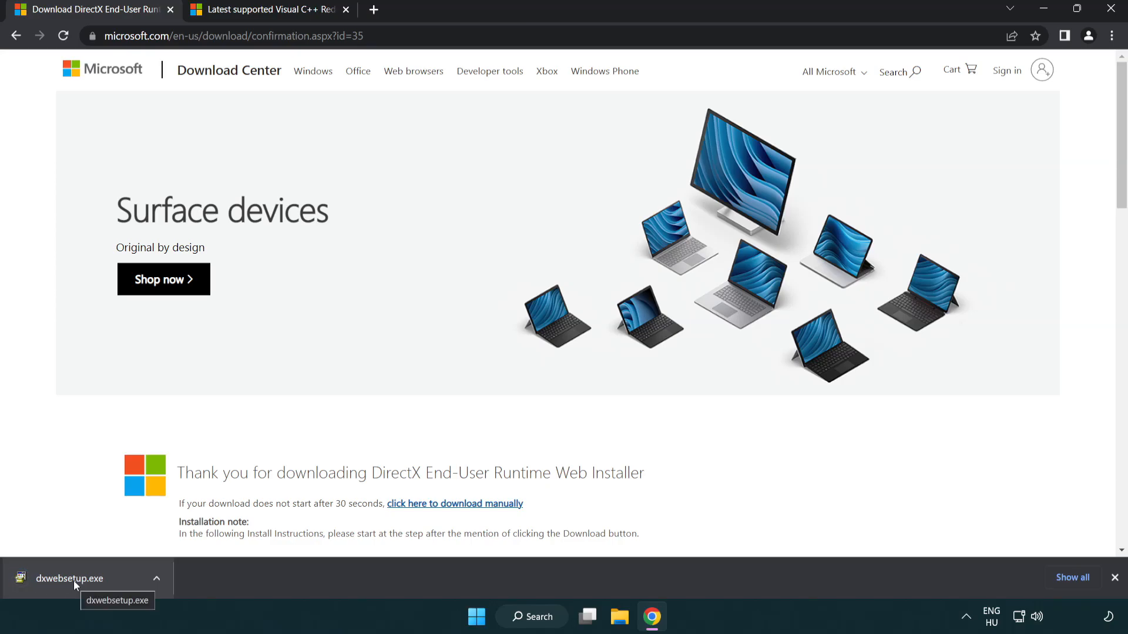
left_click(69, 578)
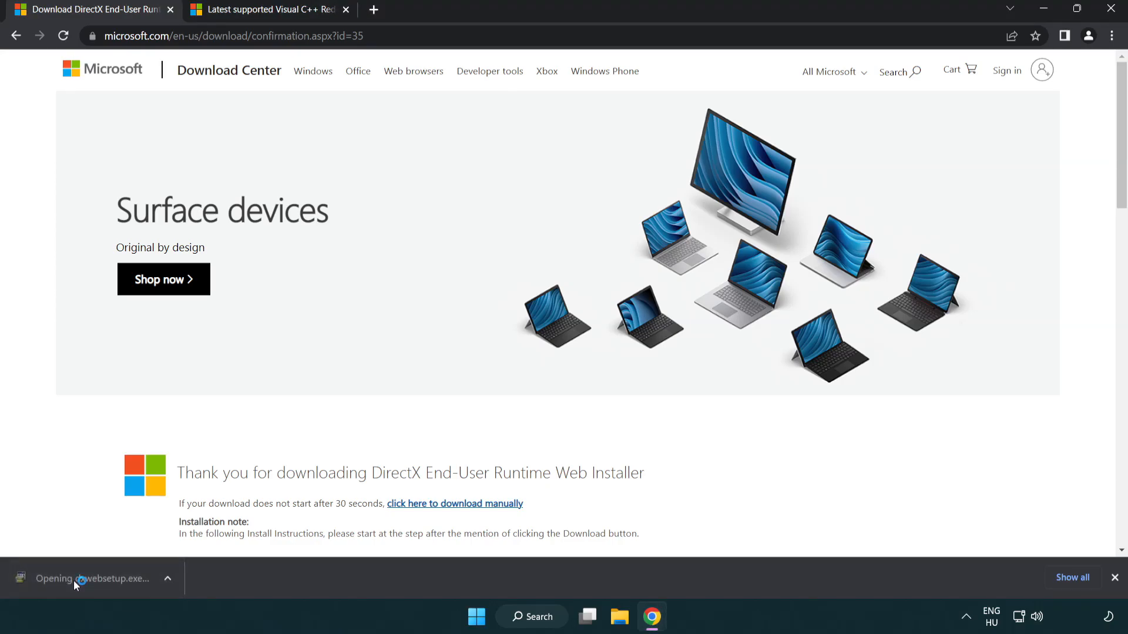
left_click(91, 578)
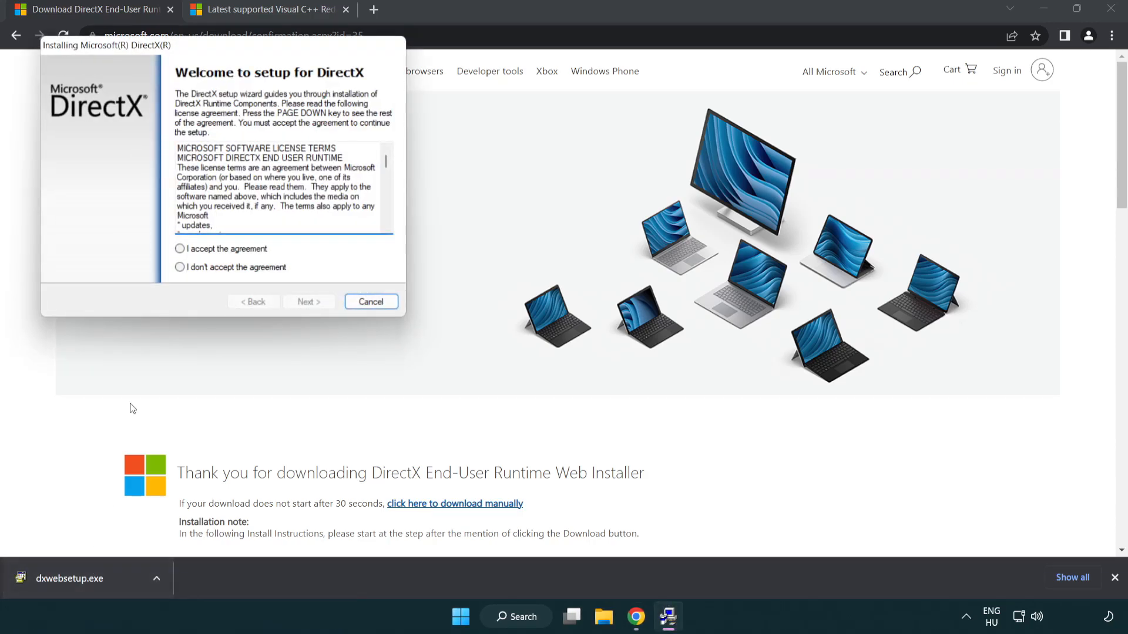
left_click_drag(106, 45, 437, 174)
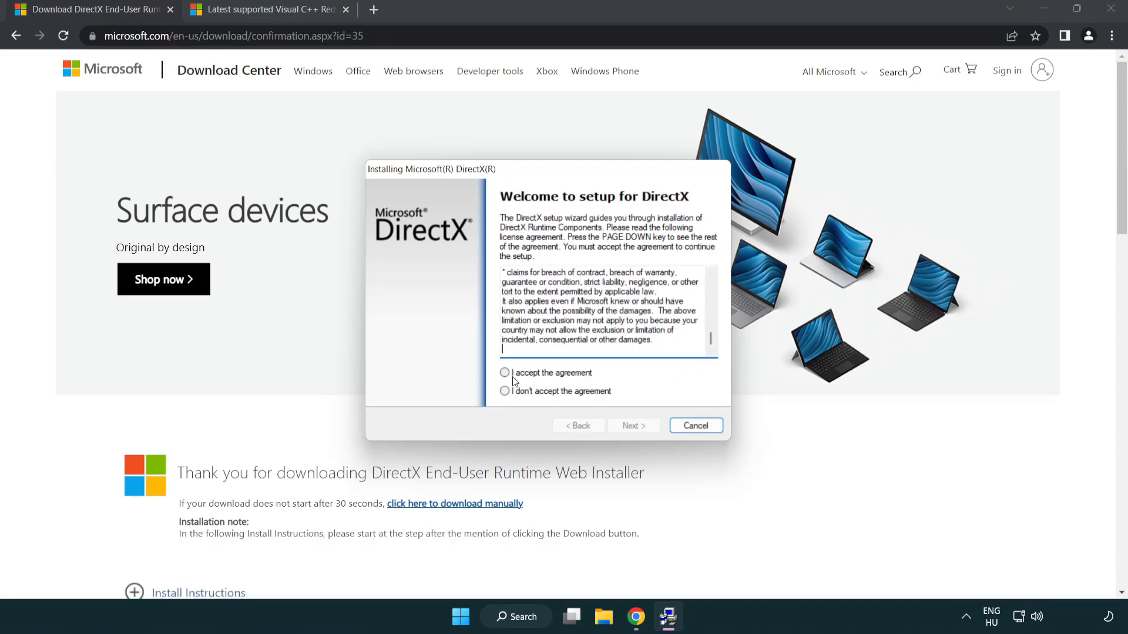
Step: Accept the DirectX license, opt out of the Bing Bar, and finish setup
left_click(504, 372)
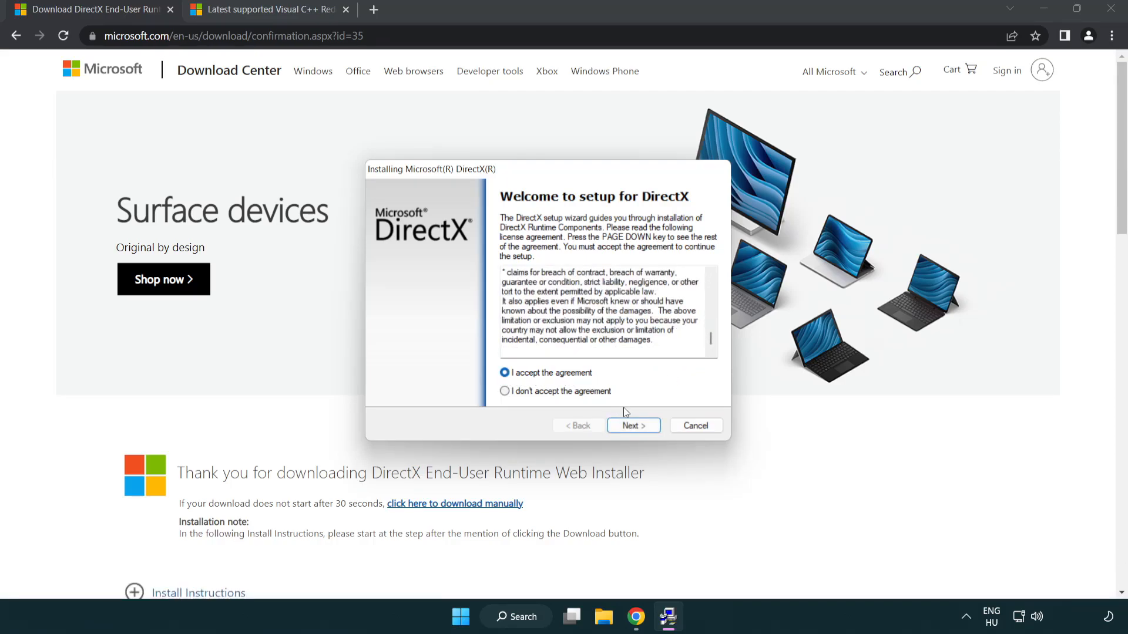
left_click(632, 426)
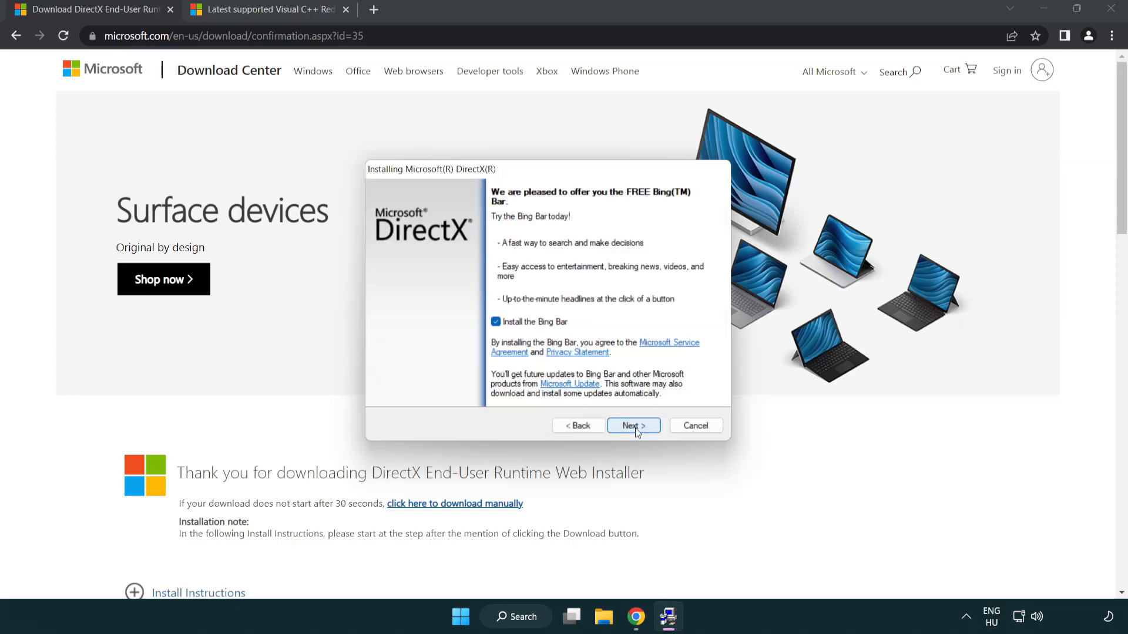
left_click(496, 322)
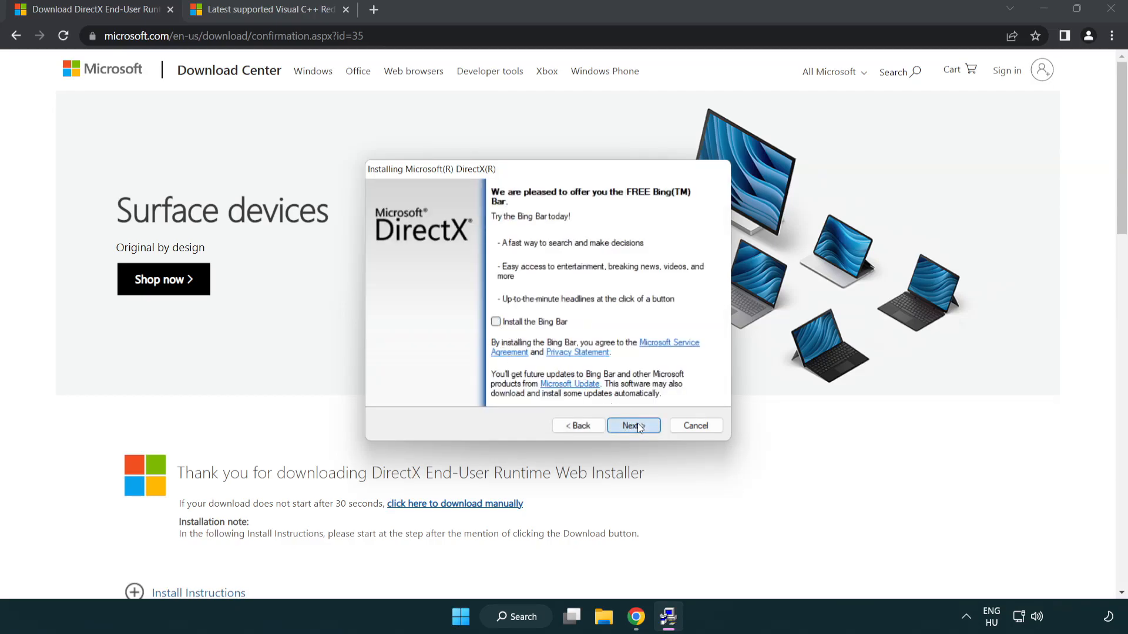
left_click(632, 425)
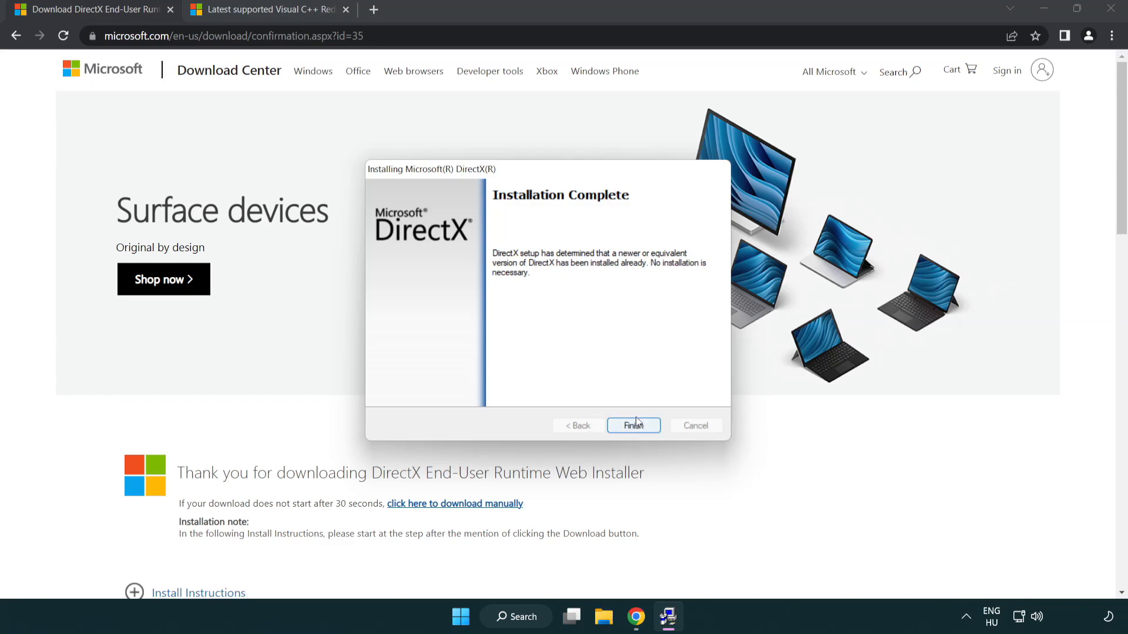
left_click(633, 425)
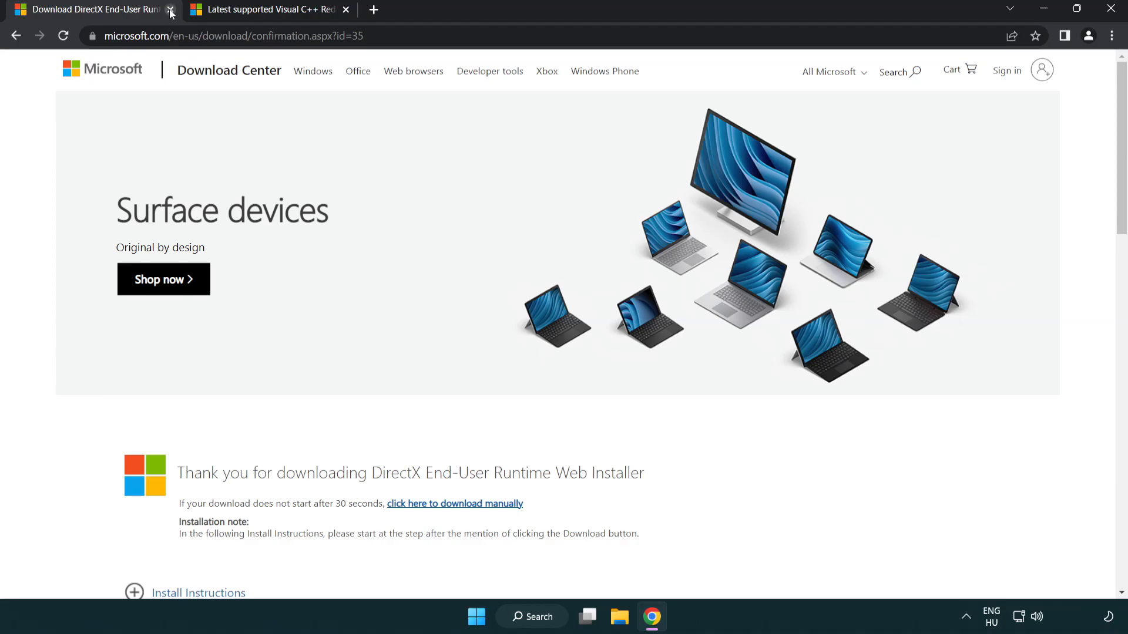
Step: On the Visual C++ downloads page, download the vc_redist installers from the latest supported table
left_click(171, 9)
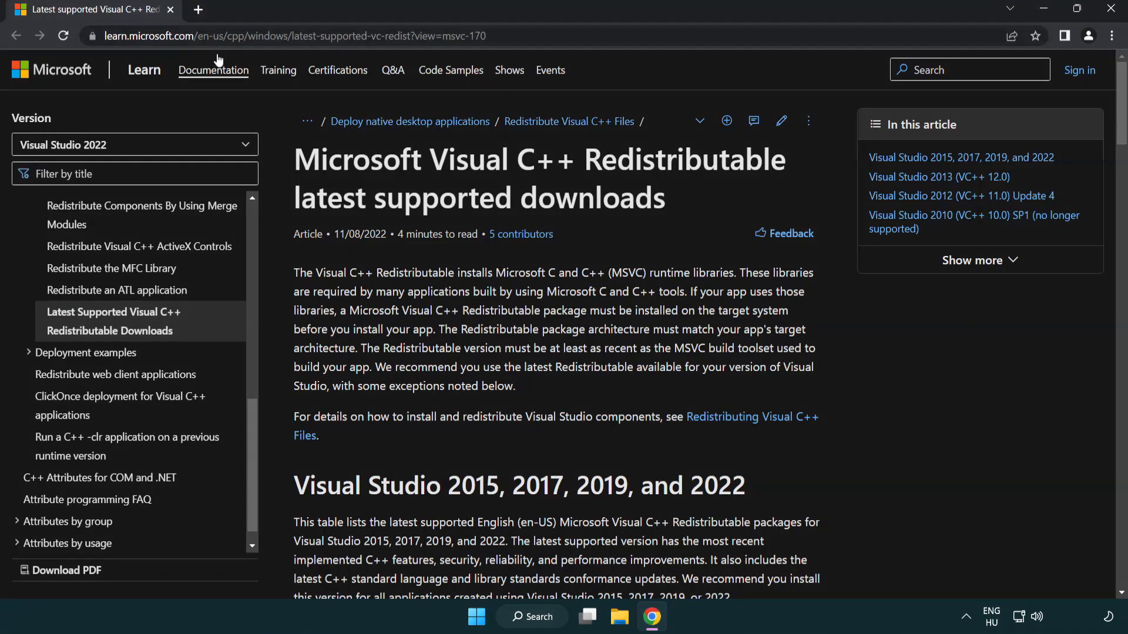
left_click(287, 37)
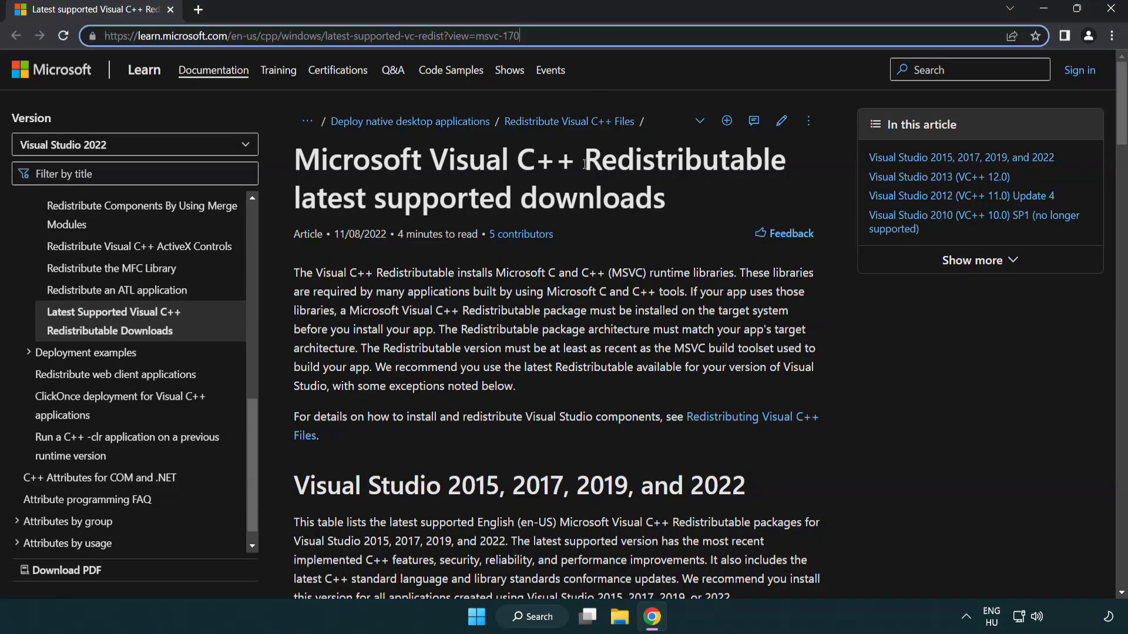
scroll("down", 3)
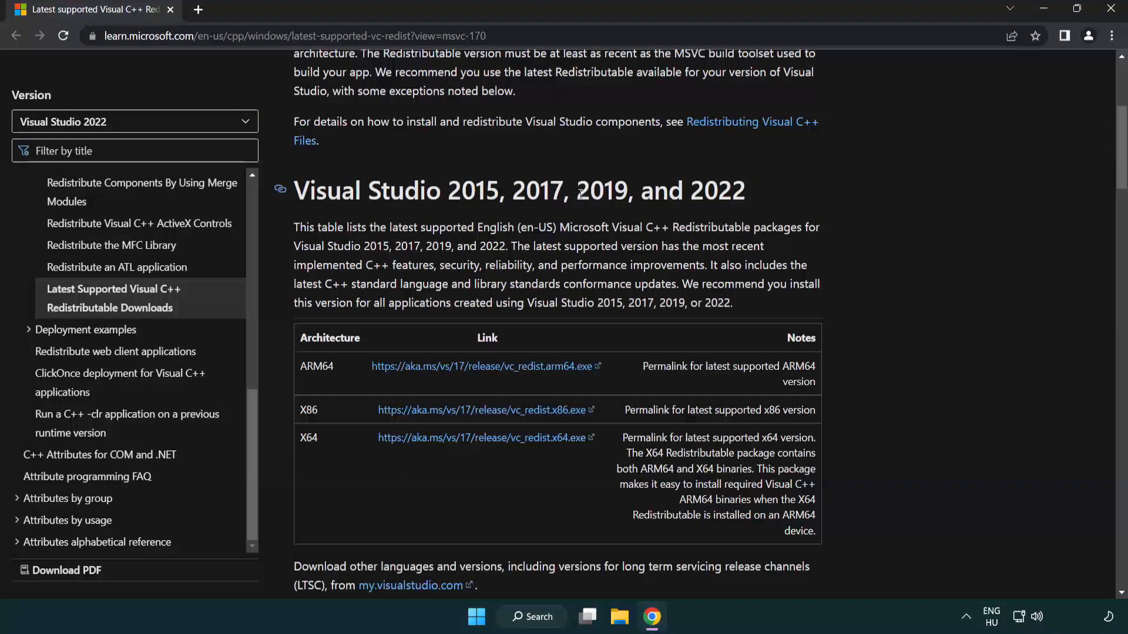
scroll("down", 3)
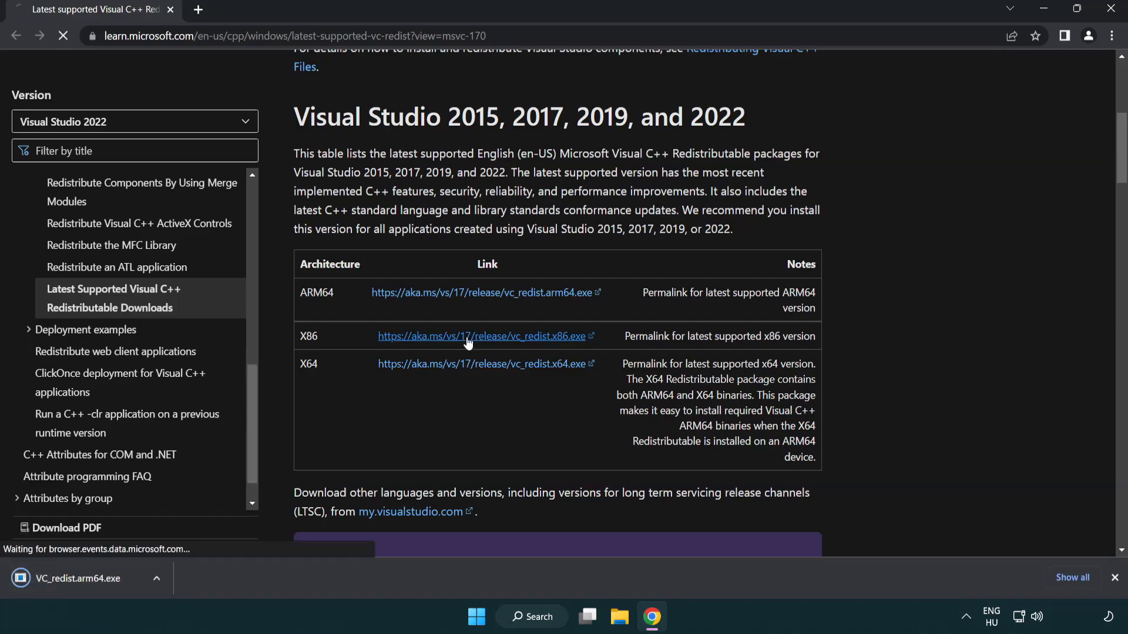
left_click(483, 363)
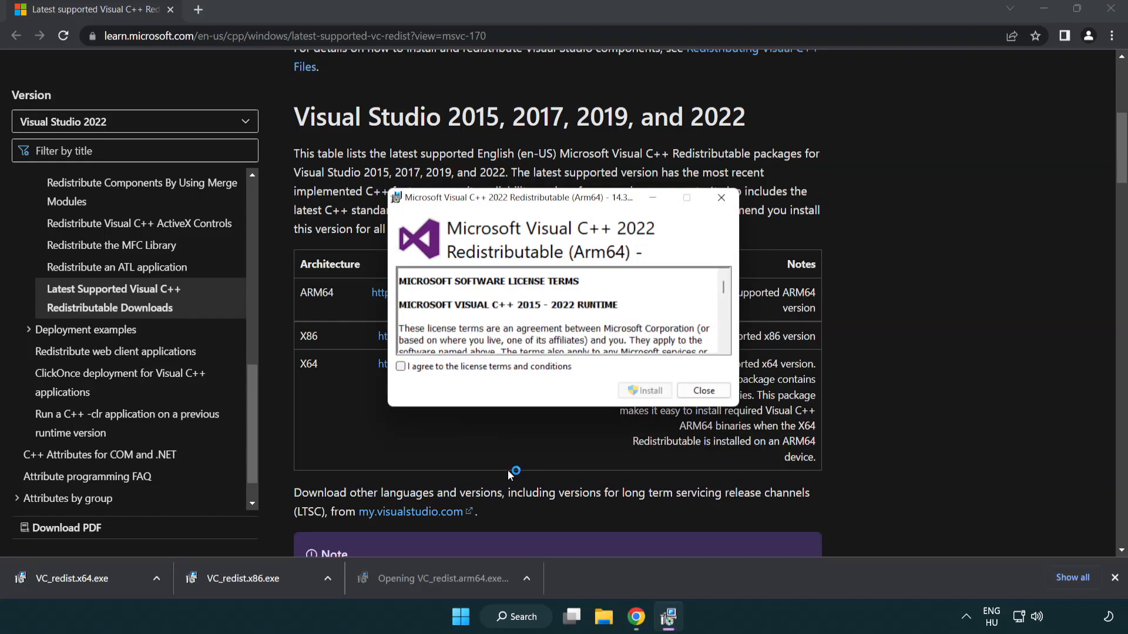
Step: Accept the ARM64 redistributable license, attempt install, and close the Setup Failed screen
scroll("down", 3)
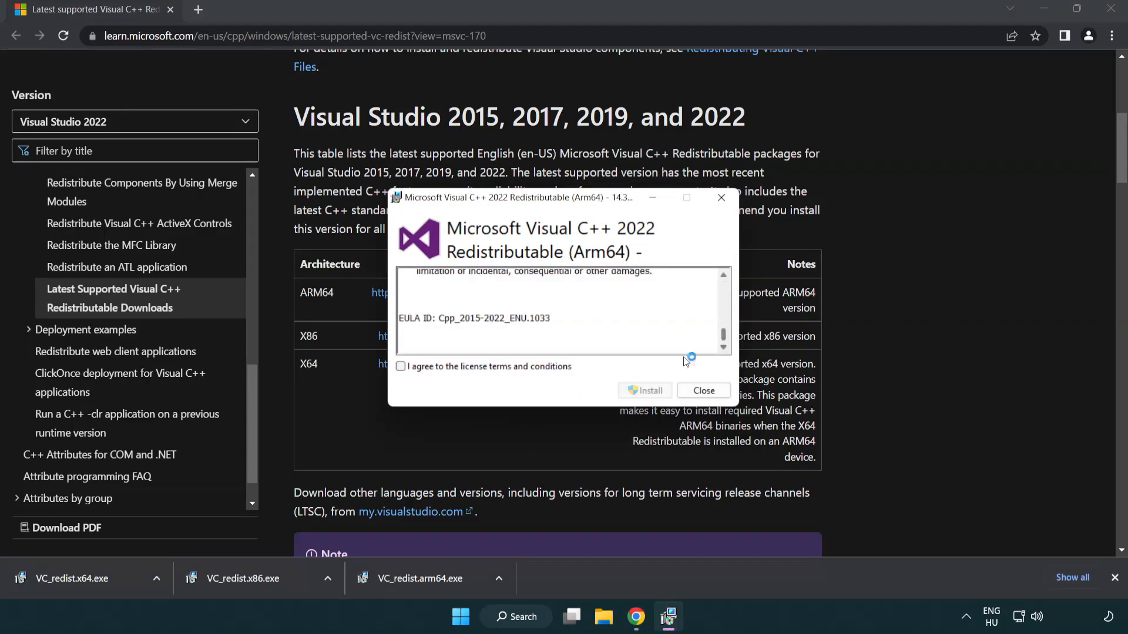
left_click(399, 367)
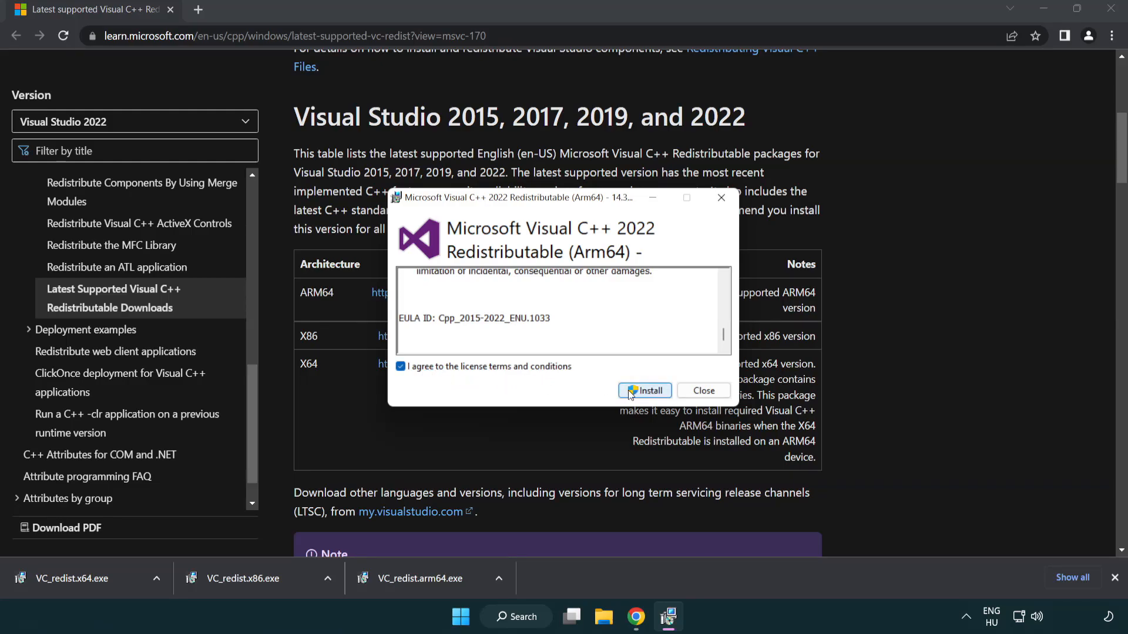
left_click(643, 390)
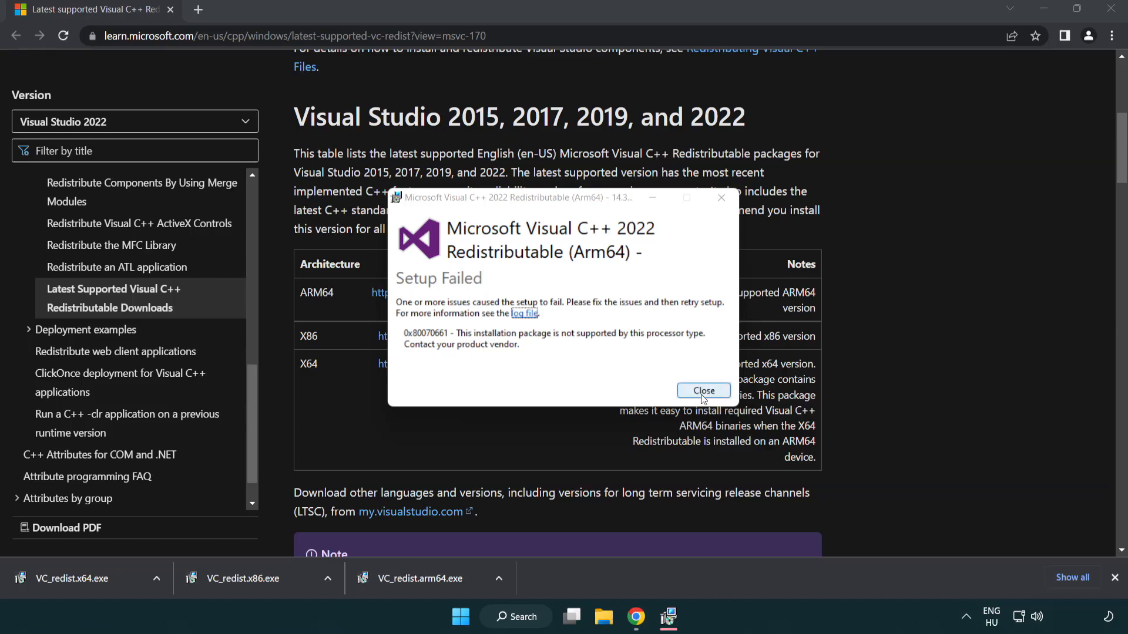
left_click(702, 390)
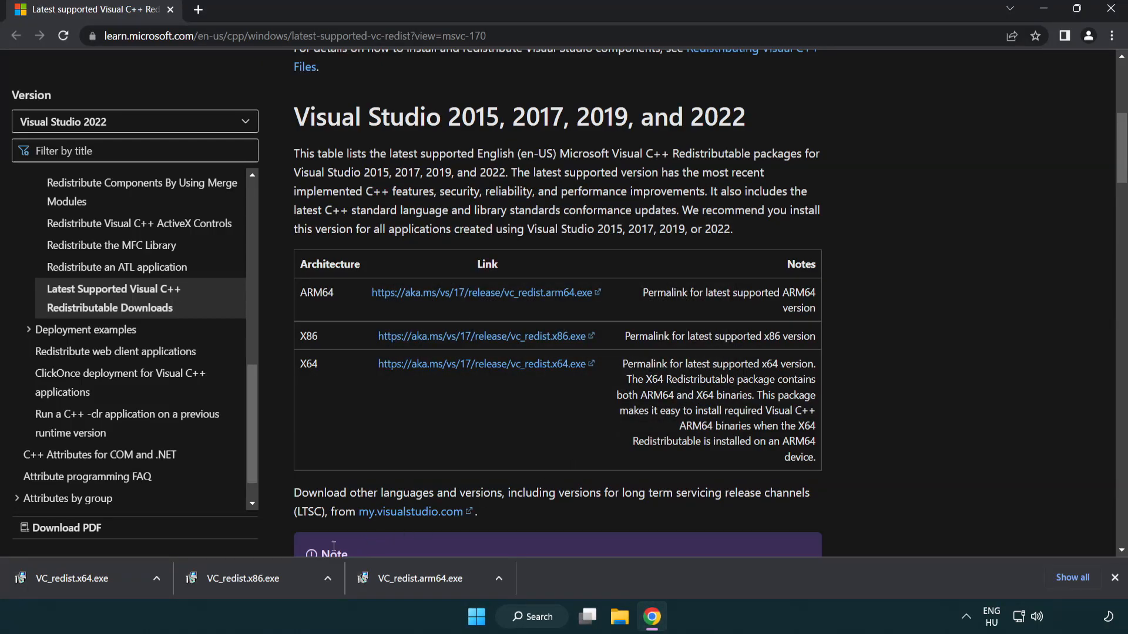
mouse_move(252, 590)
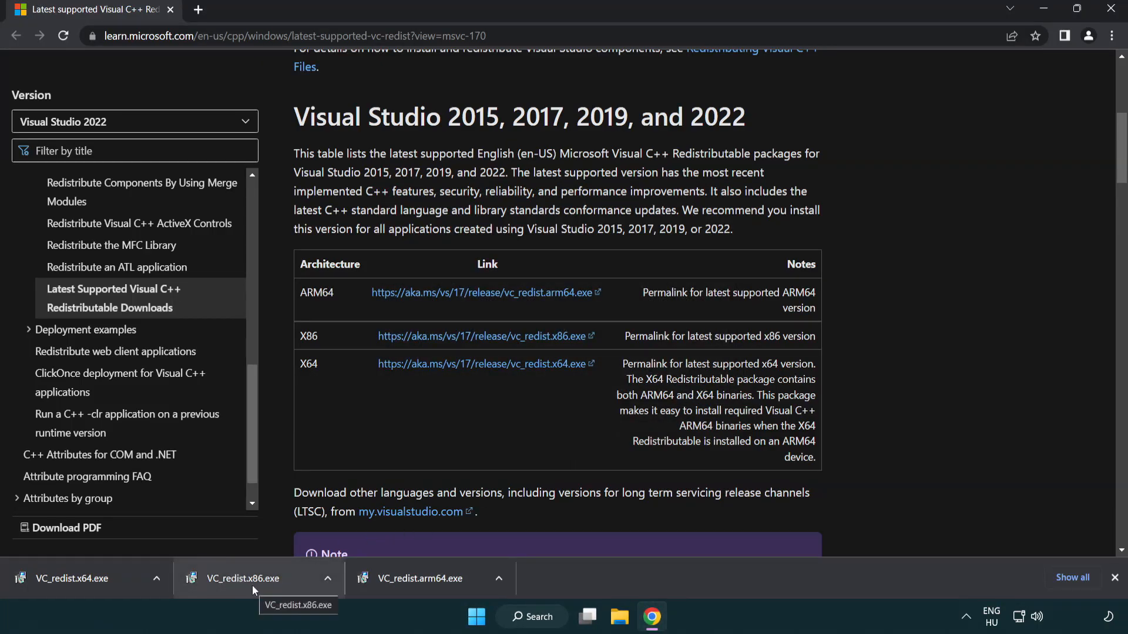
Step: Install the x86 and x64 Visual C++ 2015-2022 redistributables and close both setups
left_click(242, 578)
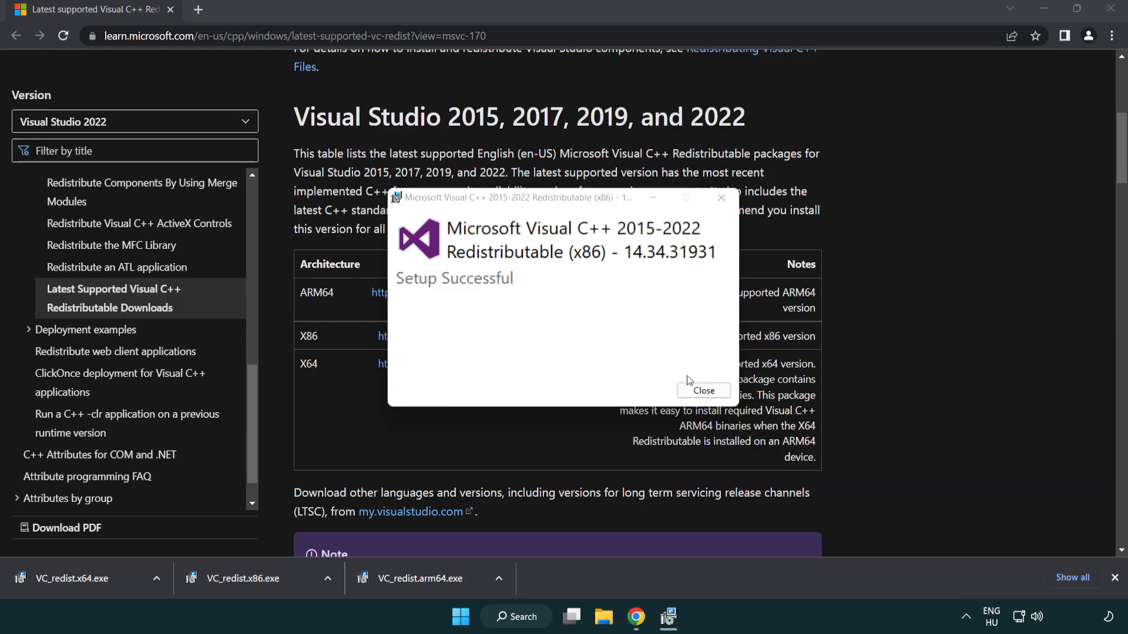
left_click(703, 390)
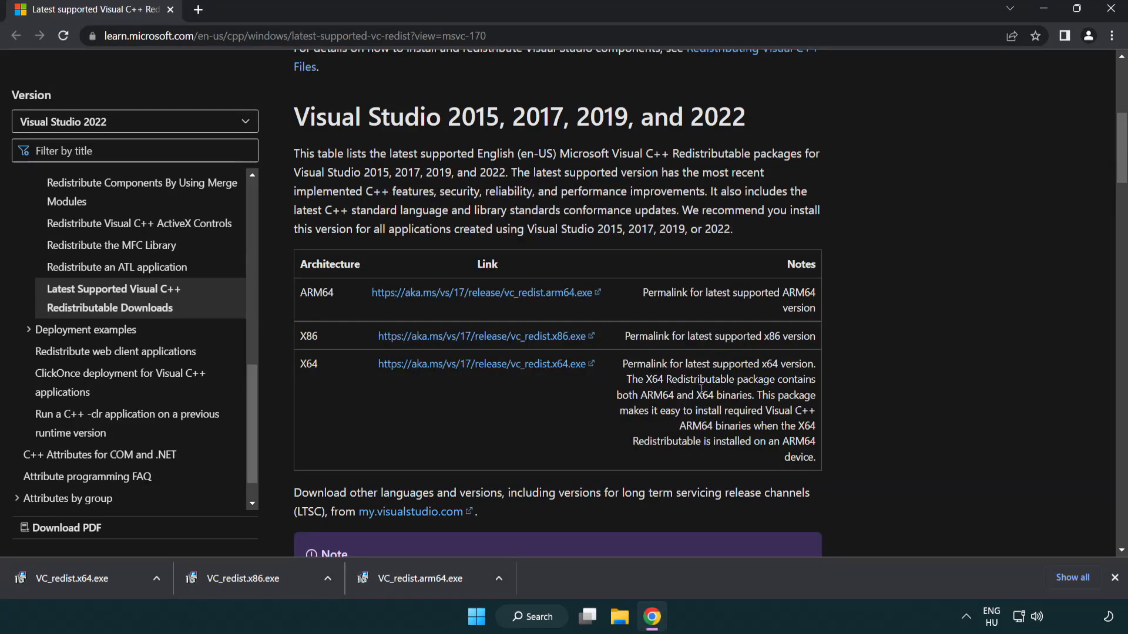
left_click(79, 578)
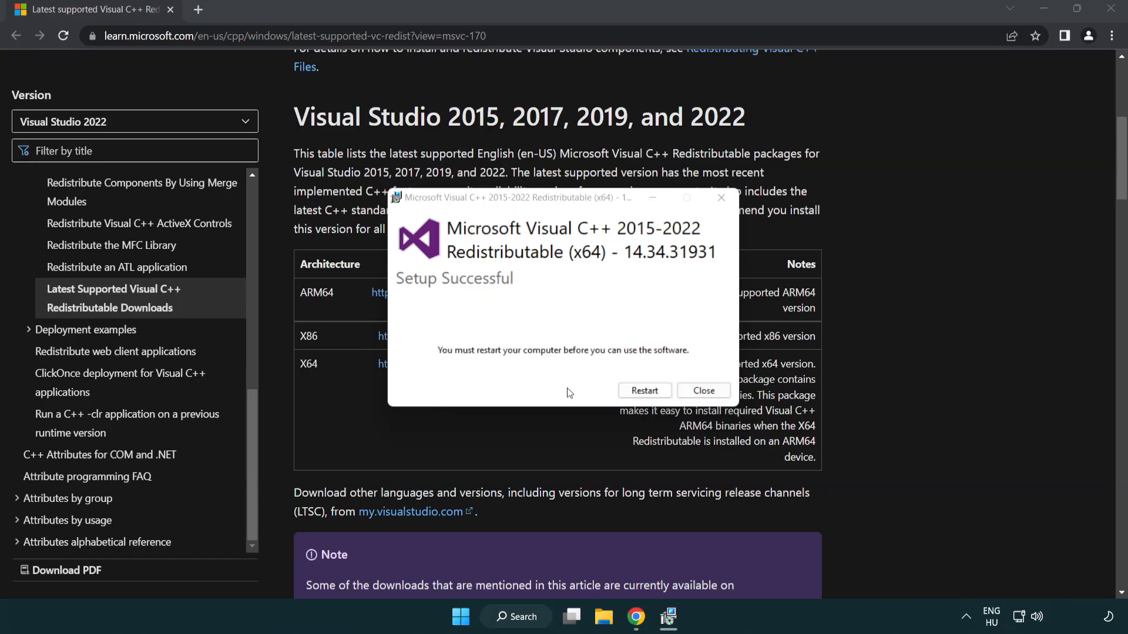
mouse_move(703, 390)
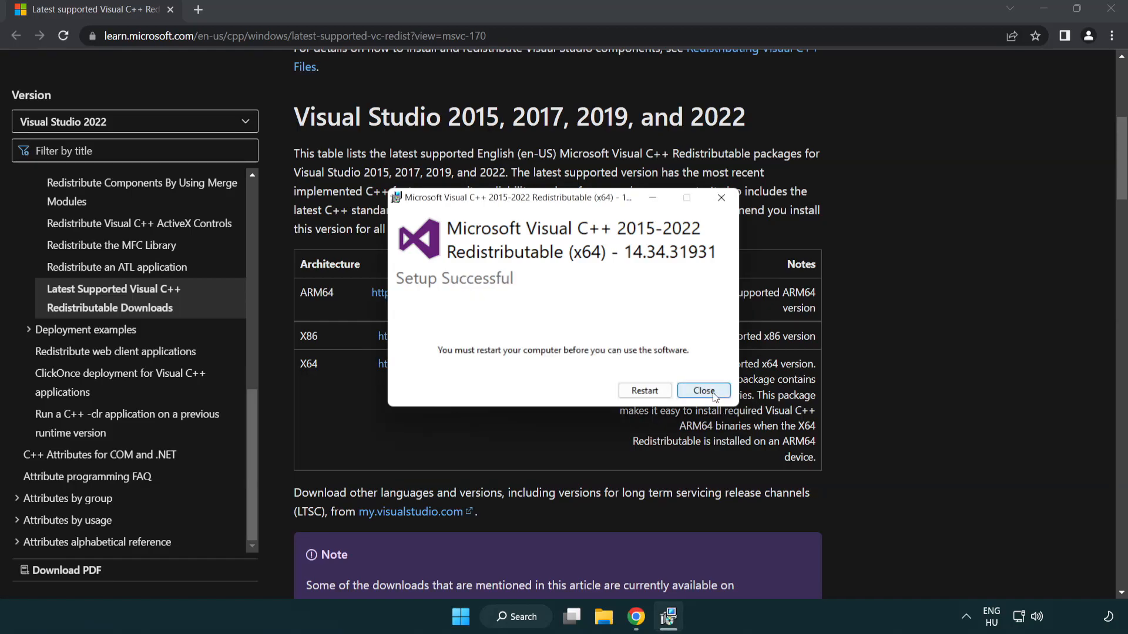
left_click(702, 390)
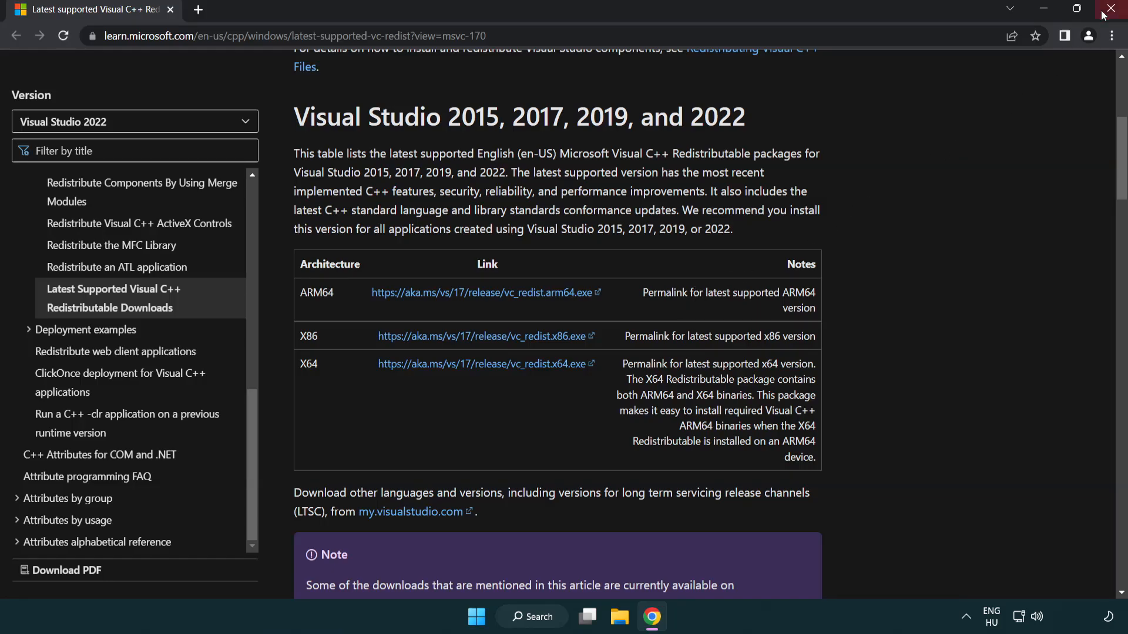
Step: Close the browser and launch Command Prompt as administrator via a 'cmd' search
left_click(1111, 8)
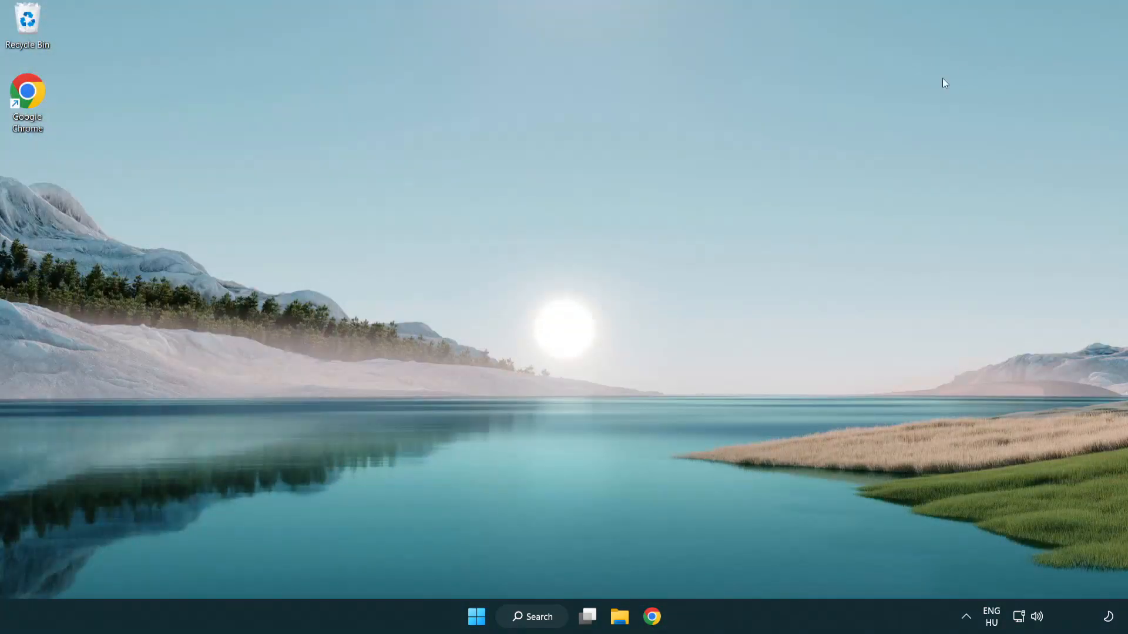
mouse_move(625, 264)
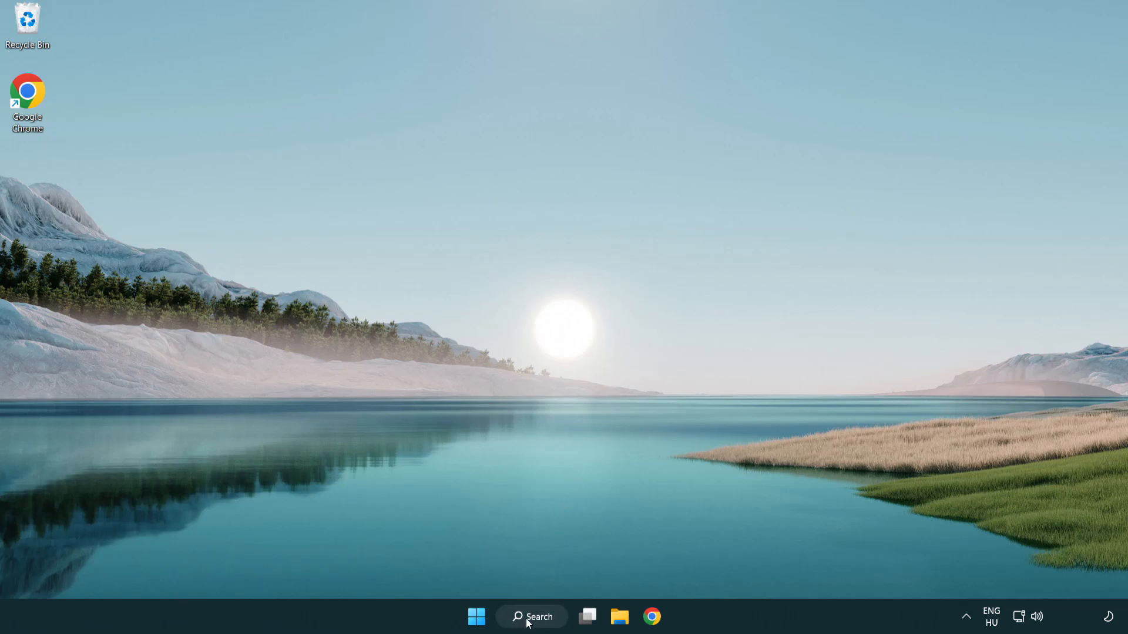
left_click(531, 617)
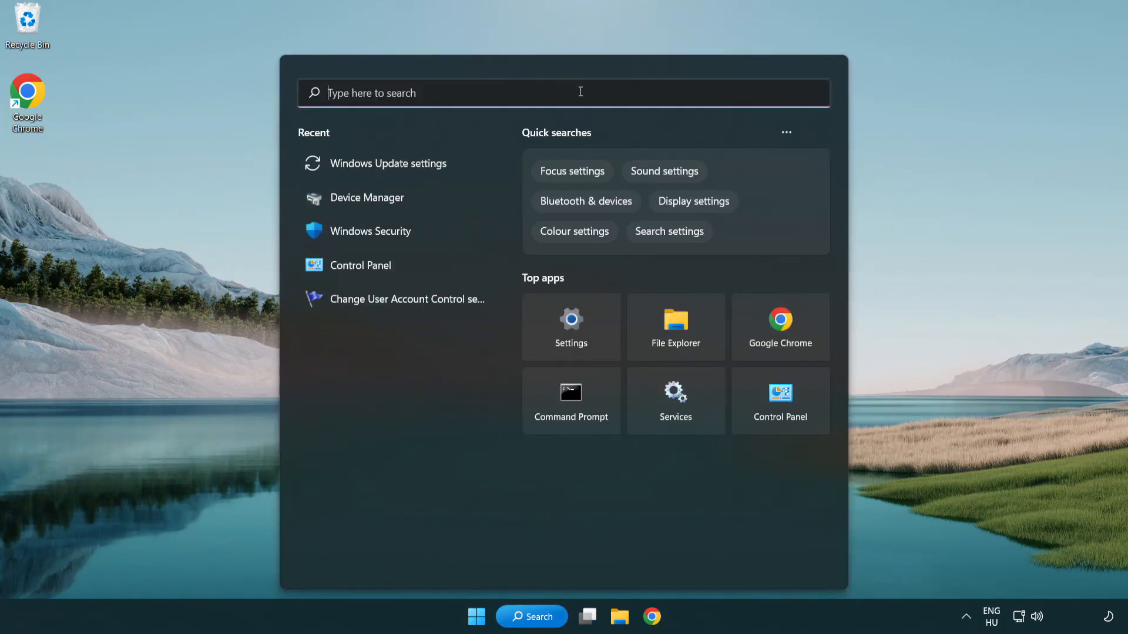
type("cmd")
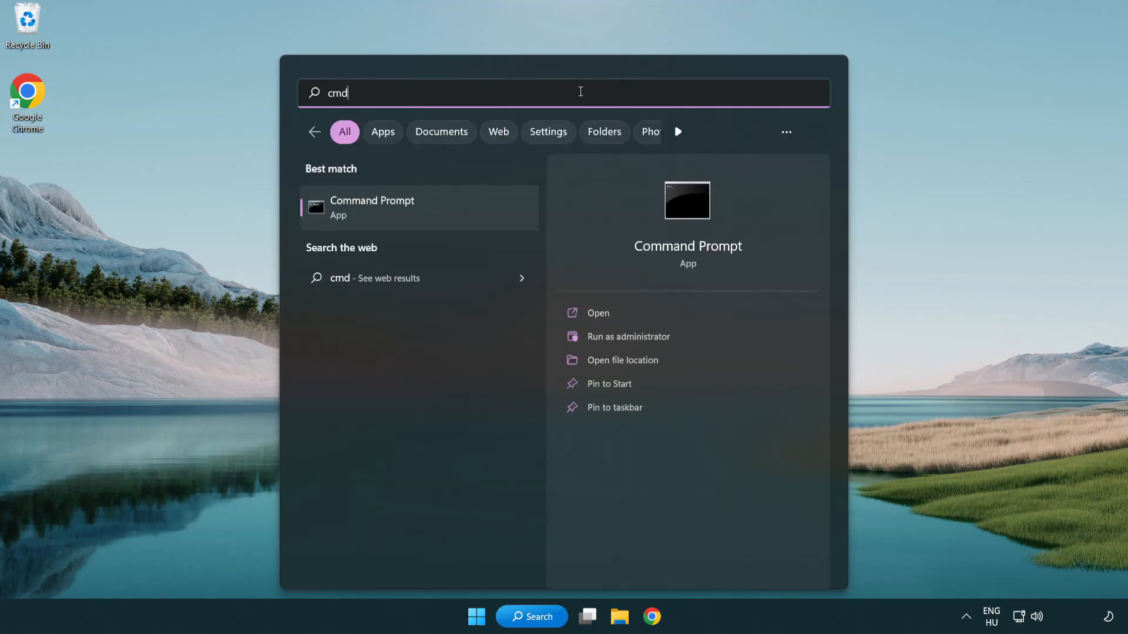
right_click(371, 208)
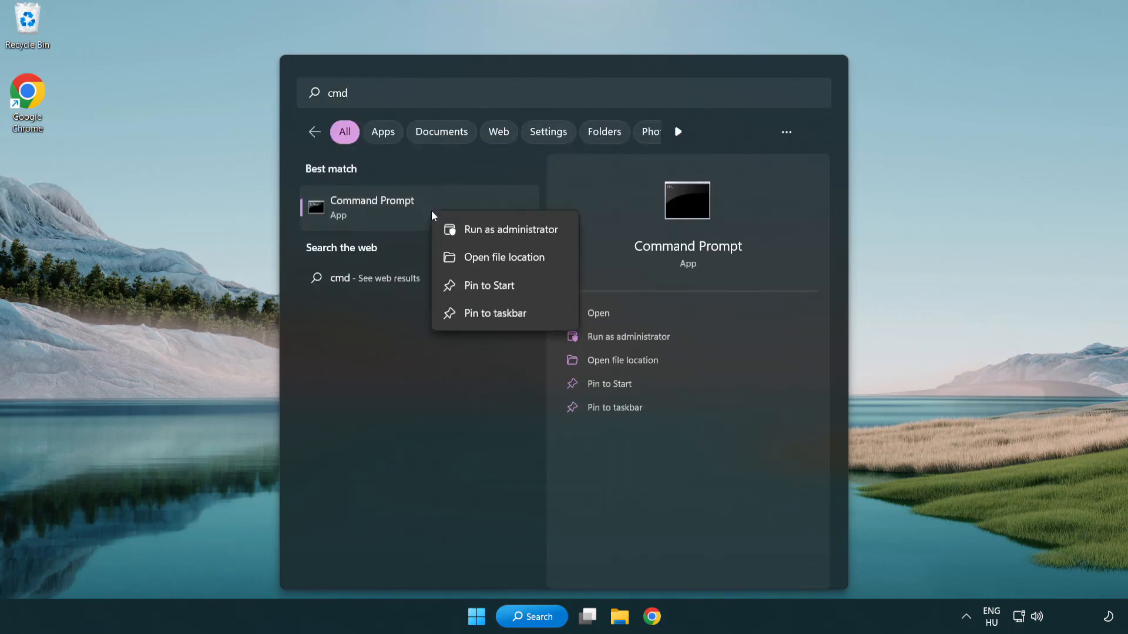
mouse_move(510, 229)
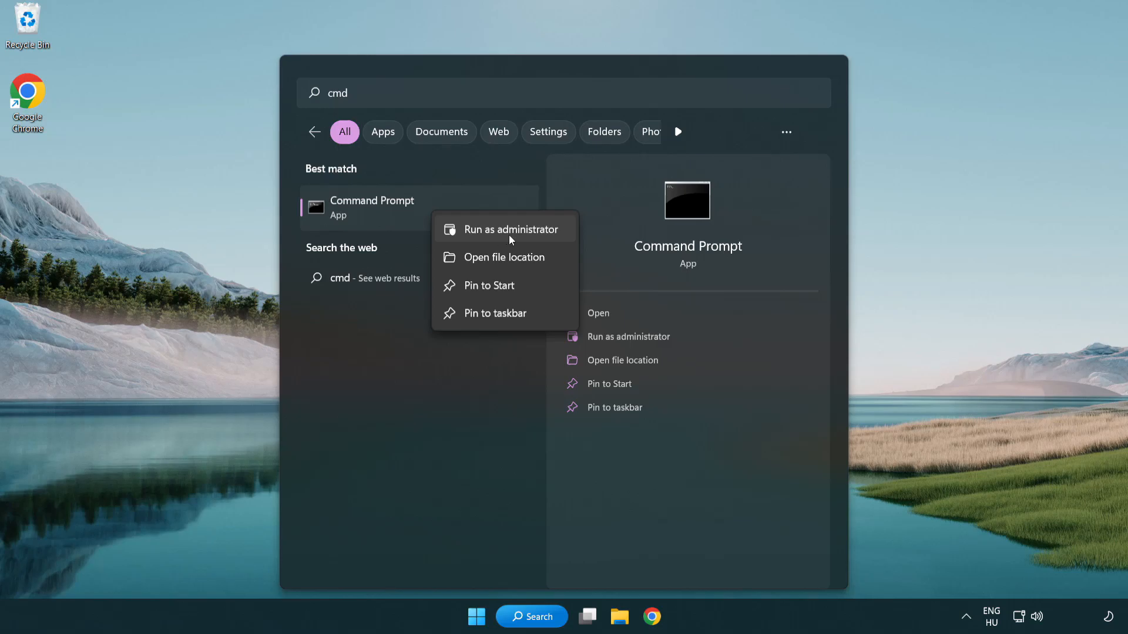
left_click(510, 229)
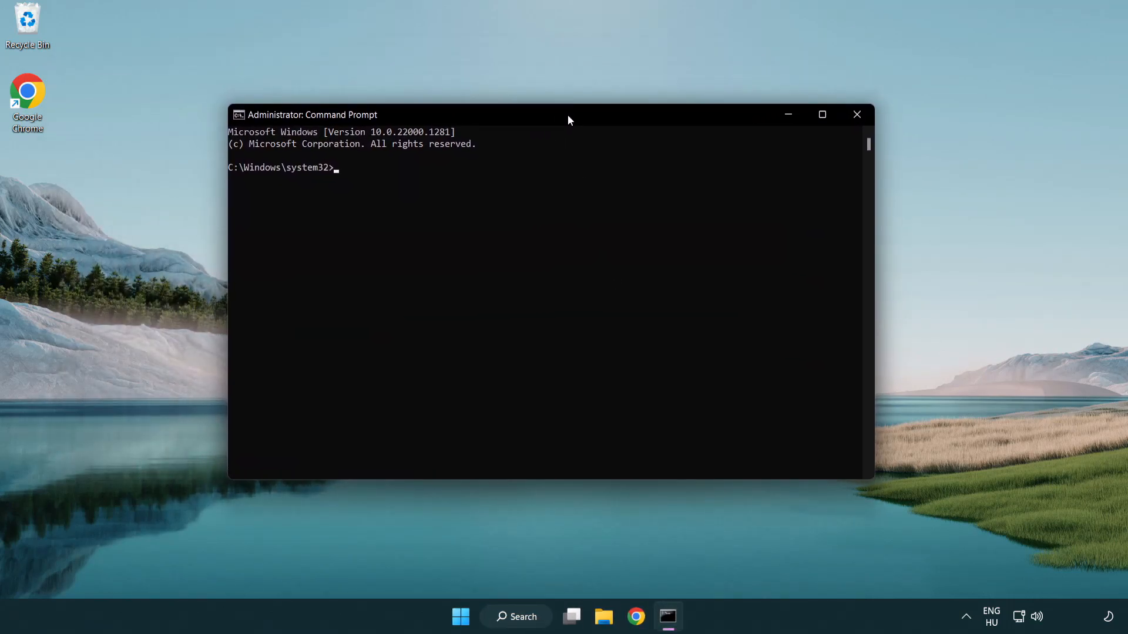
Step: Run sfc /scannow and let verification reach 100% with no integrity violations
type("sfc /scannow")
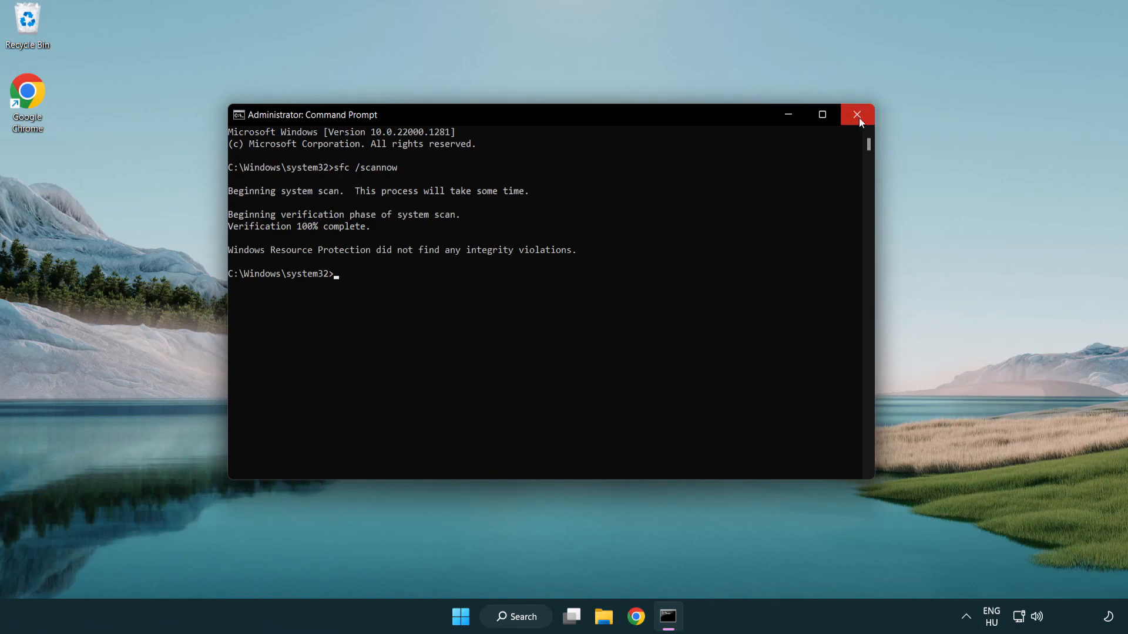
mouse_move(856, 115)
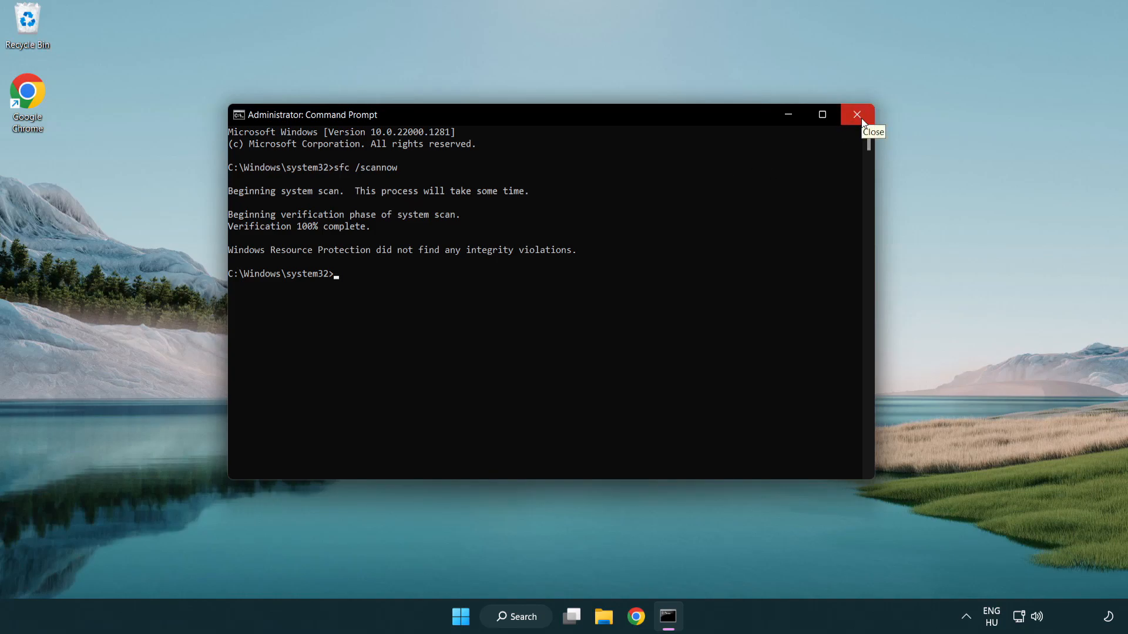
Step: Close Command Prompt and bring up the Start menu's power options
left_click(476, 616)
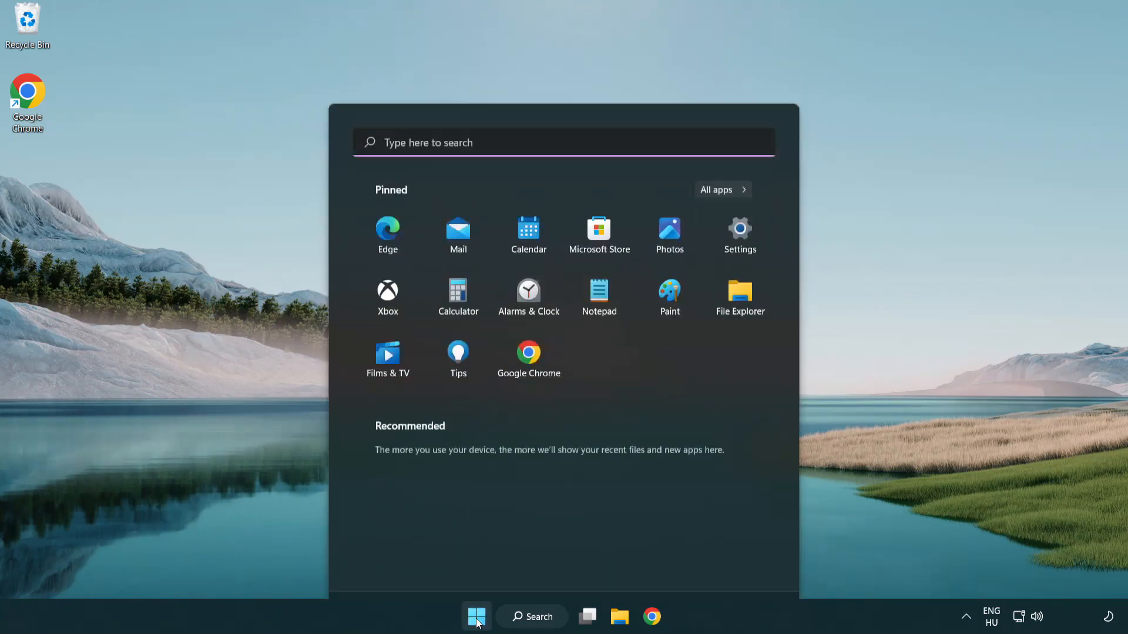
left_click(746, 566)
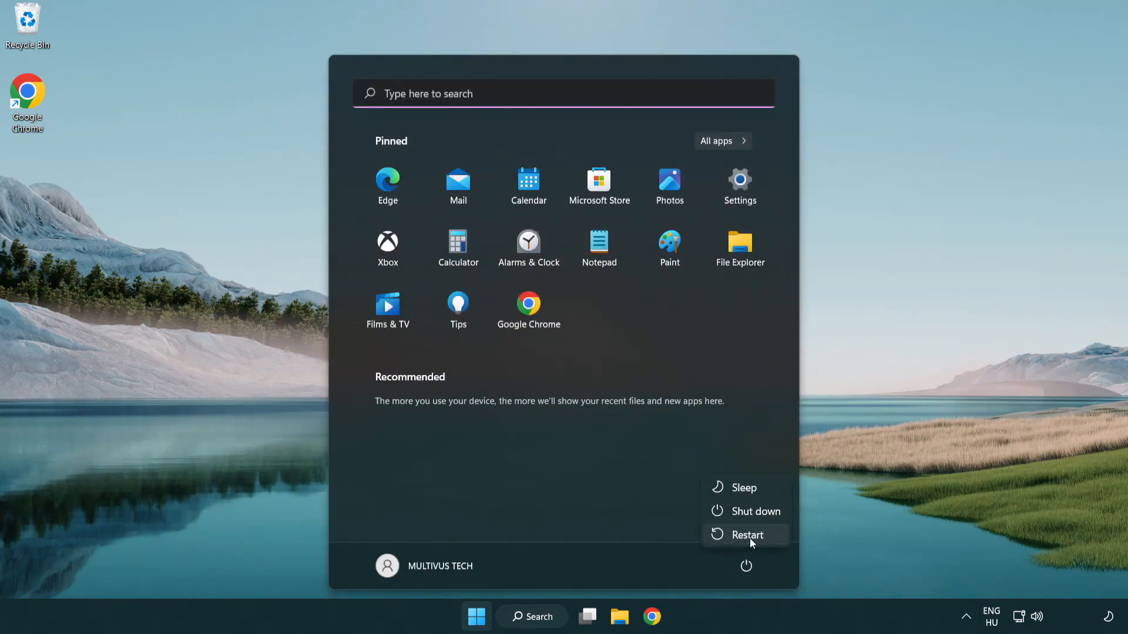
mouse_move(749, 535)
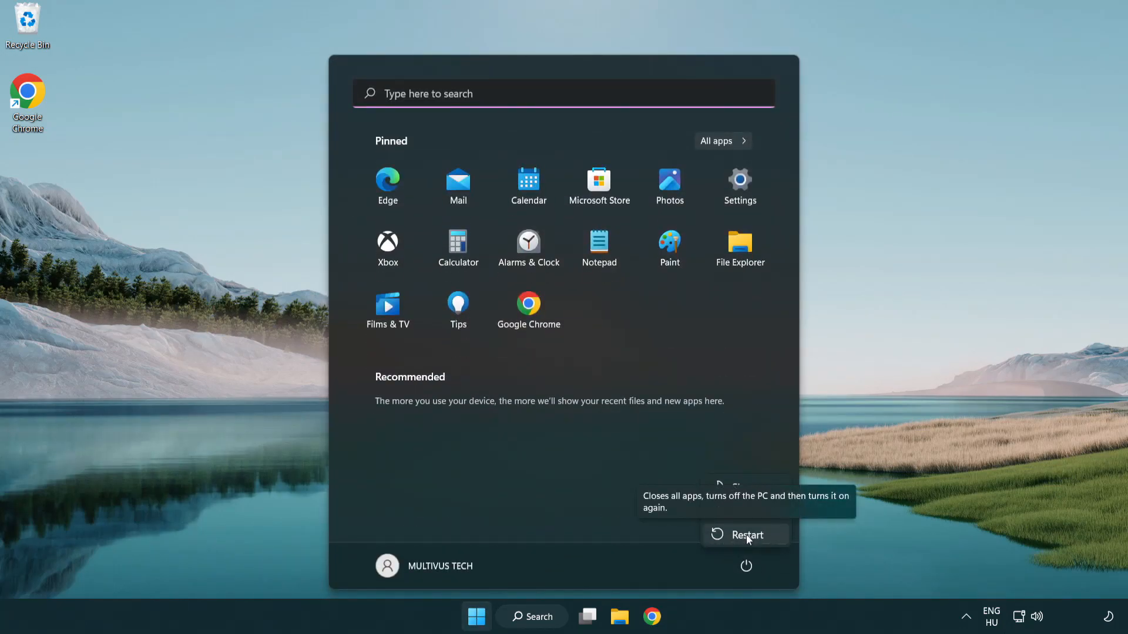